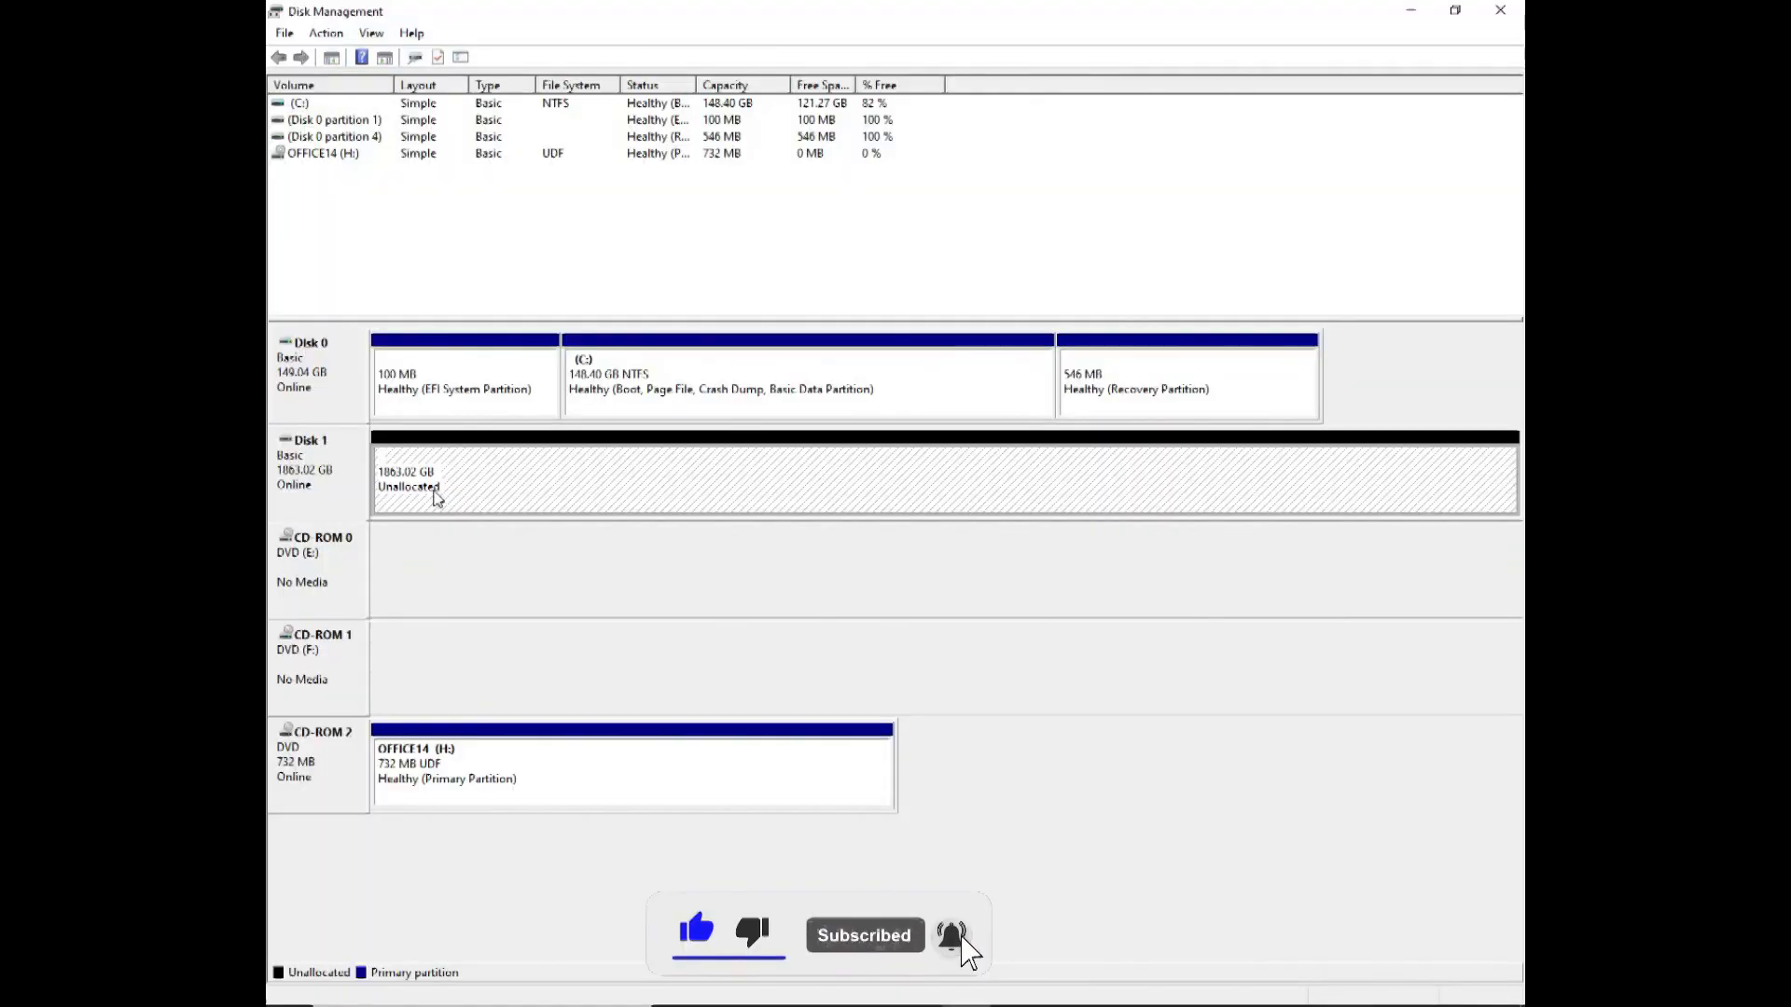
mouse_move(522, 513)
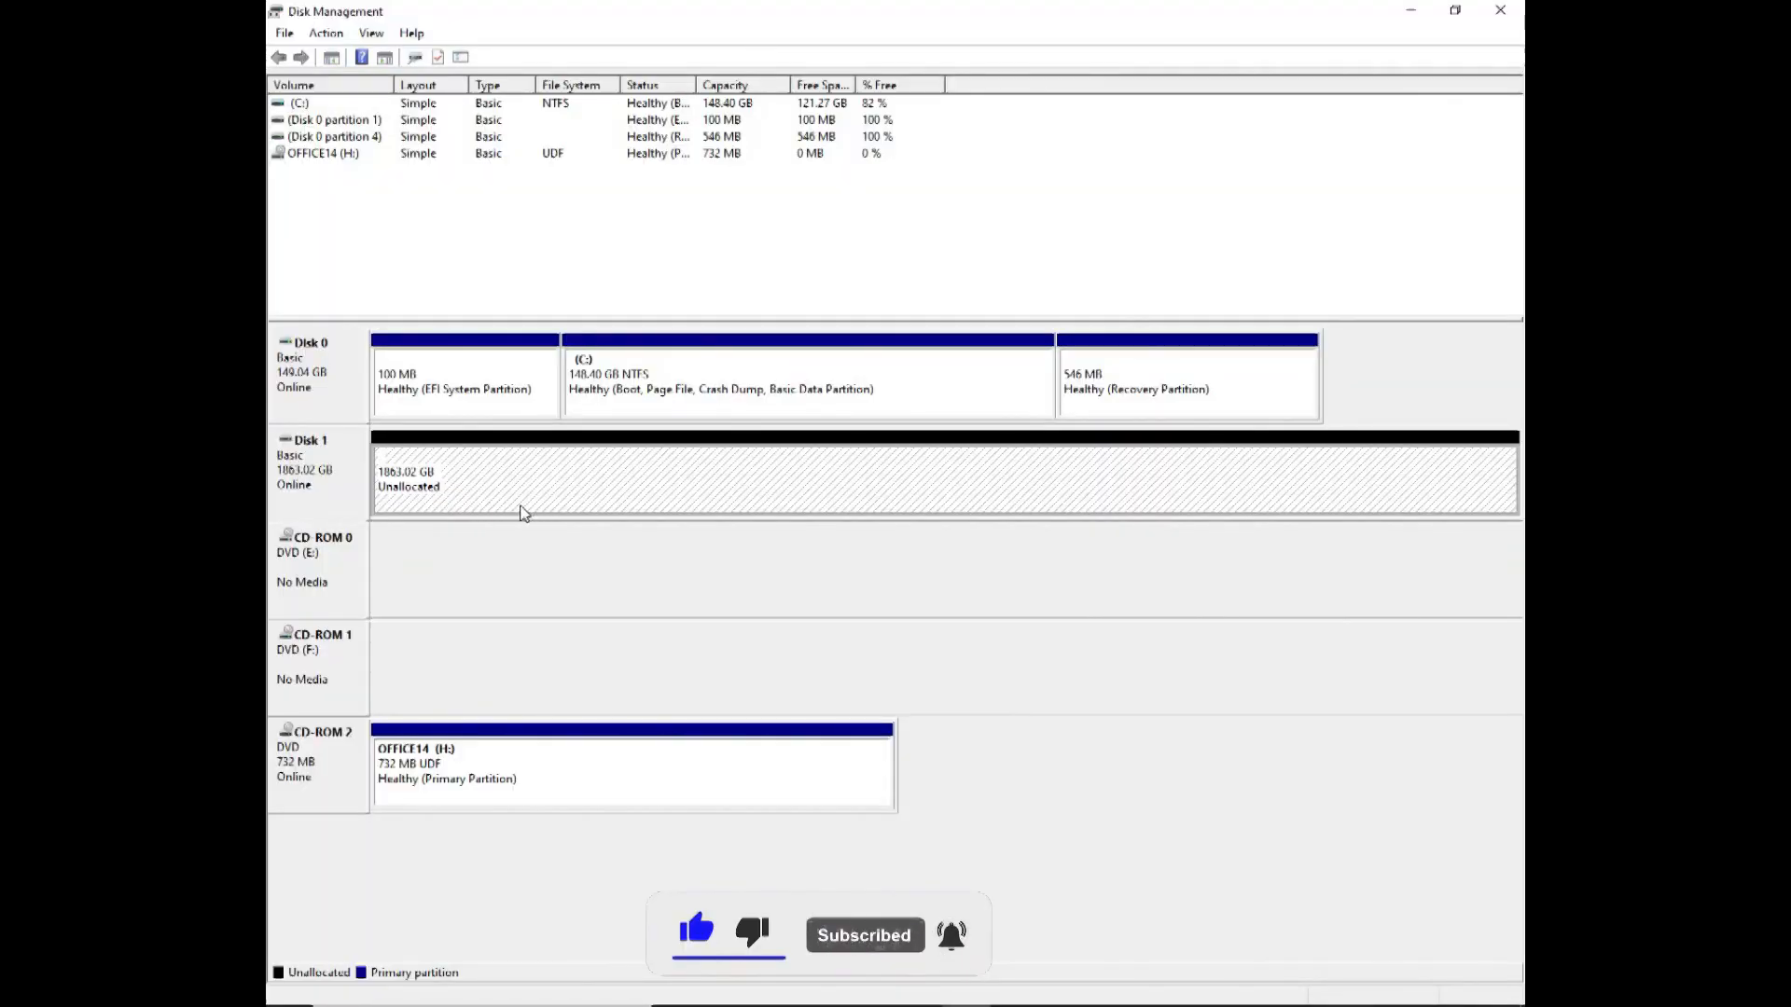
mouse_move(552, 506)
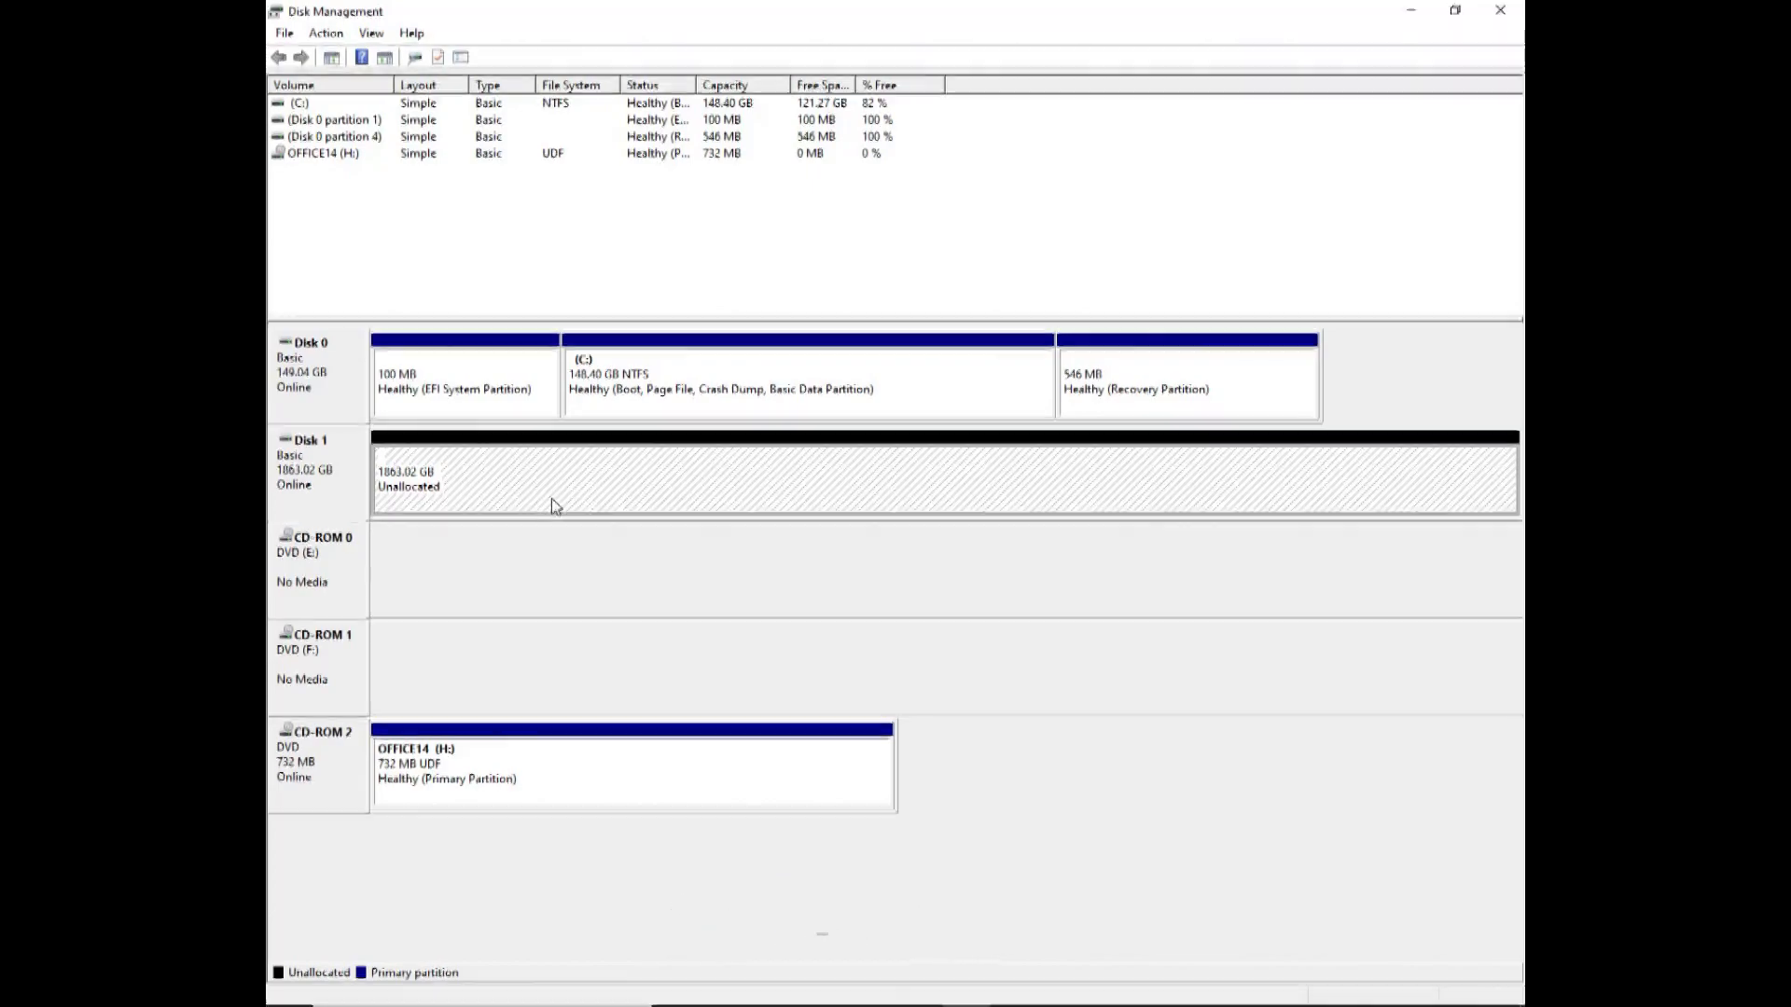
Search Windows for 'part' to launch the disk partitioning tool (Disk Management)
right_click(554, 502)
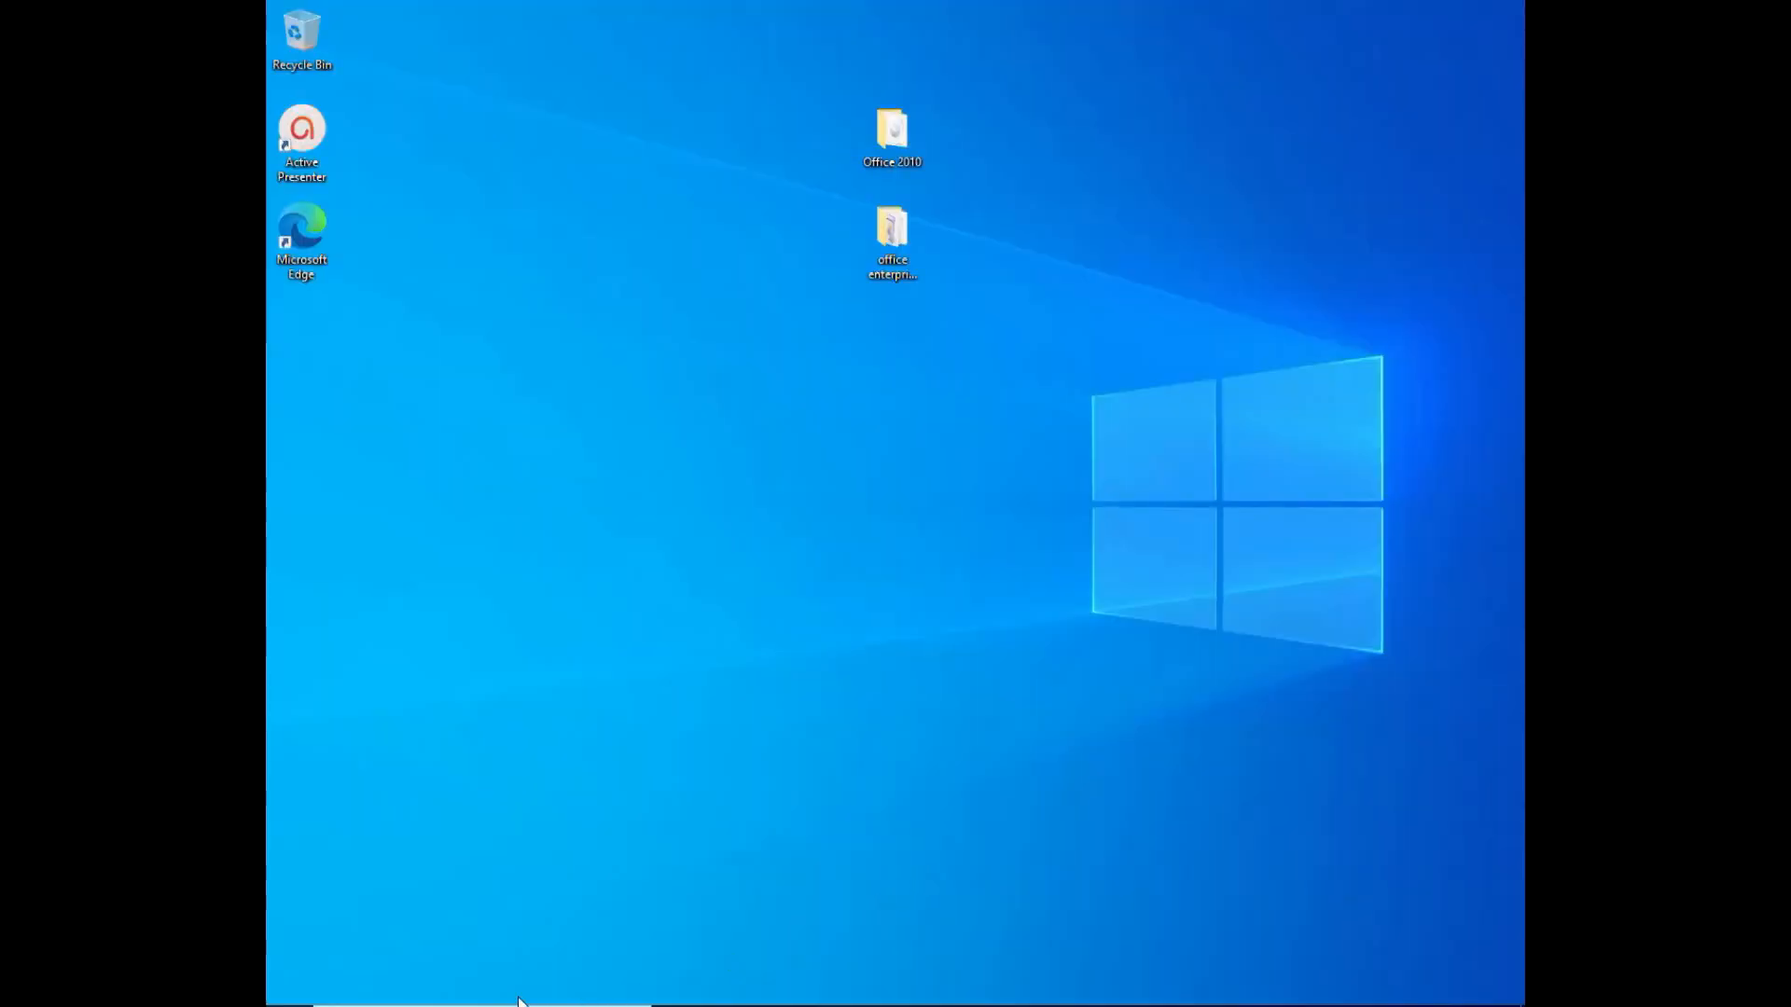
left_click(288, 986)
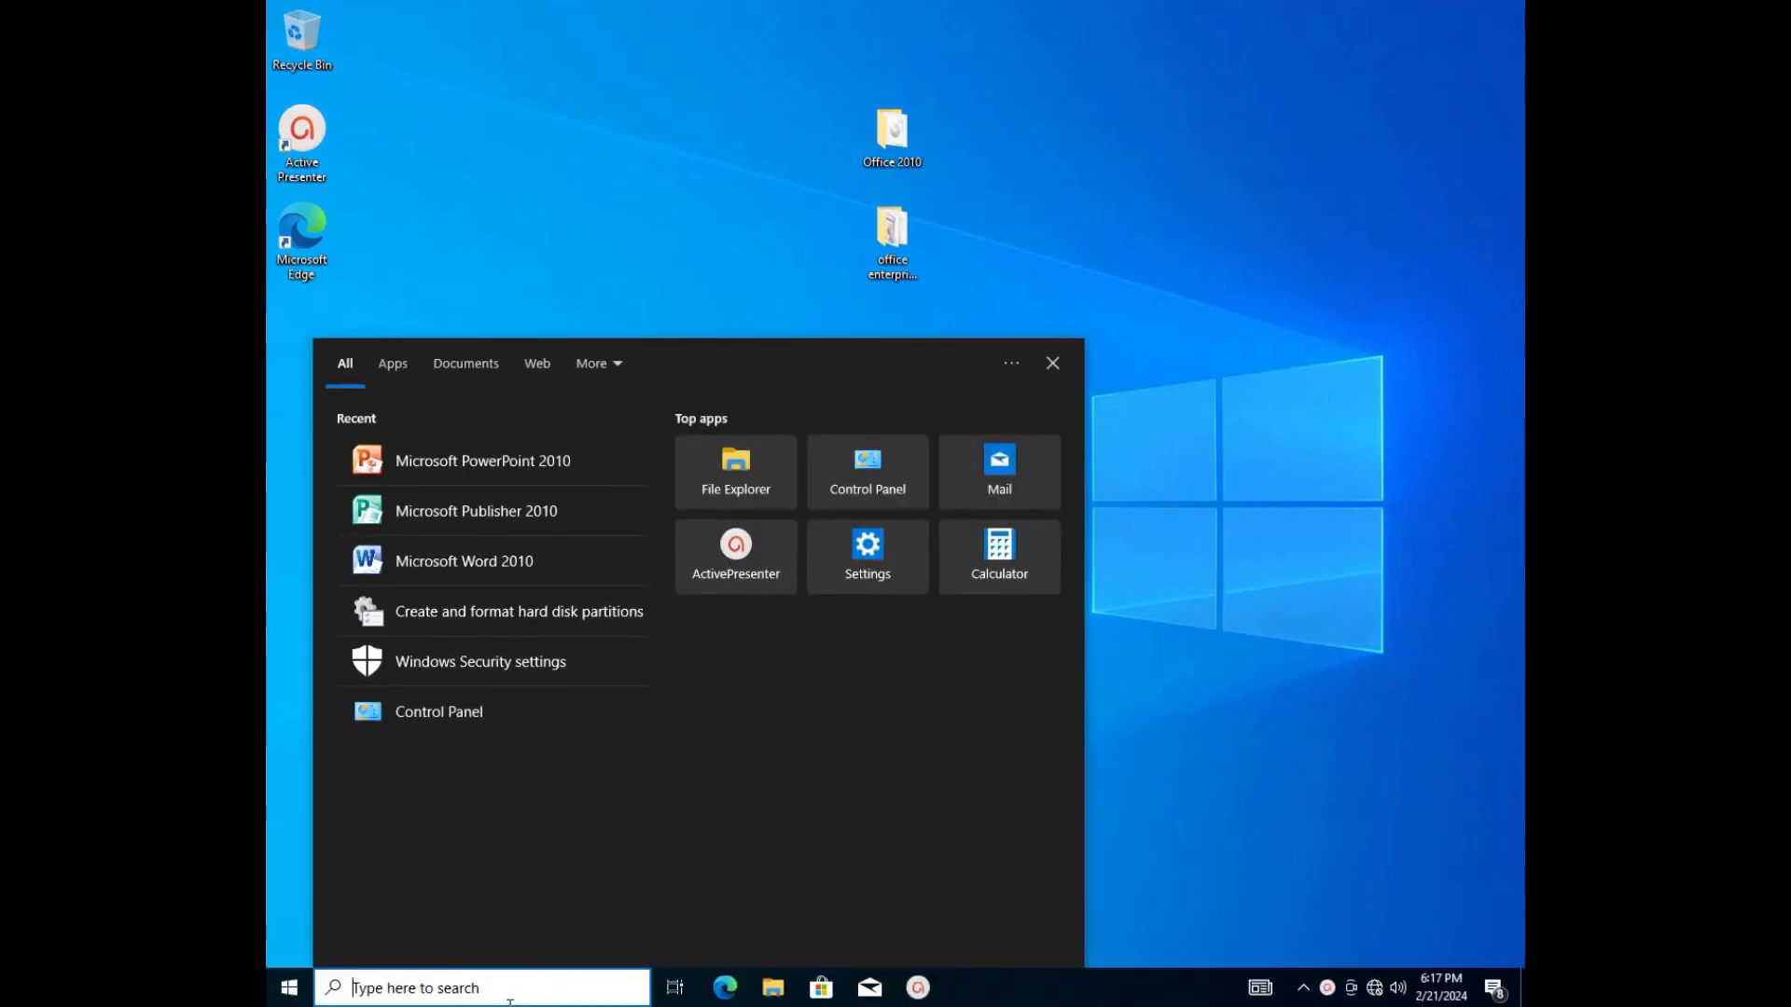
type("part")
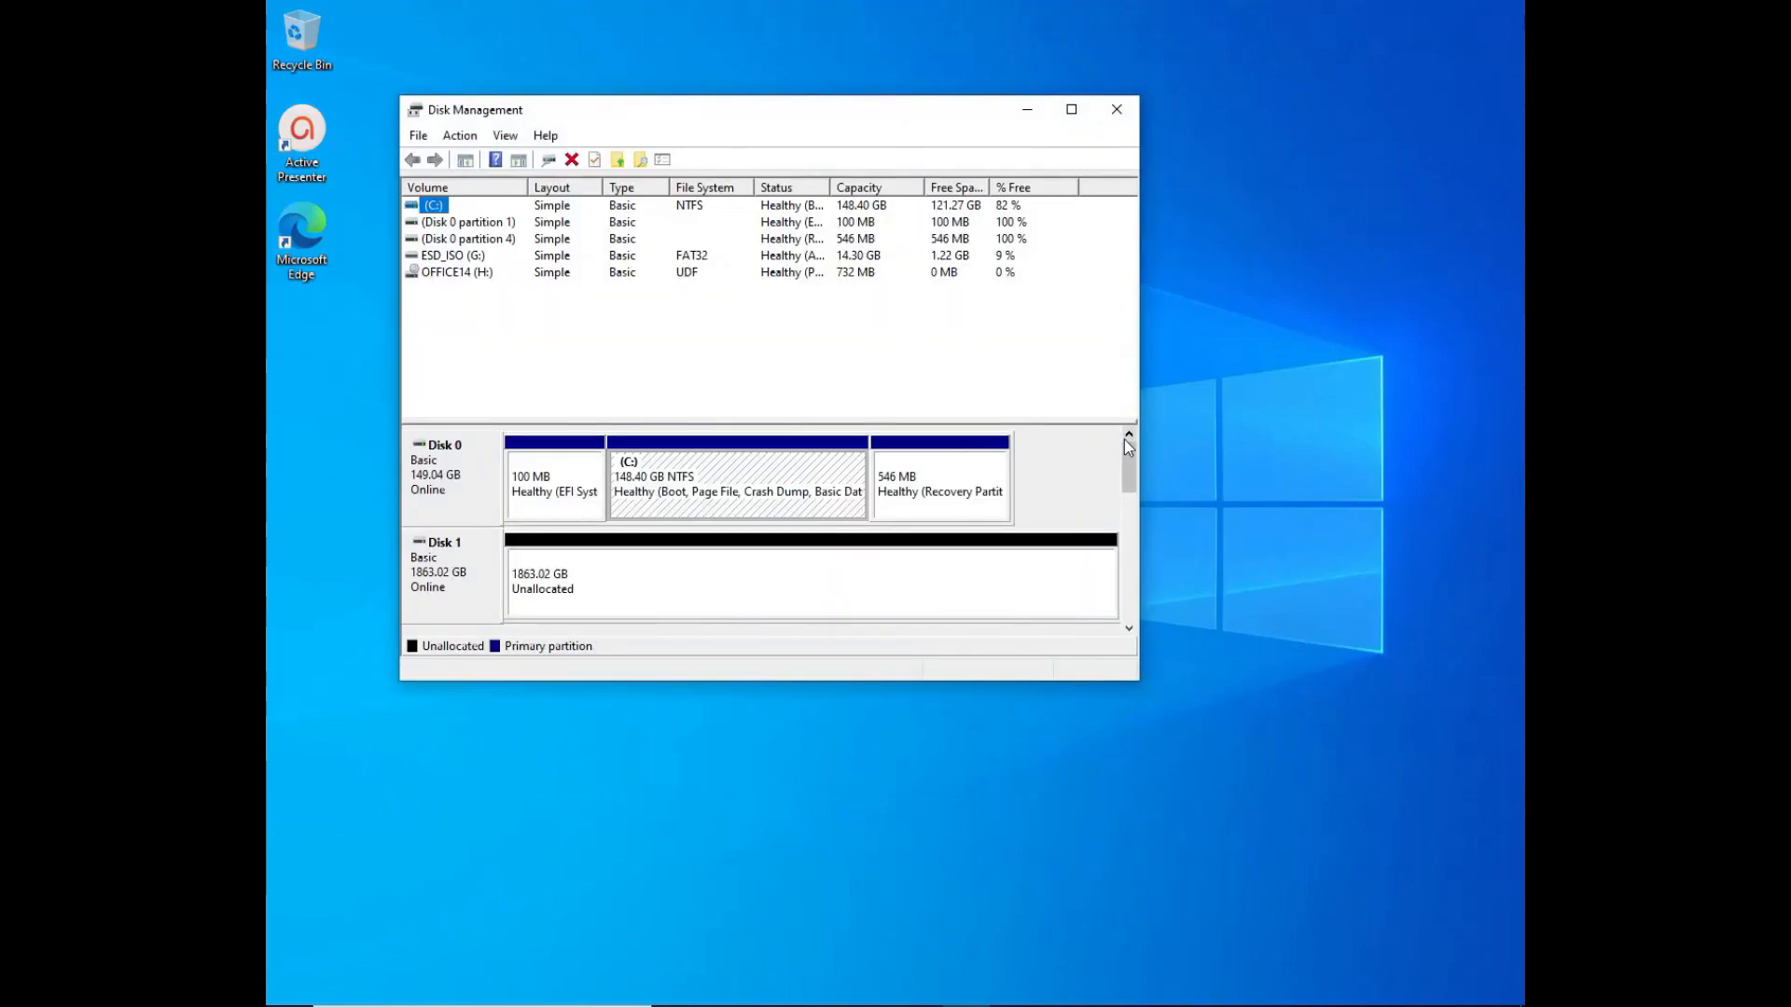
mouse_move(1131, 358)
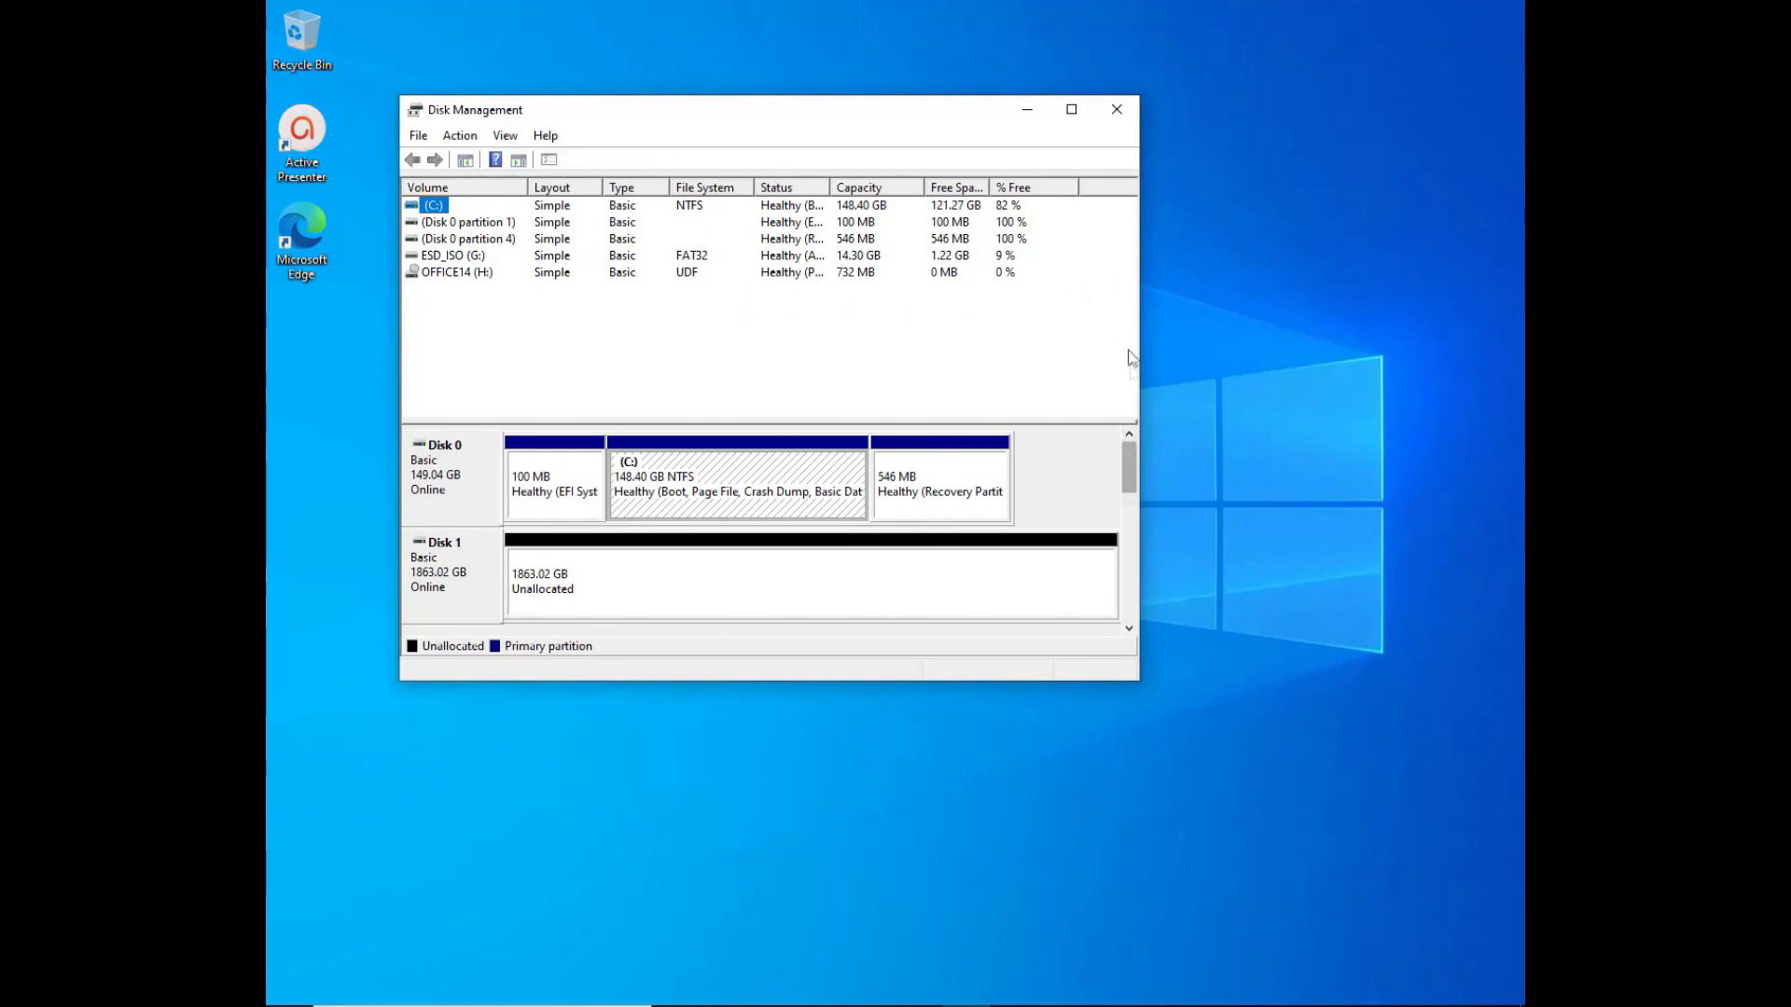
mouse_move(1069, 108)
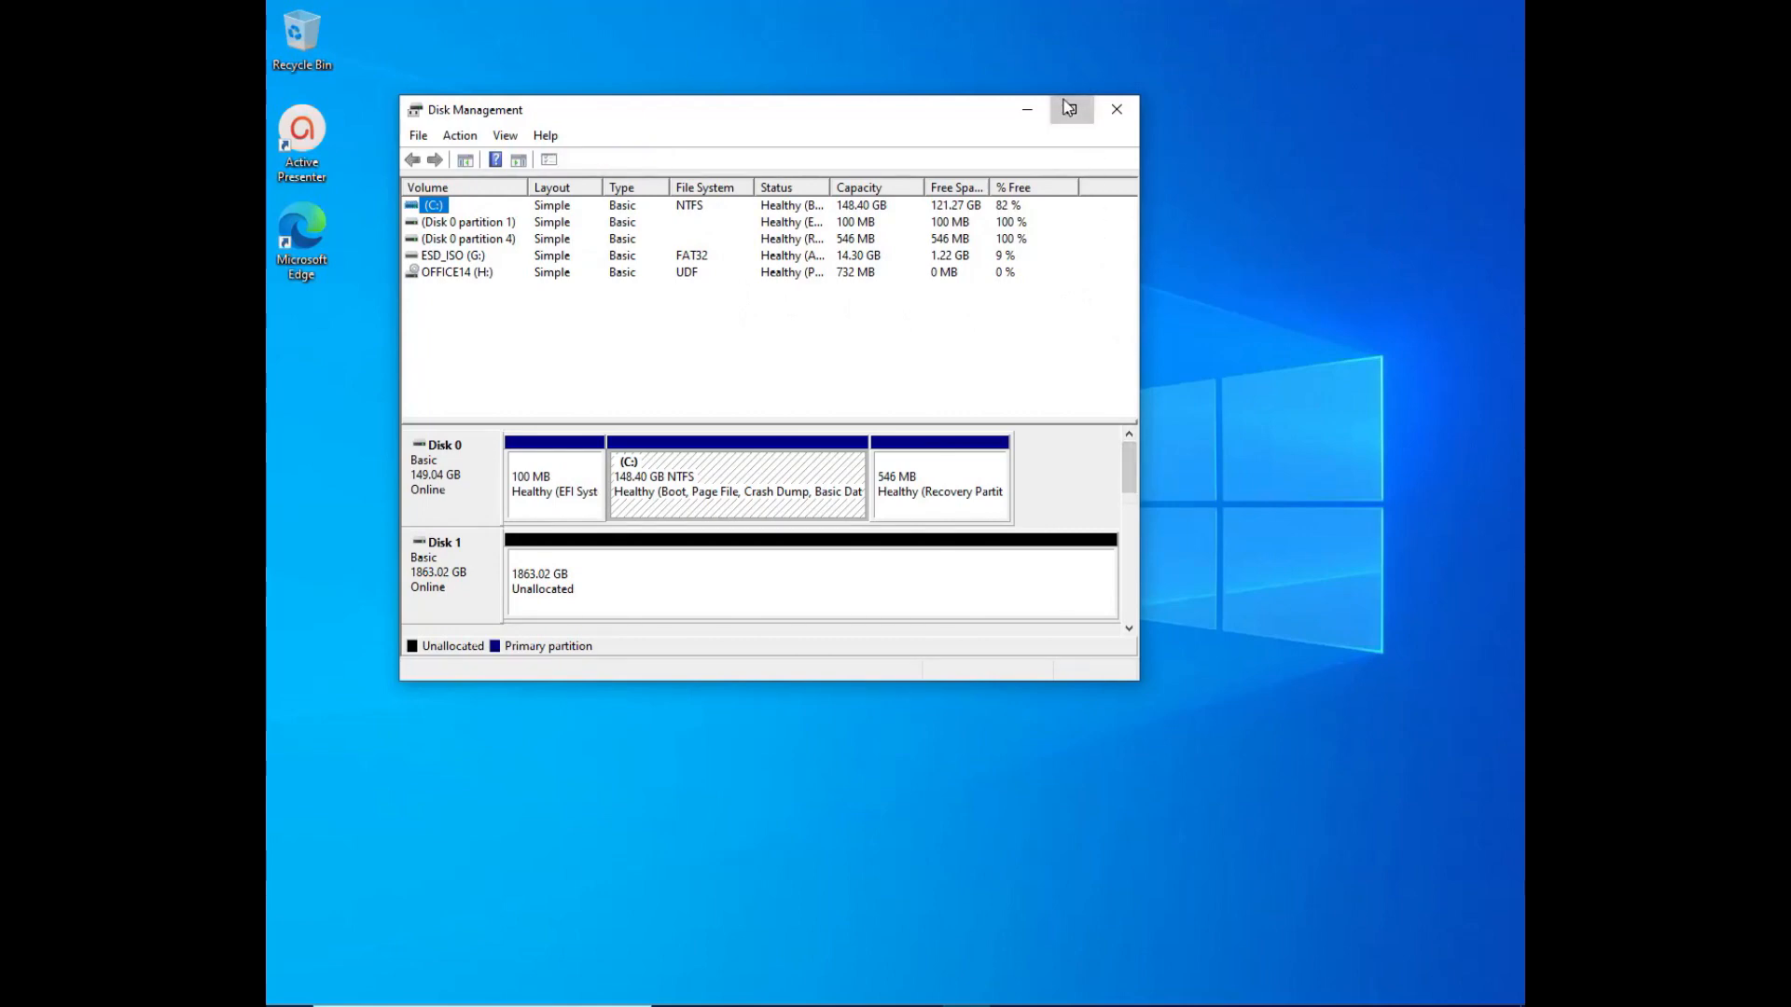
Maximize Disk Management and remove the USB drive so ESD_ISO (G:) and Disk 2 disappear
left_click(1069, 108)
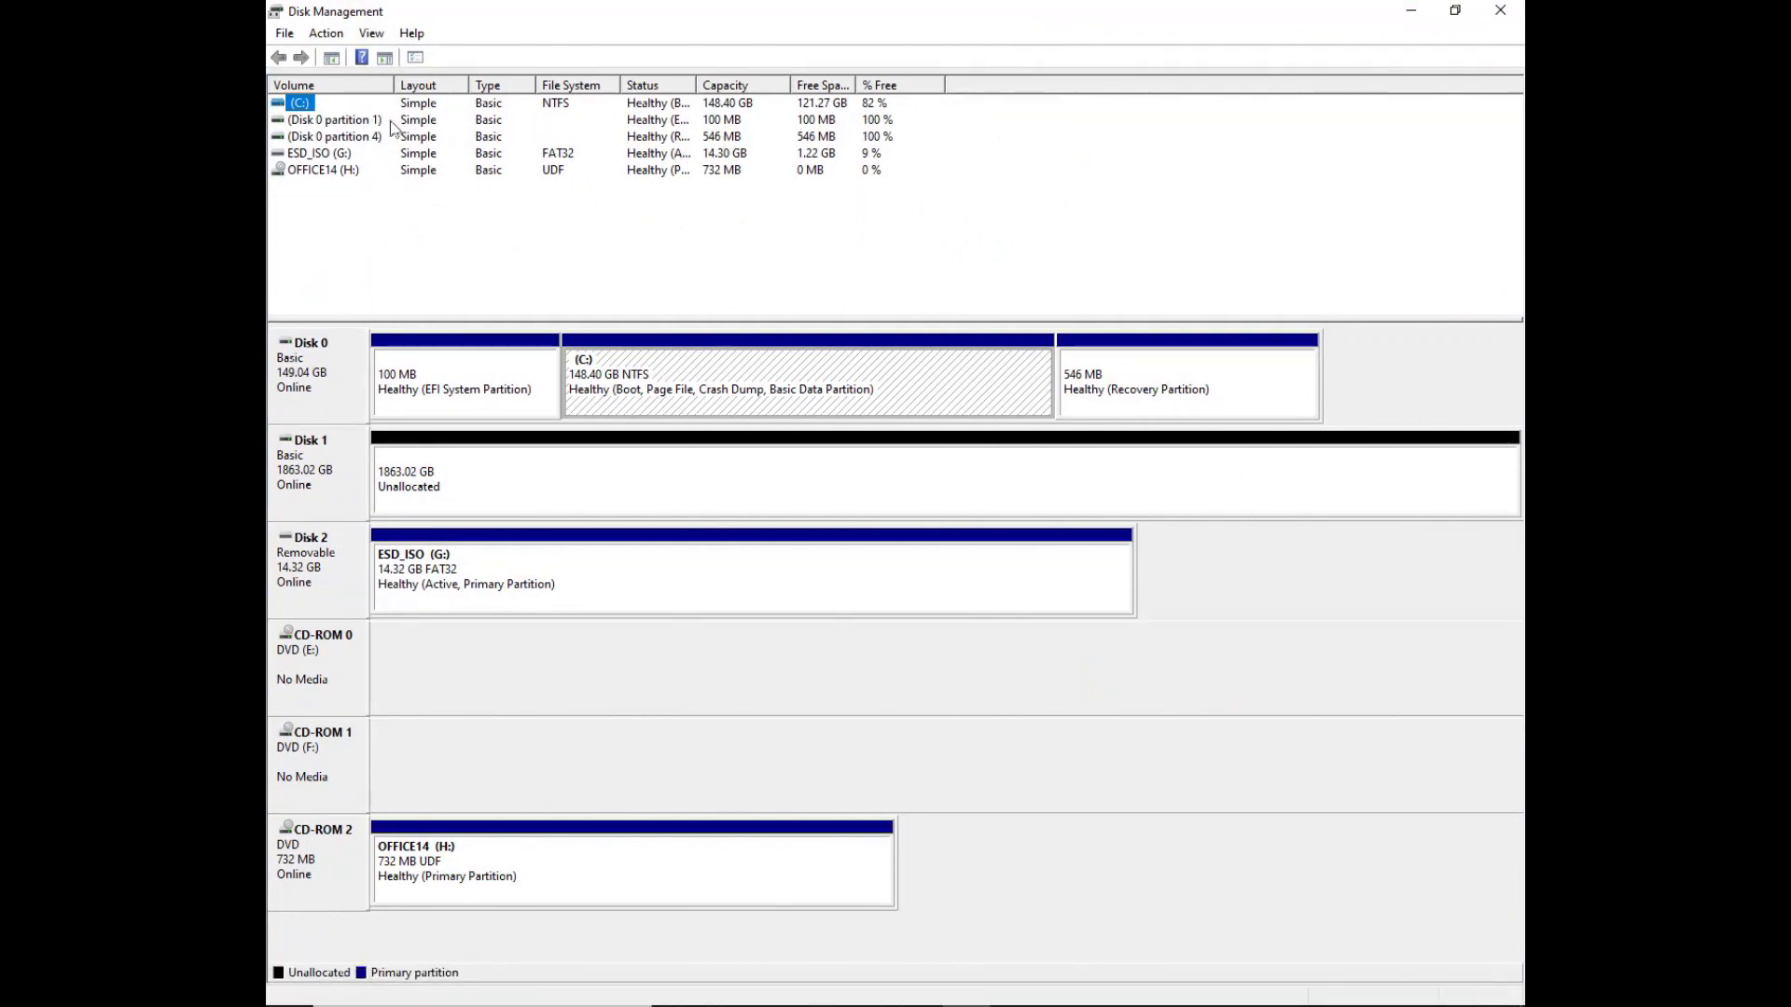
mouse_move(476, 161)
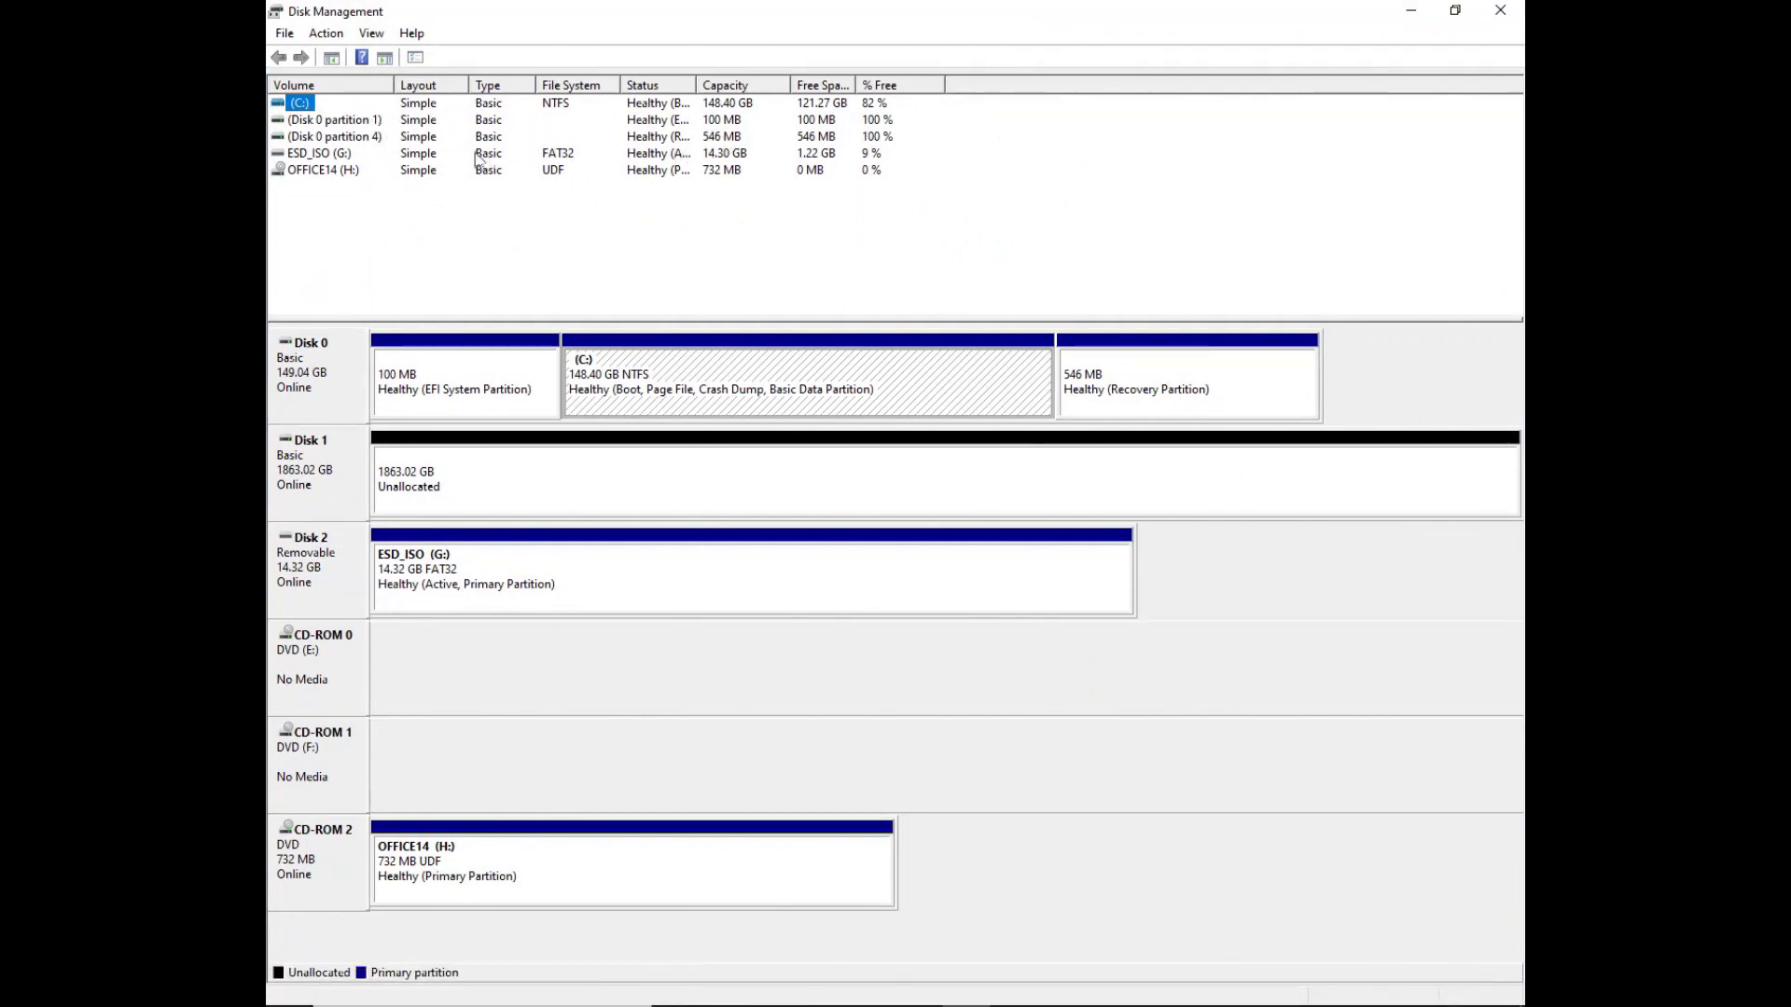
mouse_move(625, 196)
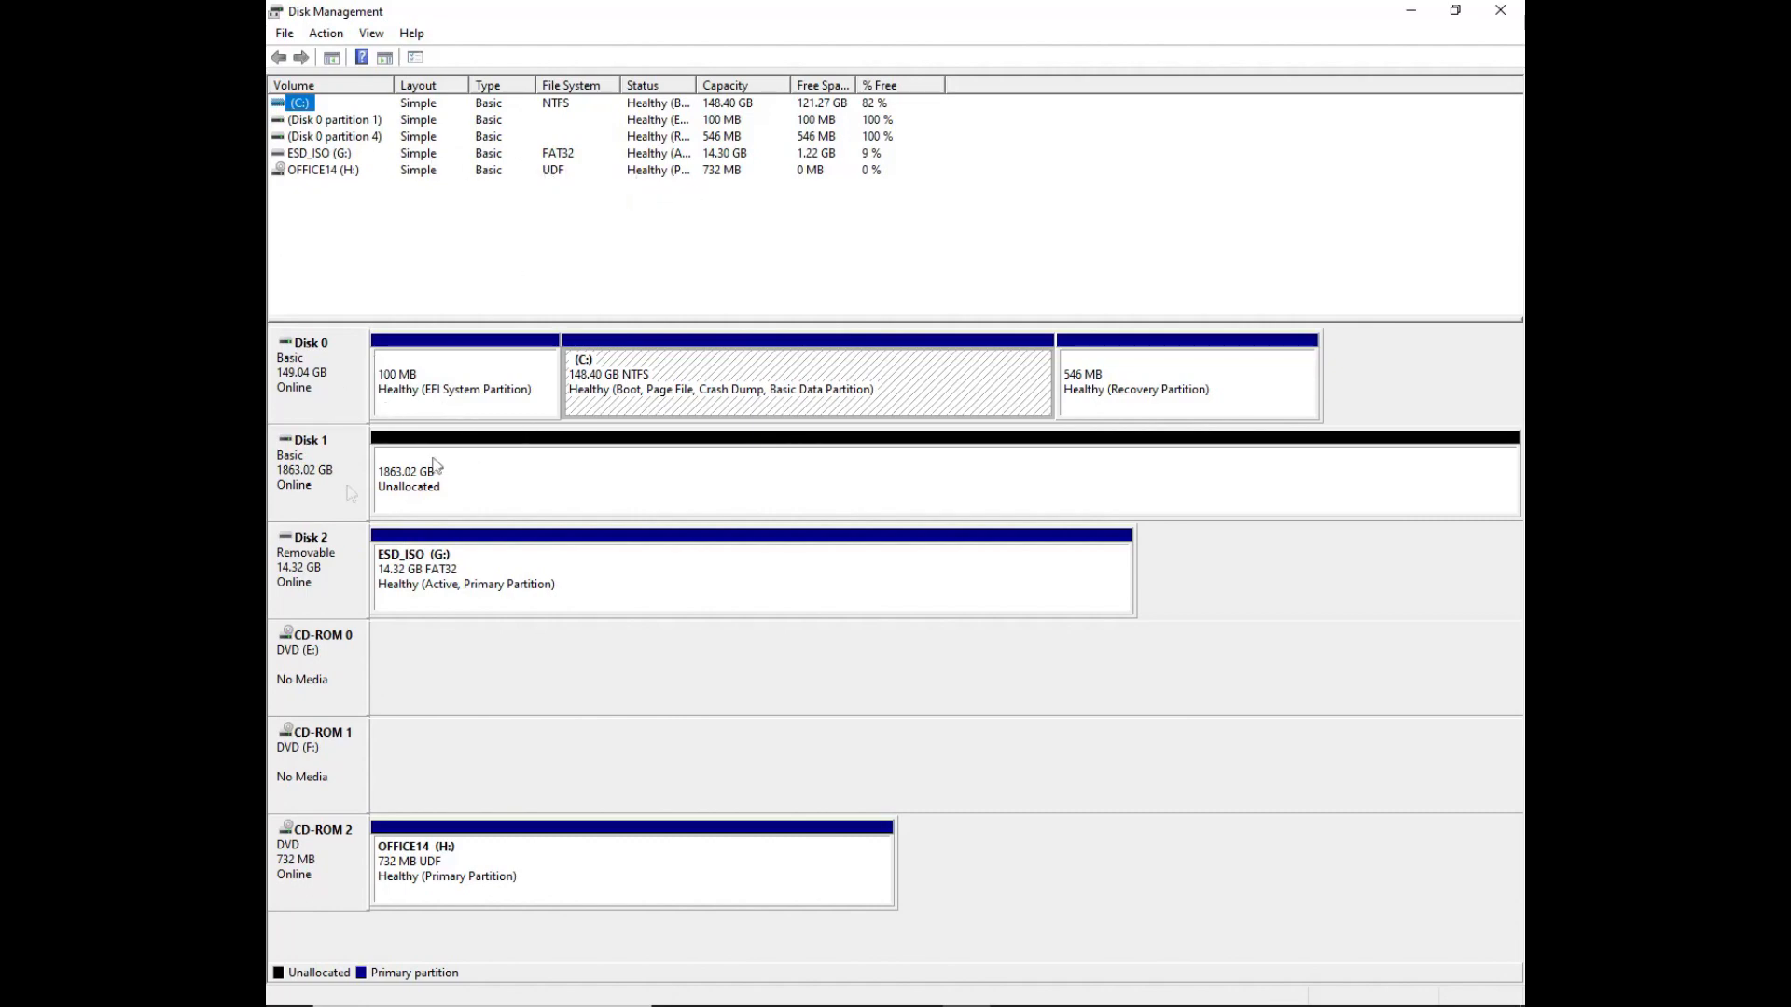
mouse_move(323, 604)
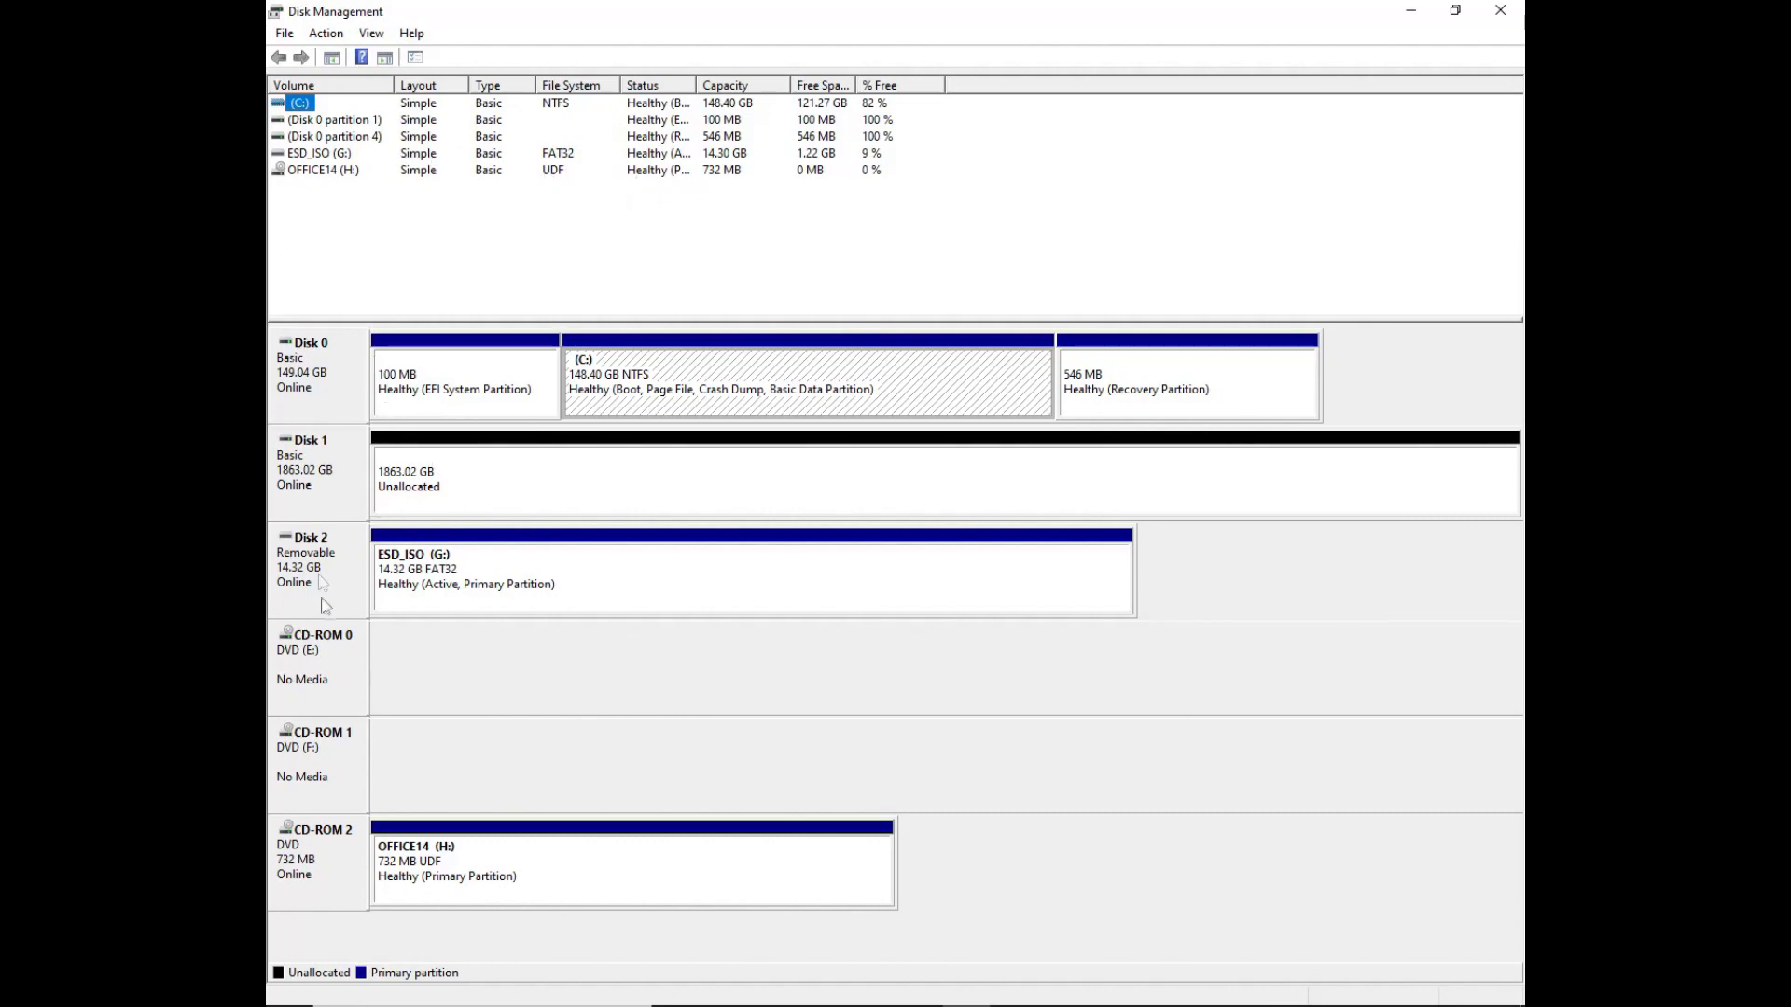
mouse_move(386, 597)
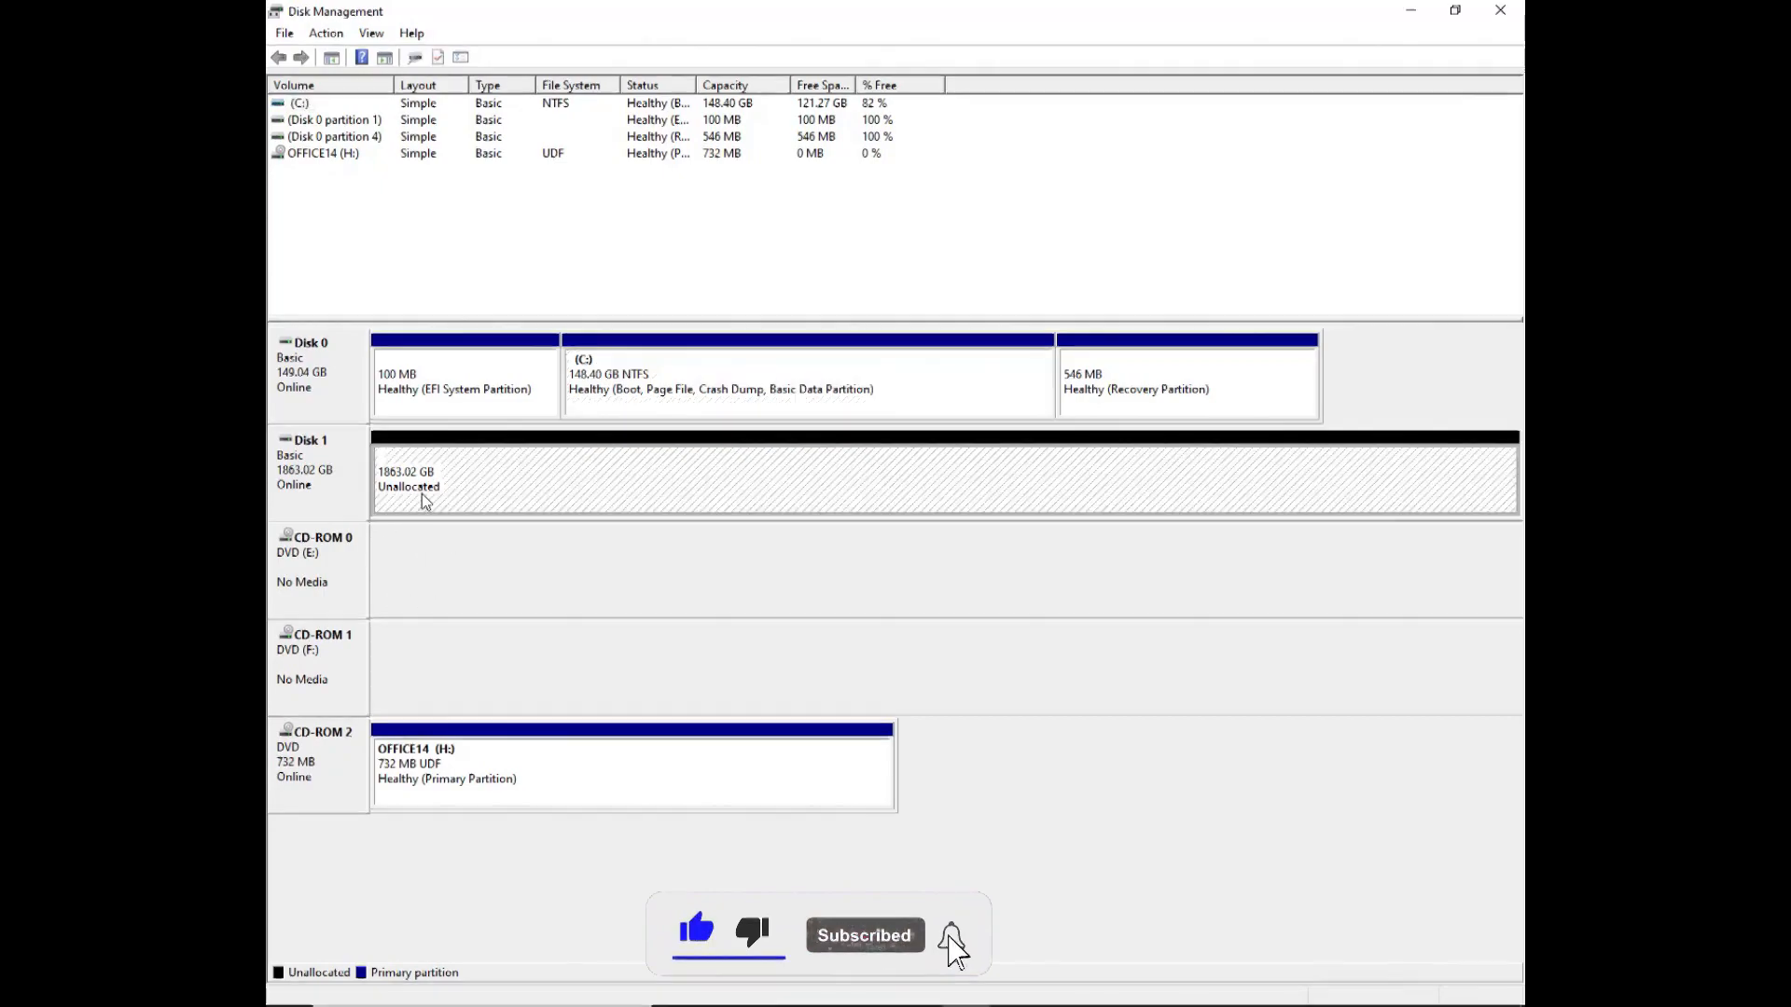
left_click(951, 935)
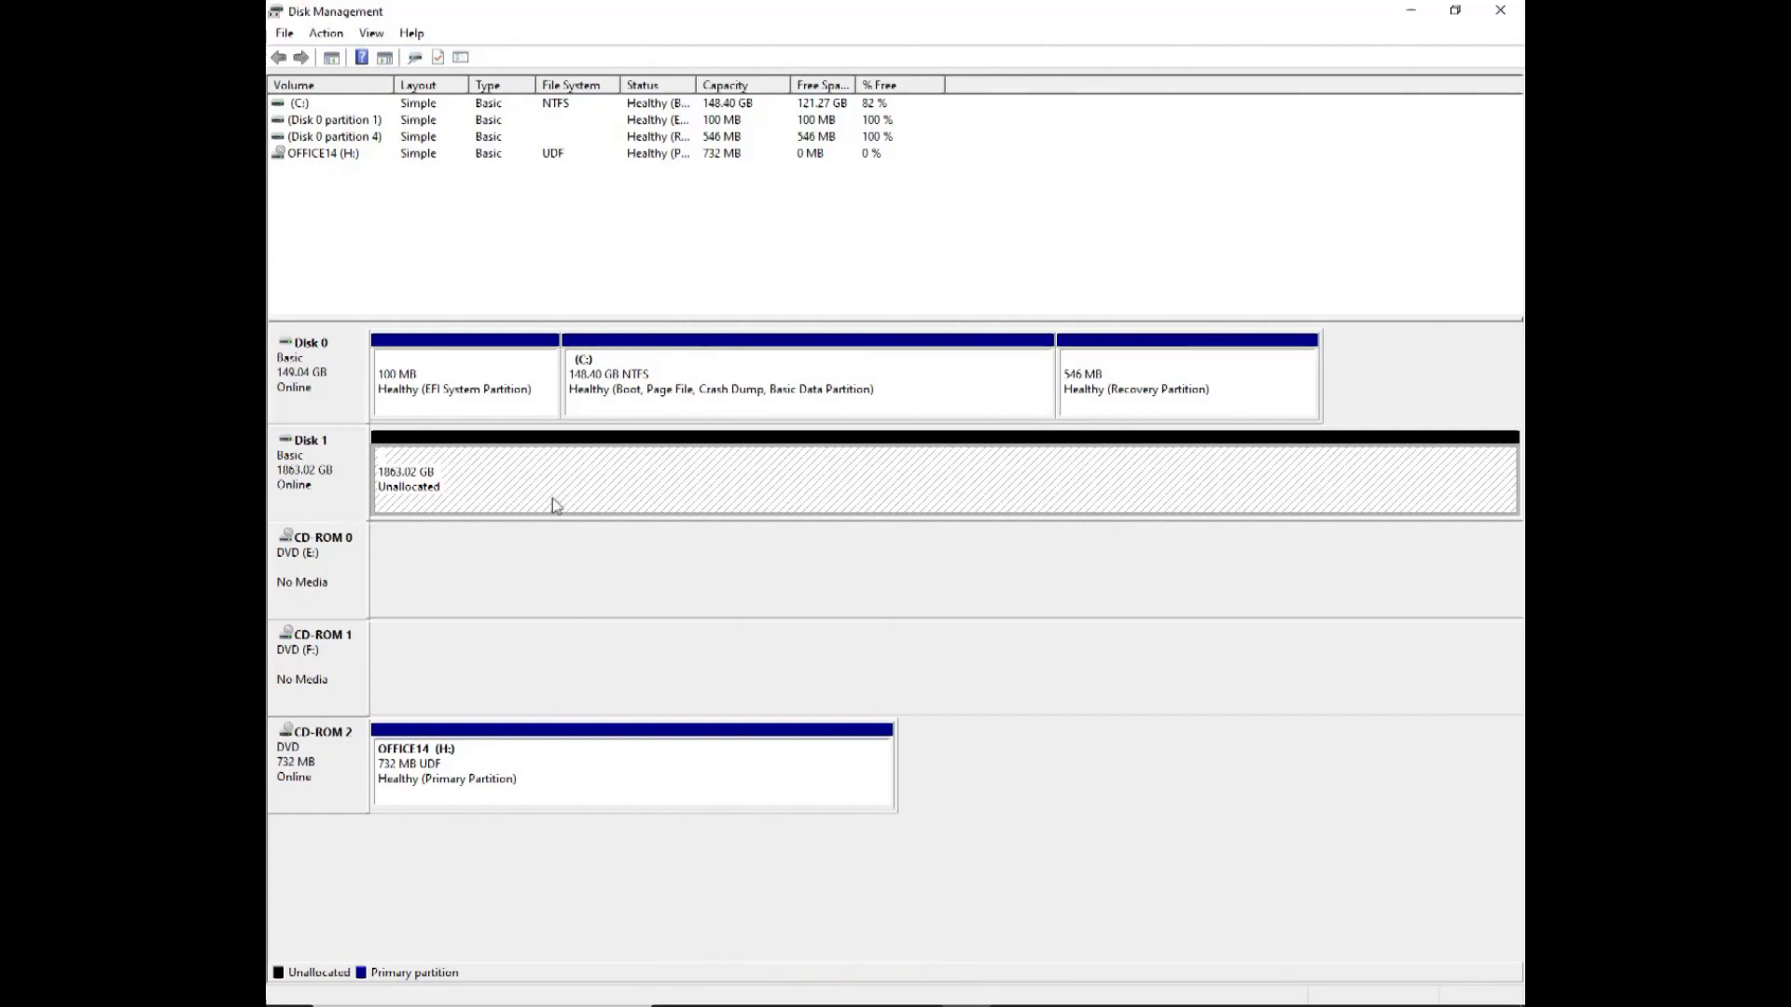
right_click(554, 506)
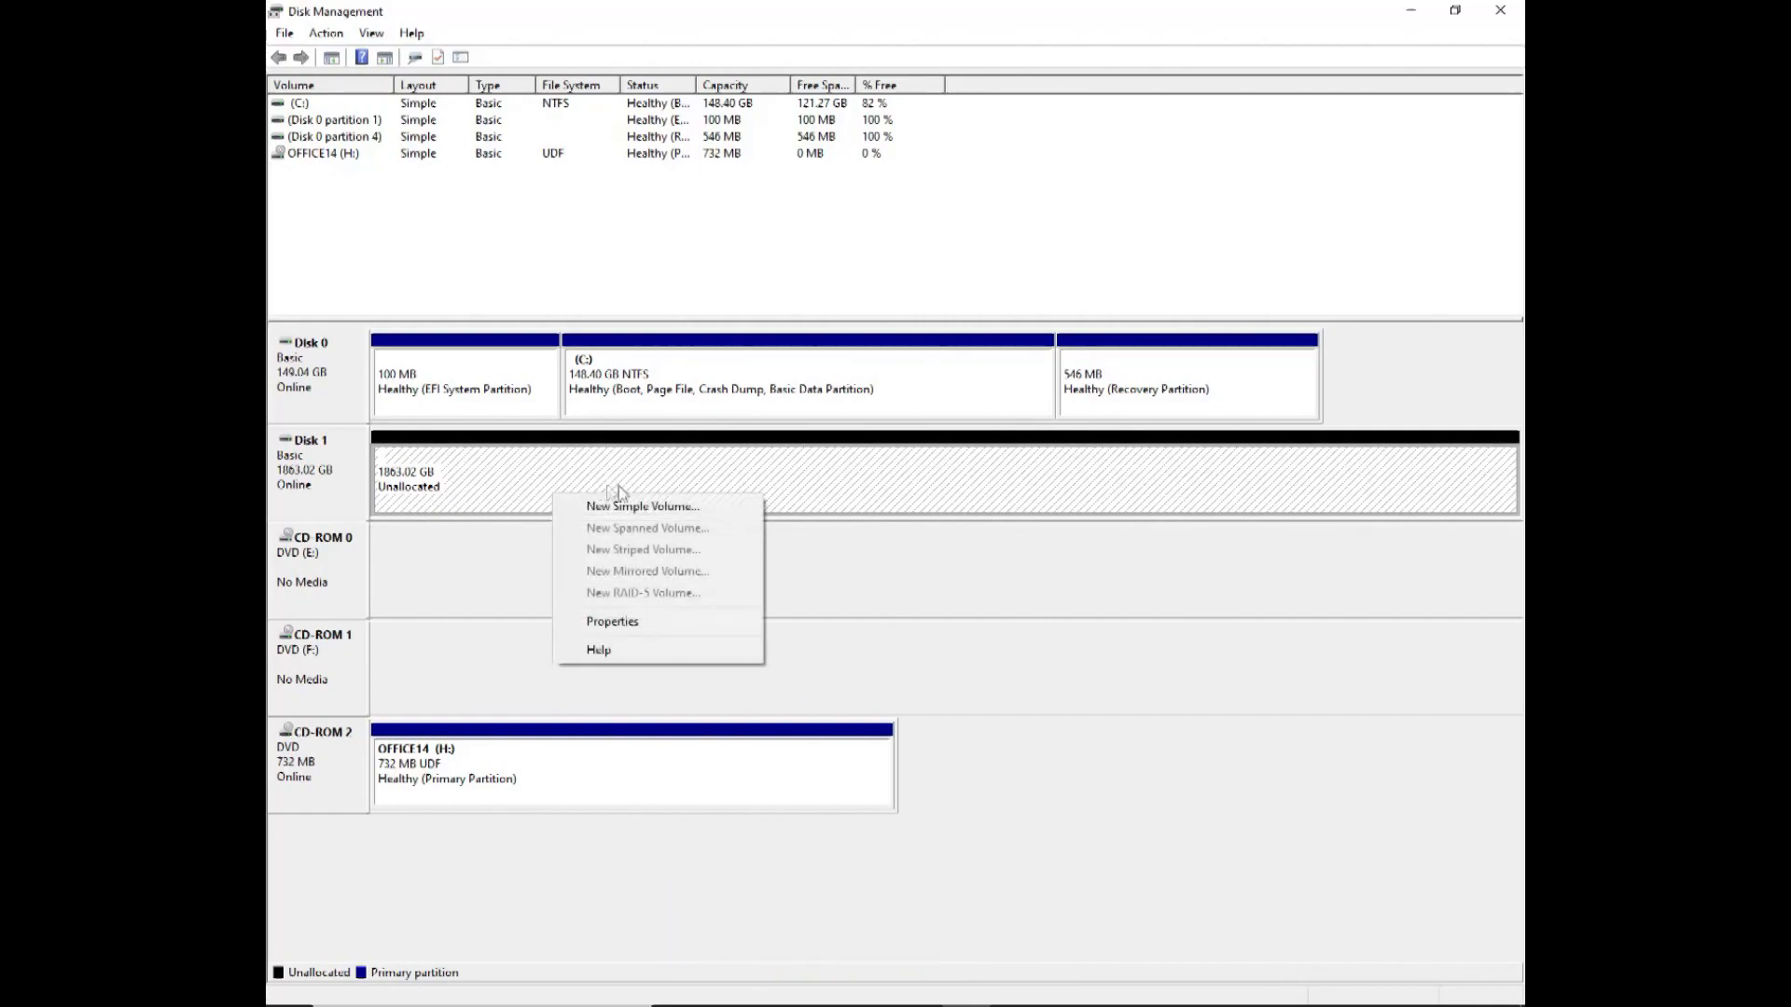
mouse_move(651, 492)
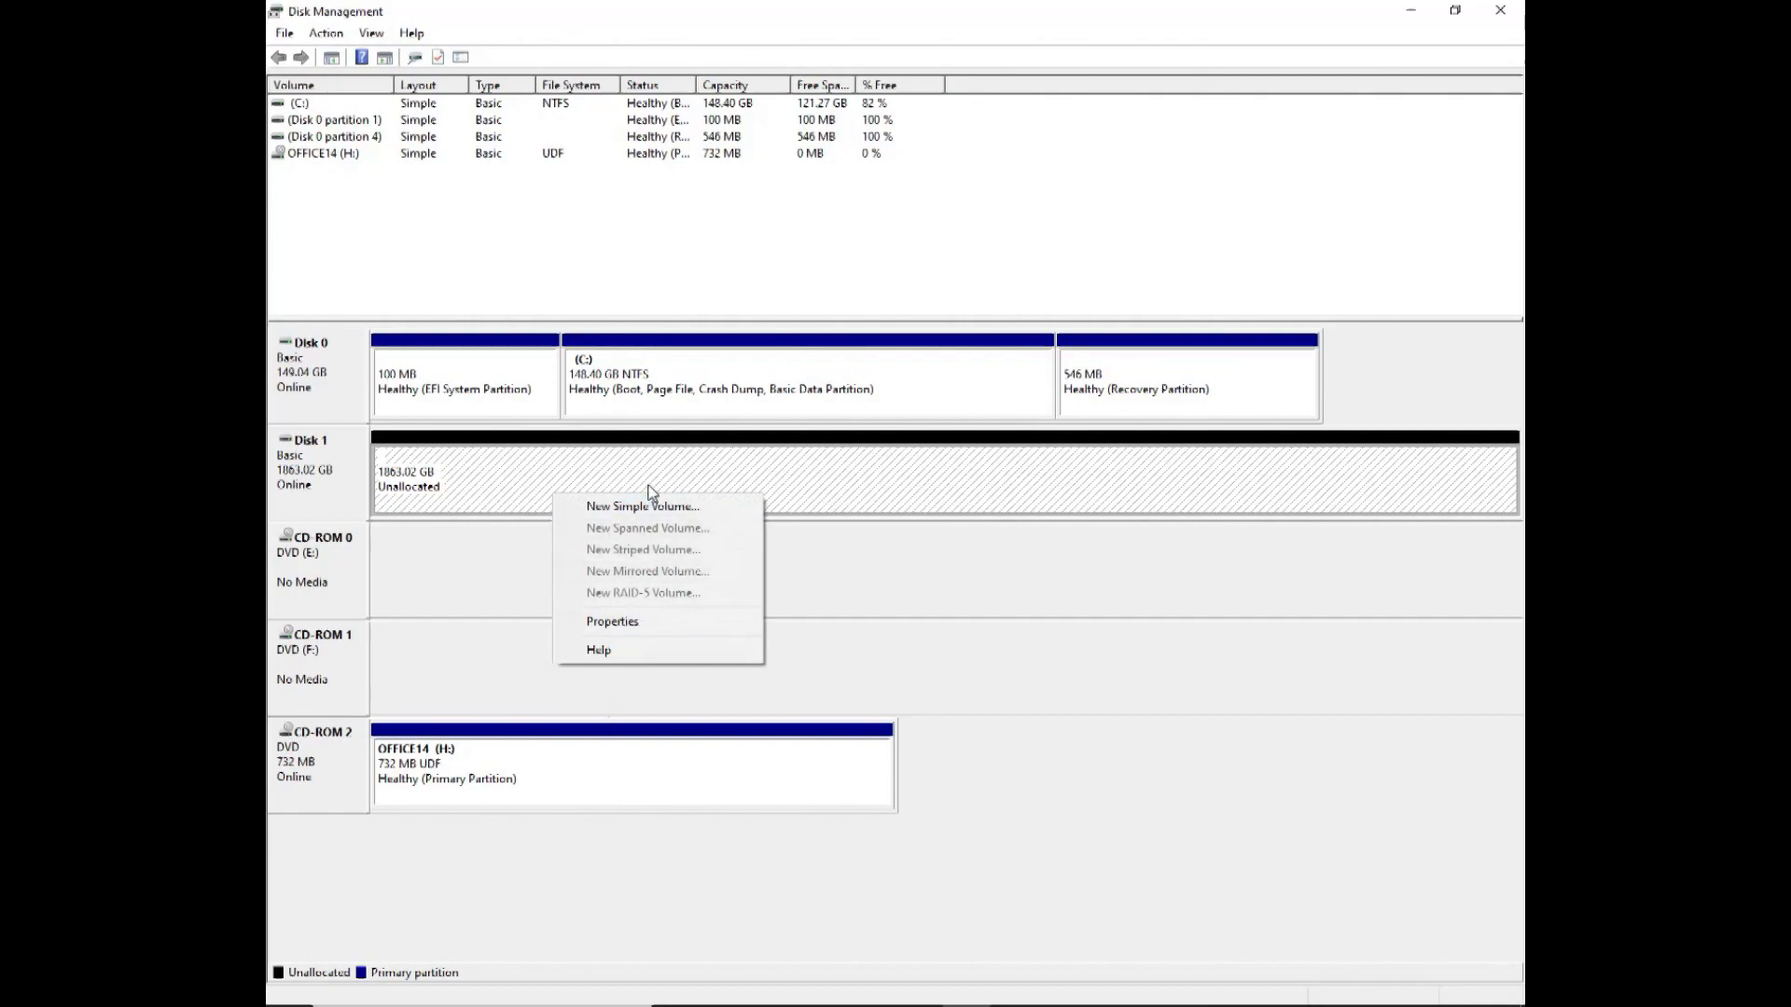
mouse_move(644, 506)
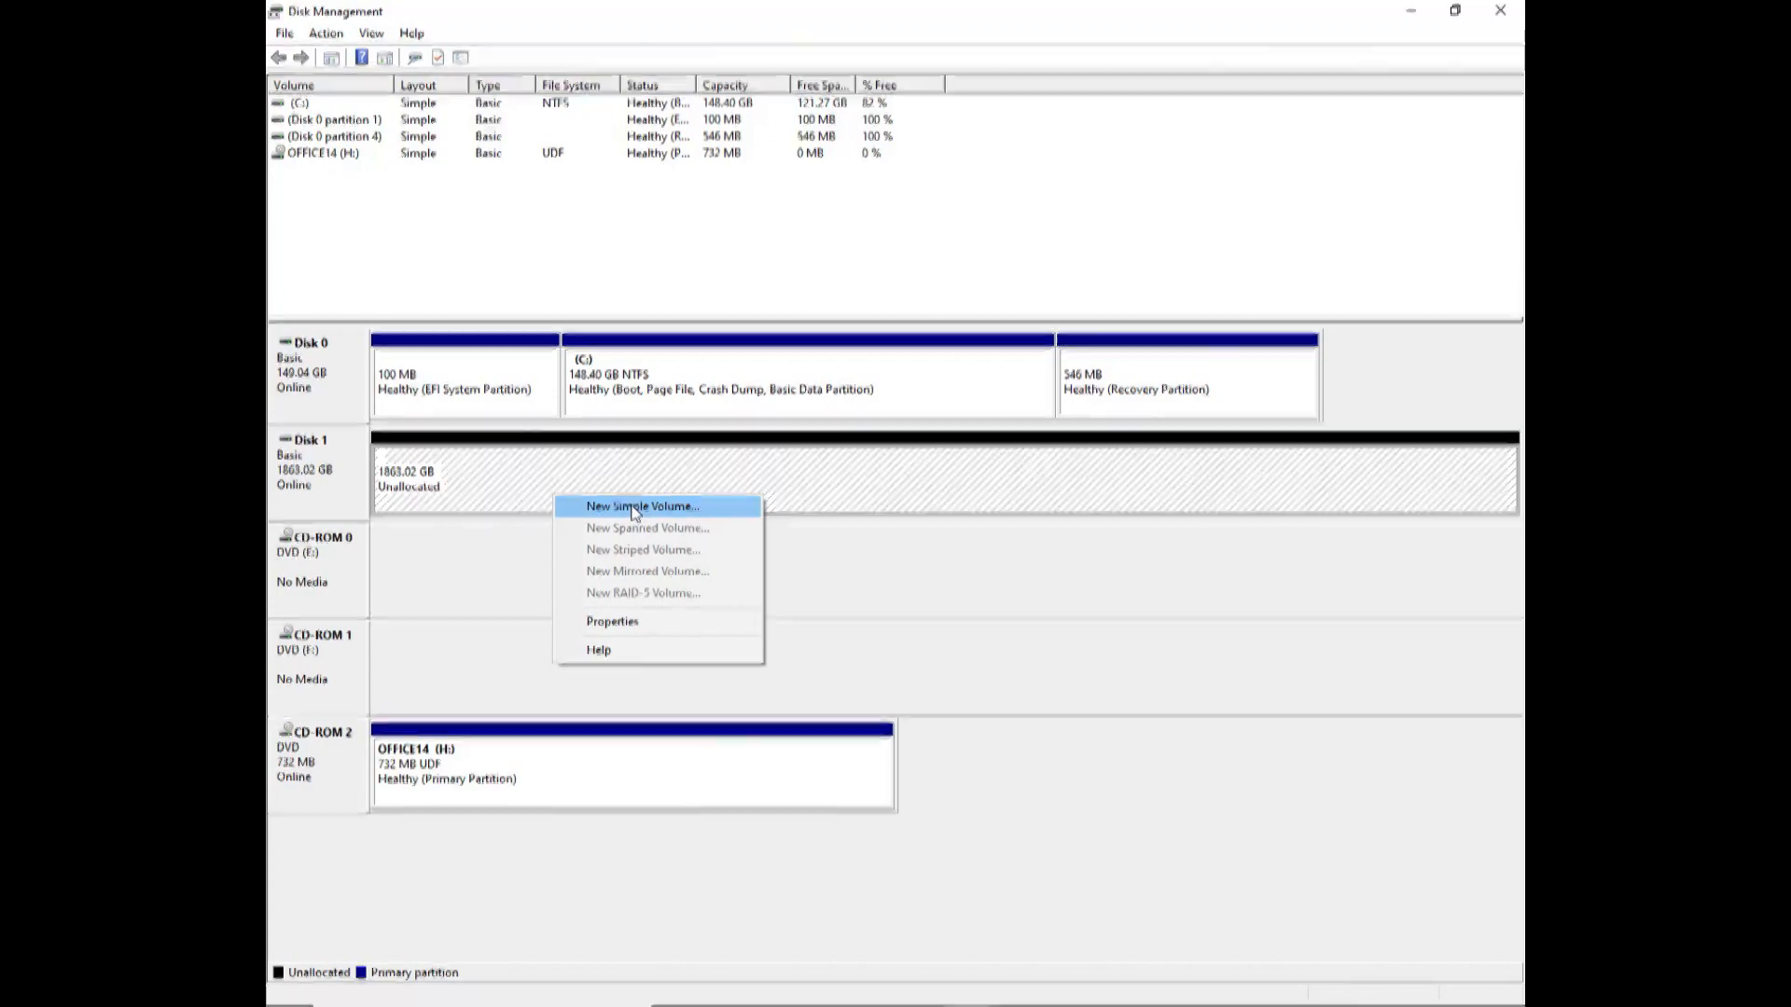
left_click(642, 506)
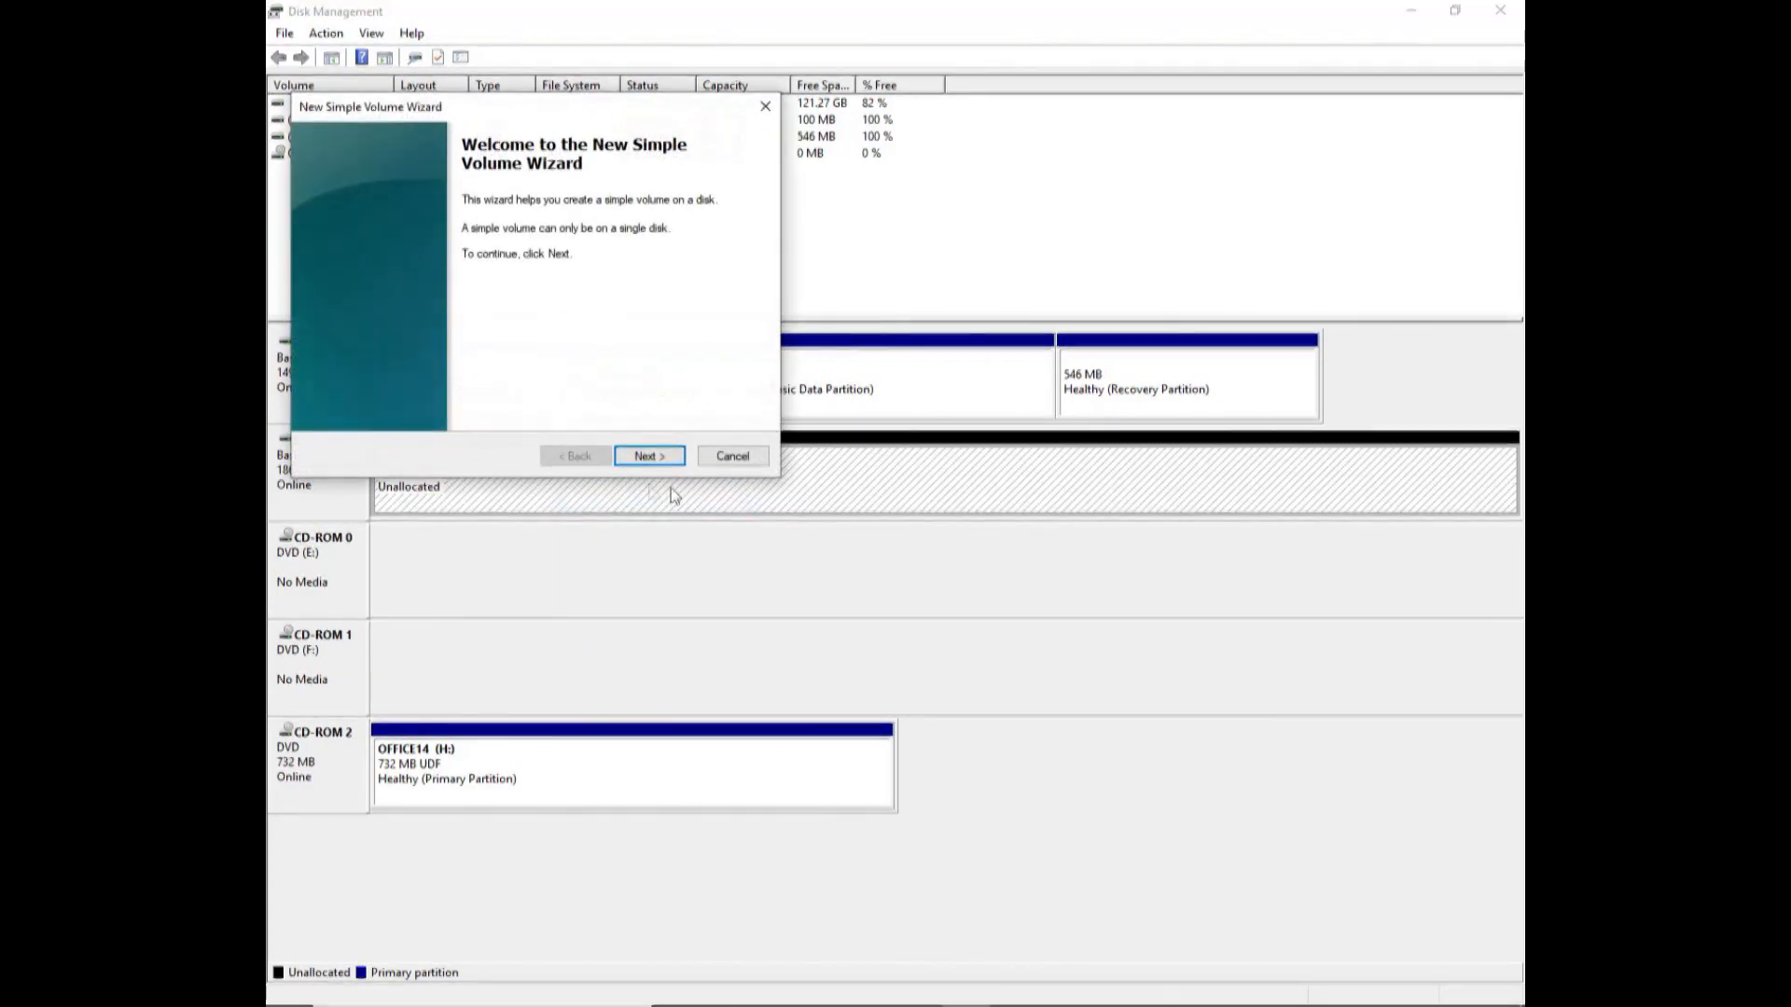
mouse_move(666, 493)
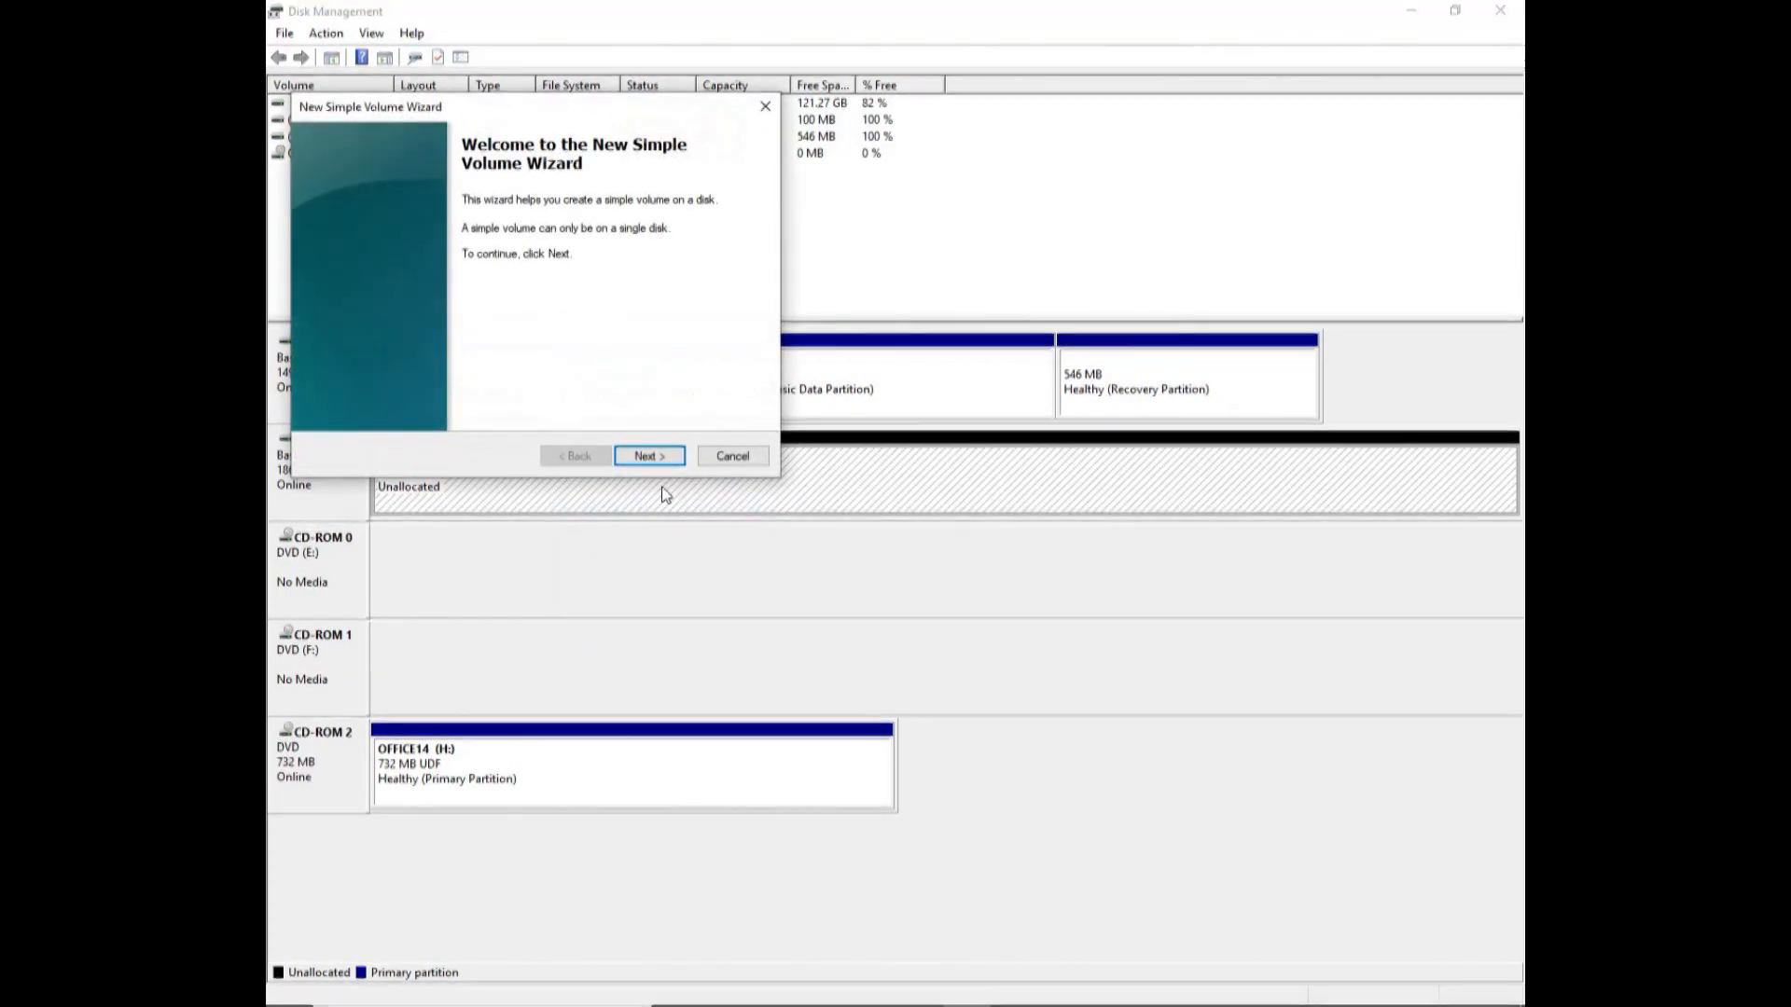
mouse_move(679, 496)
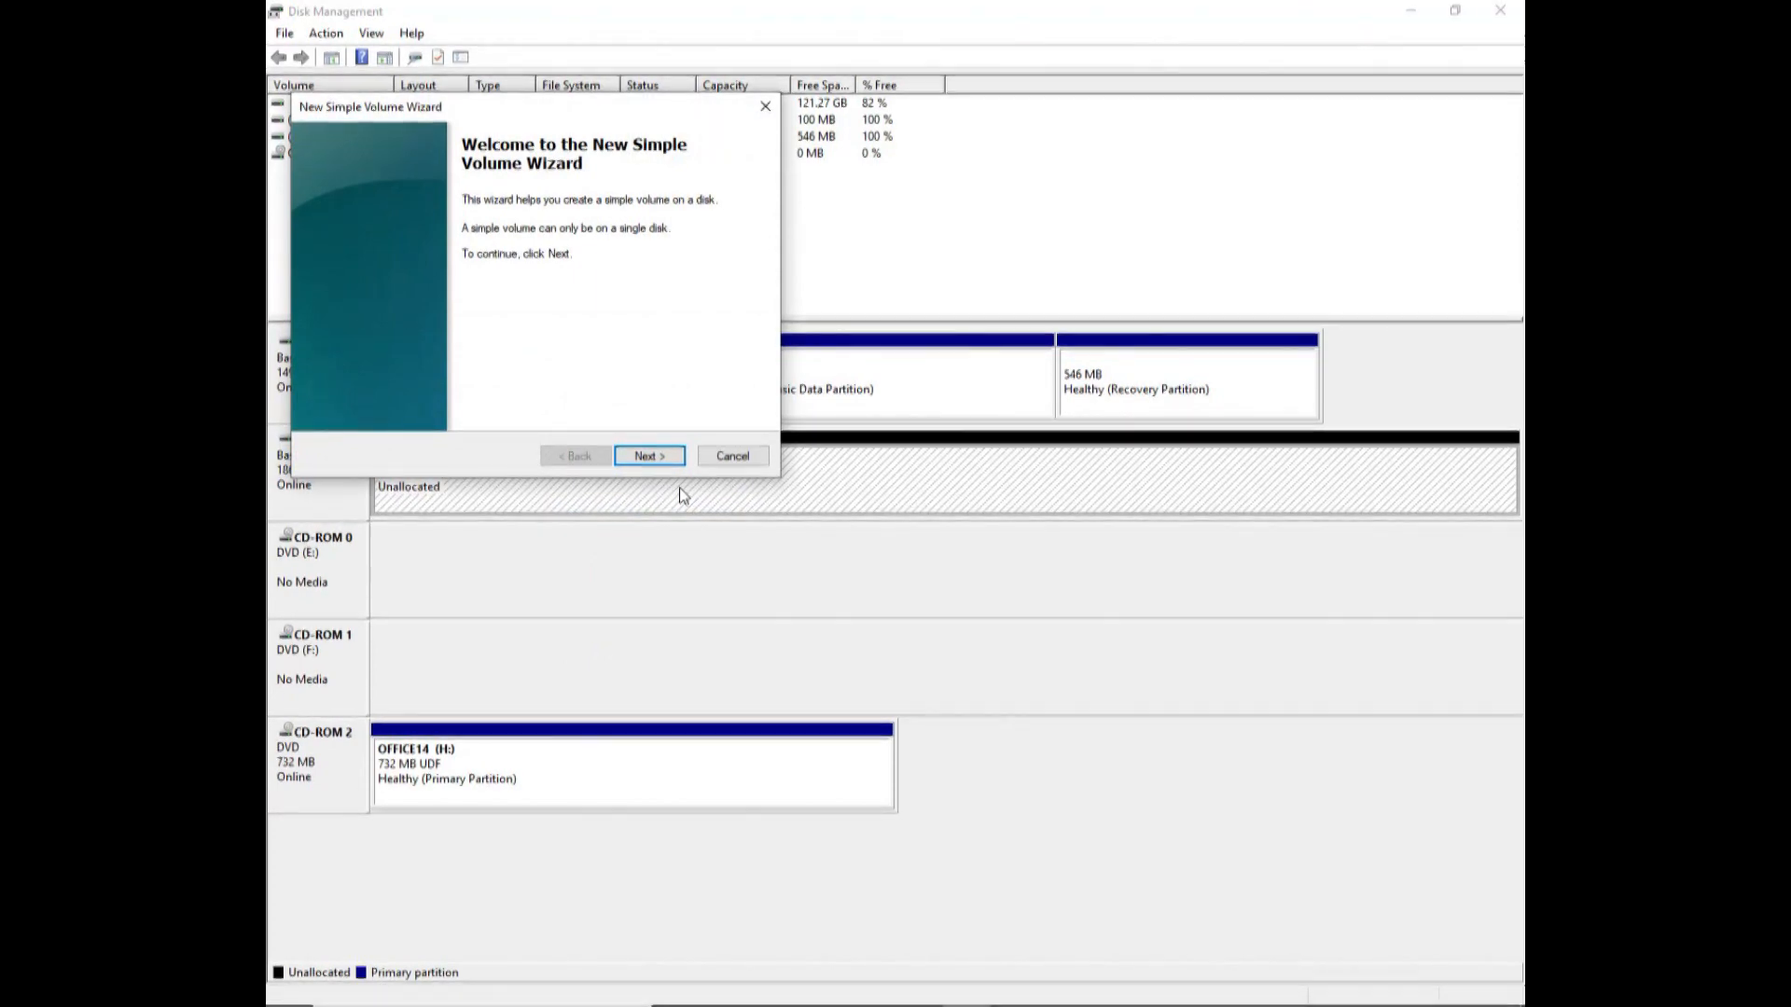
mouse_move(741, 480)
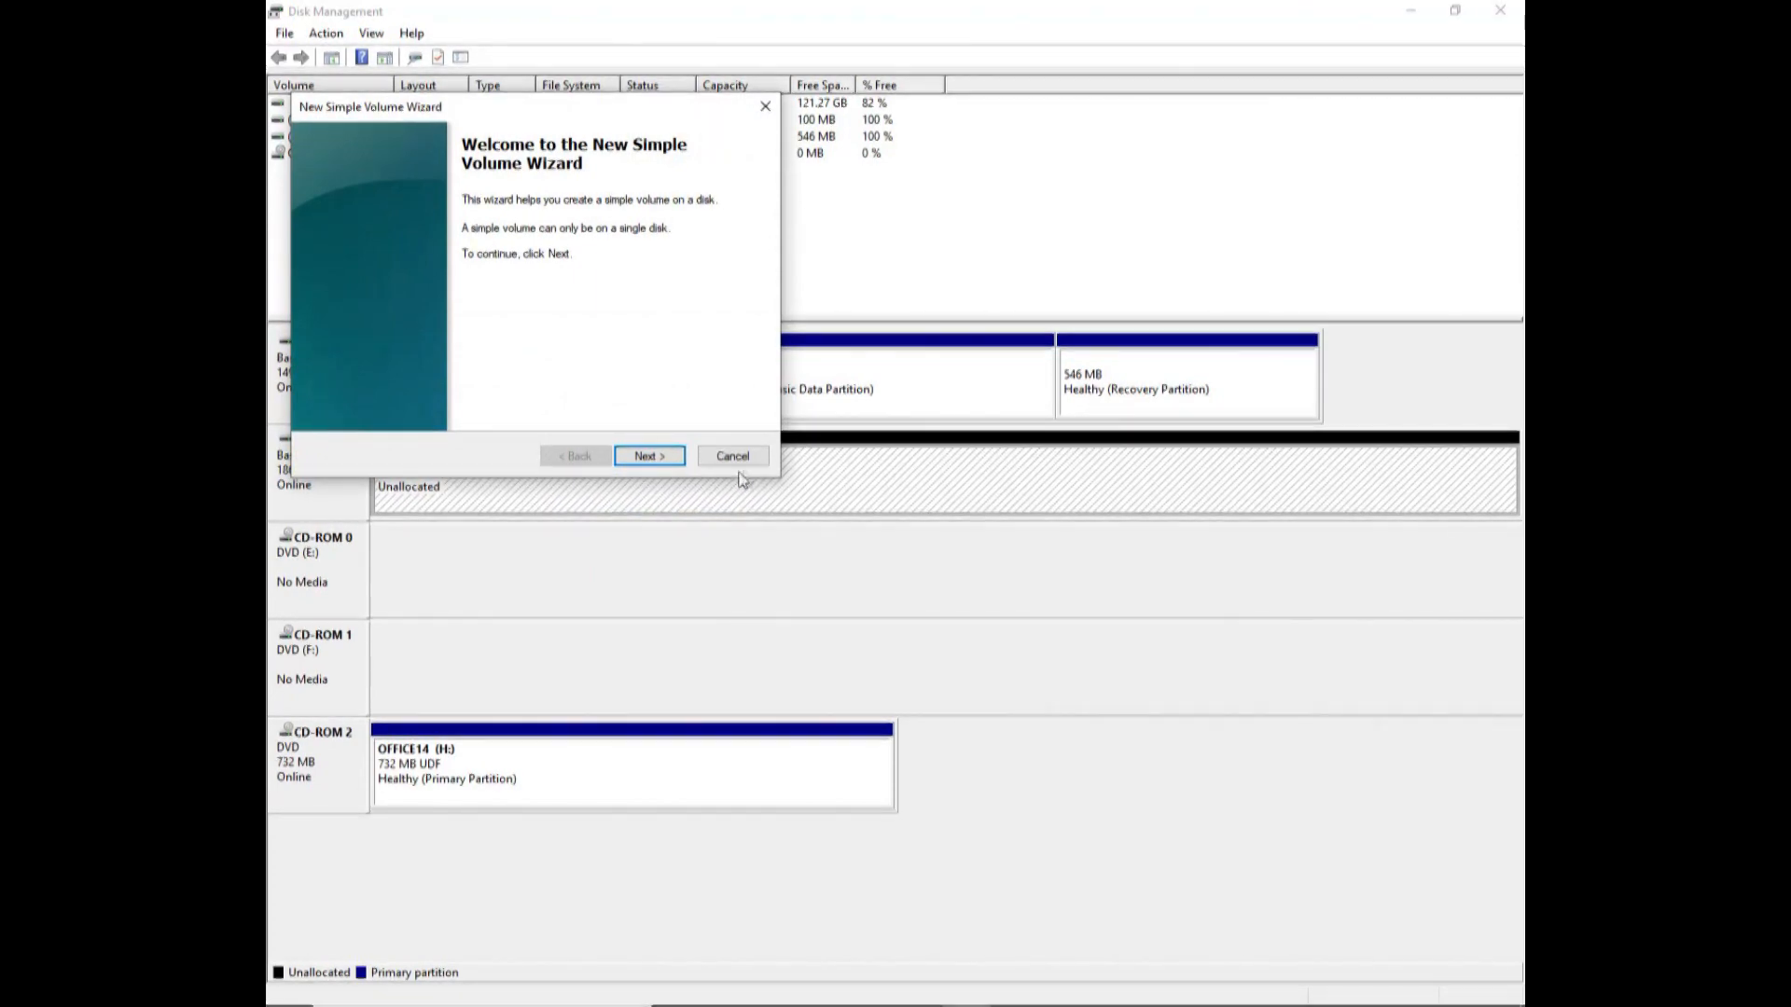
left_click(732, 455)
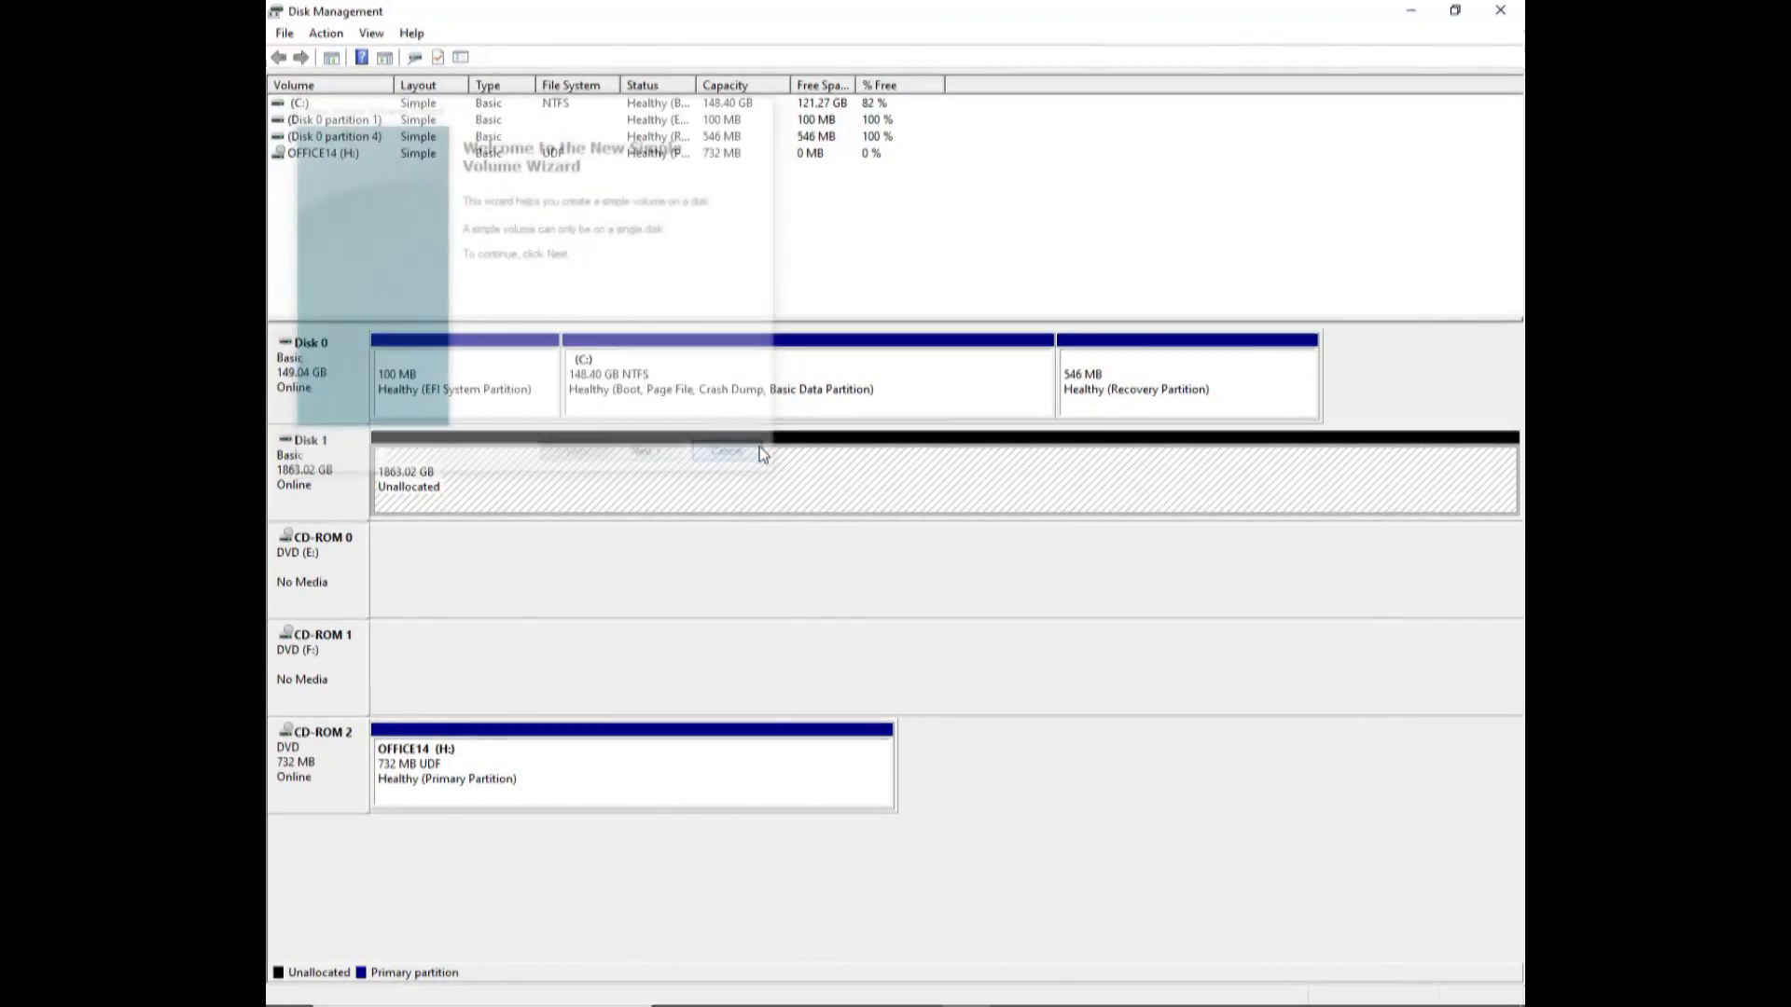
Return to Disk Management's main view with Disk 1 showing 1863.02 GB unallocated
left_click(722, 452)
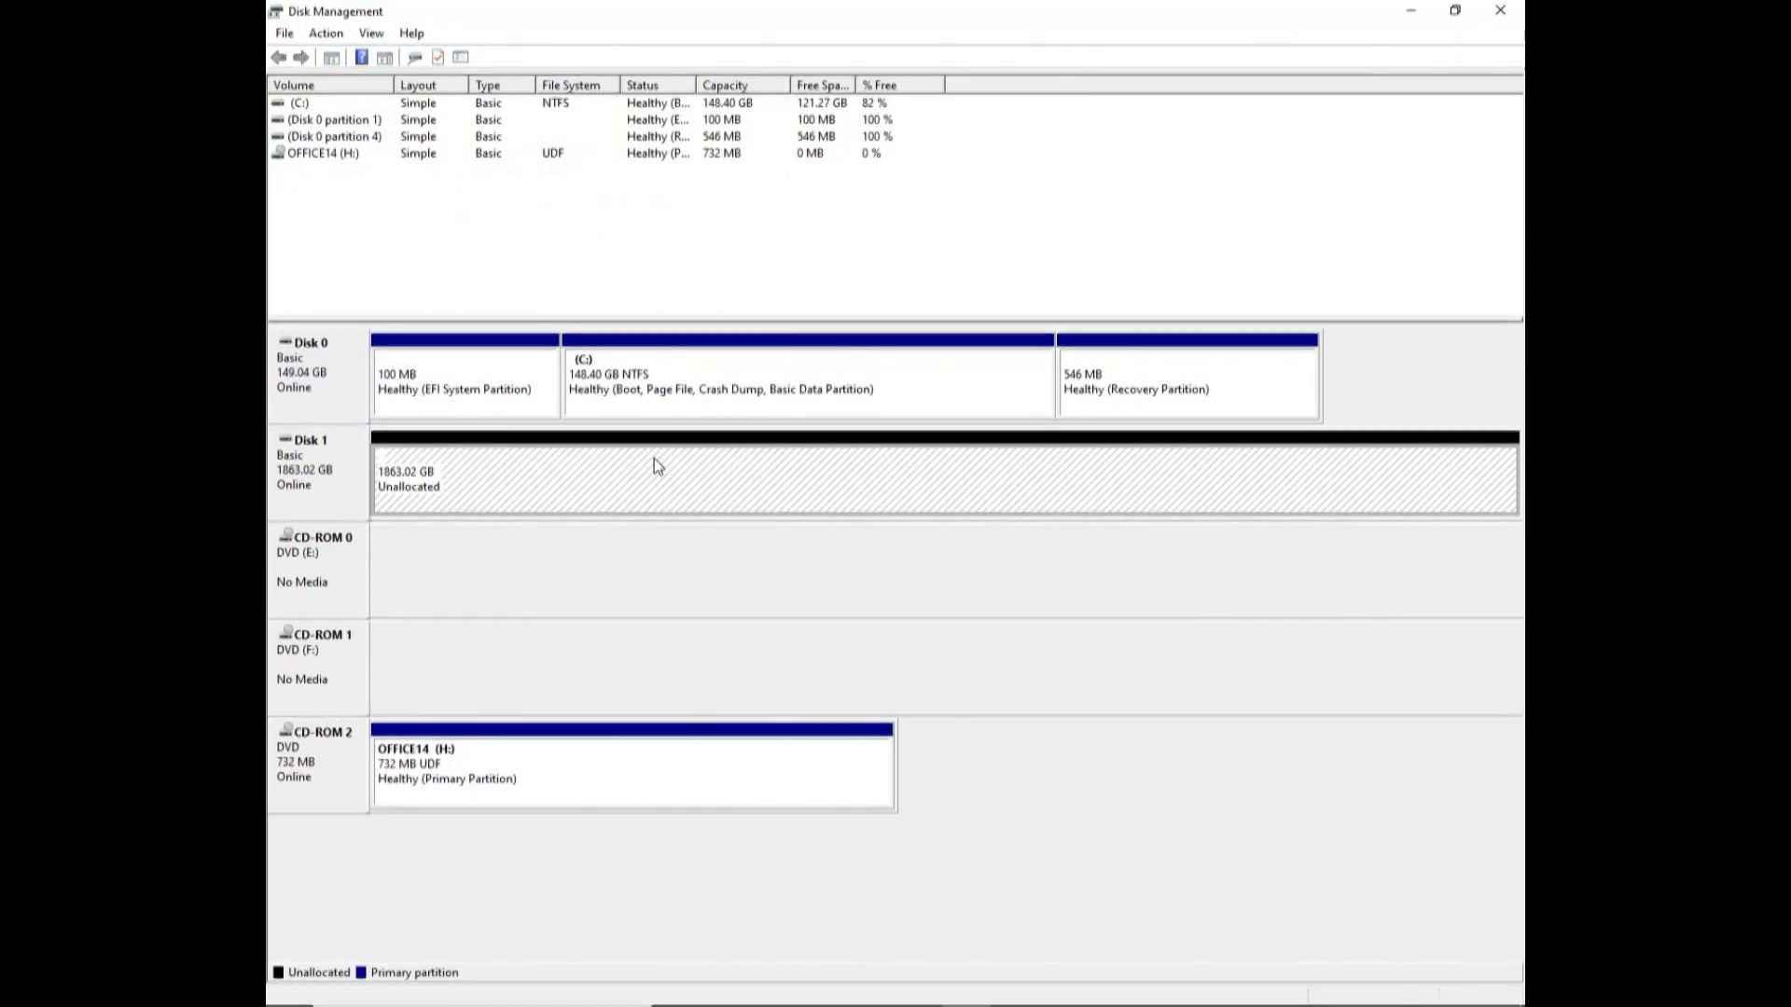
mouse_move(328, 472)
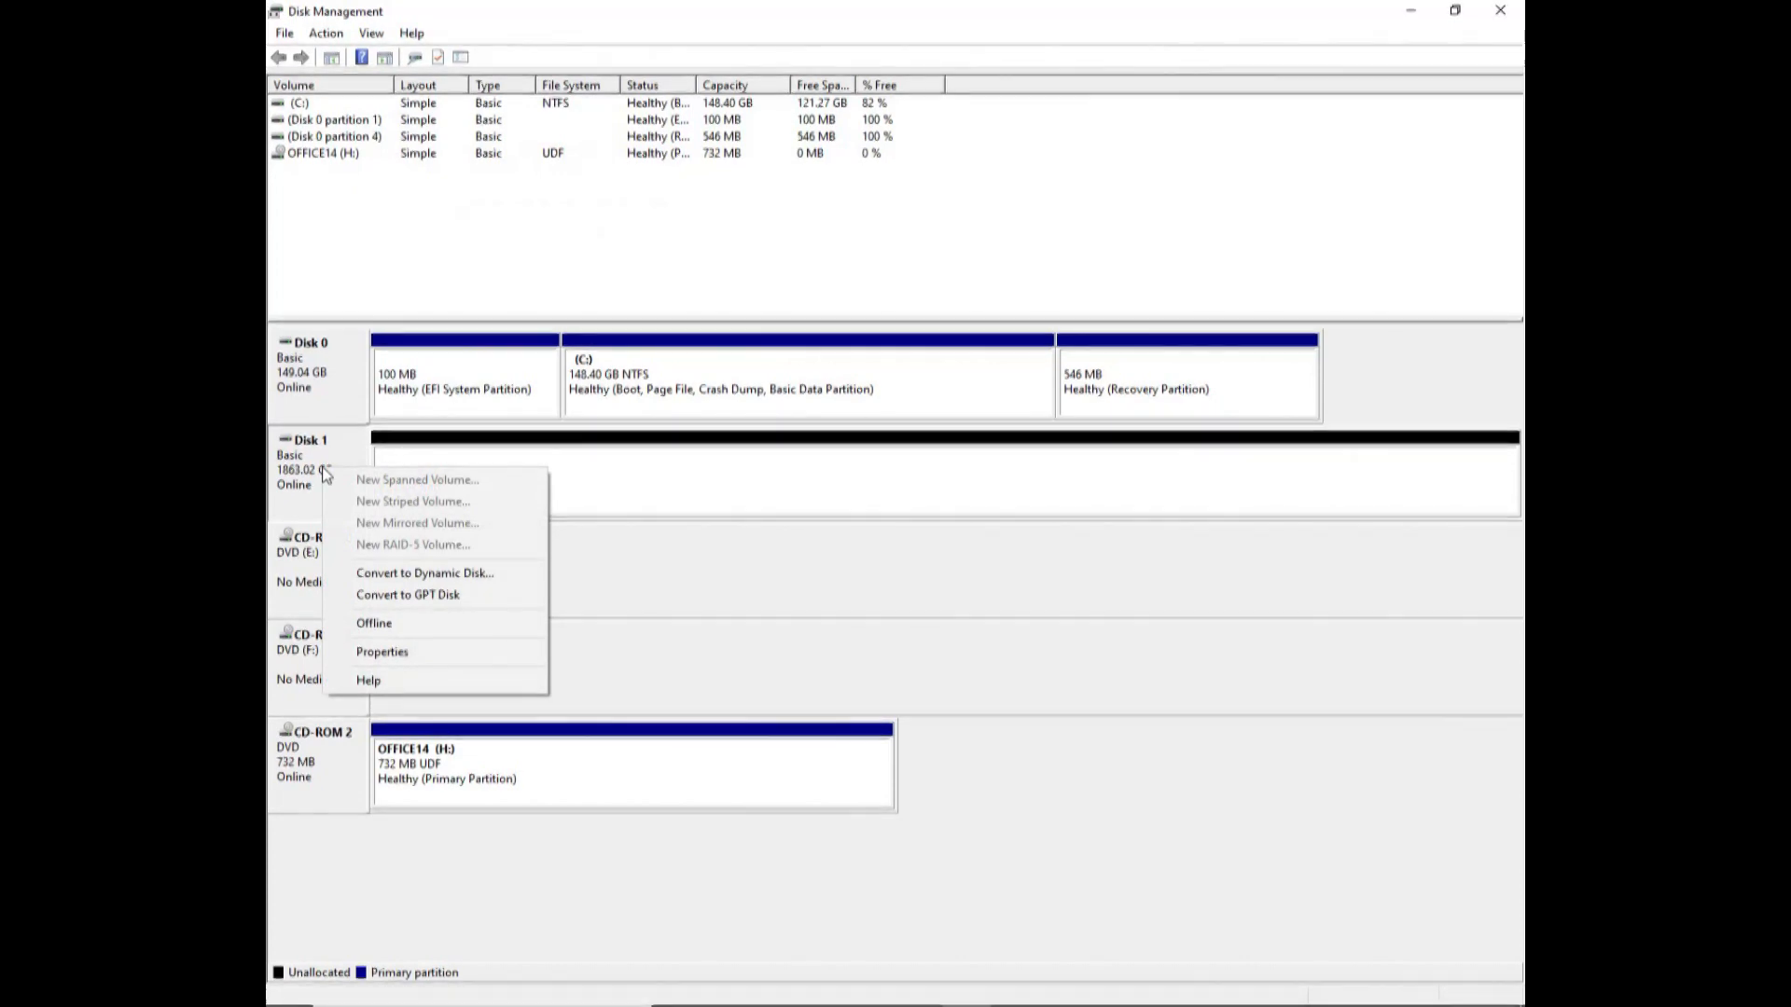
mouse_move(500, 623)
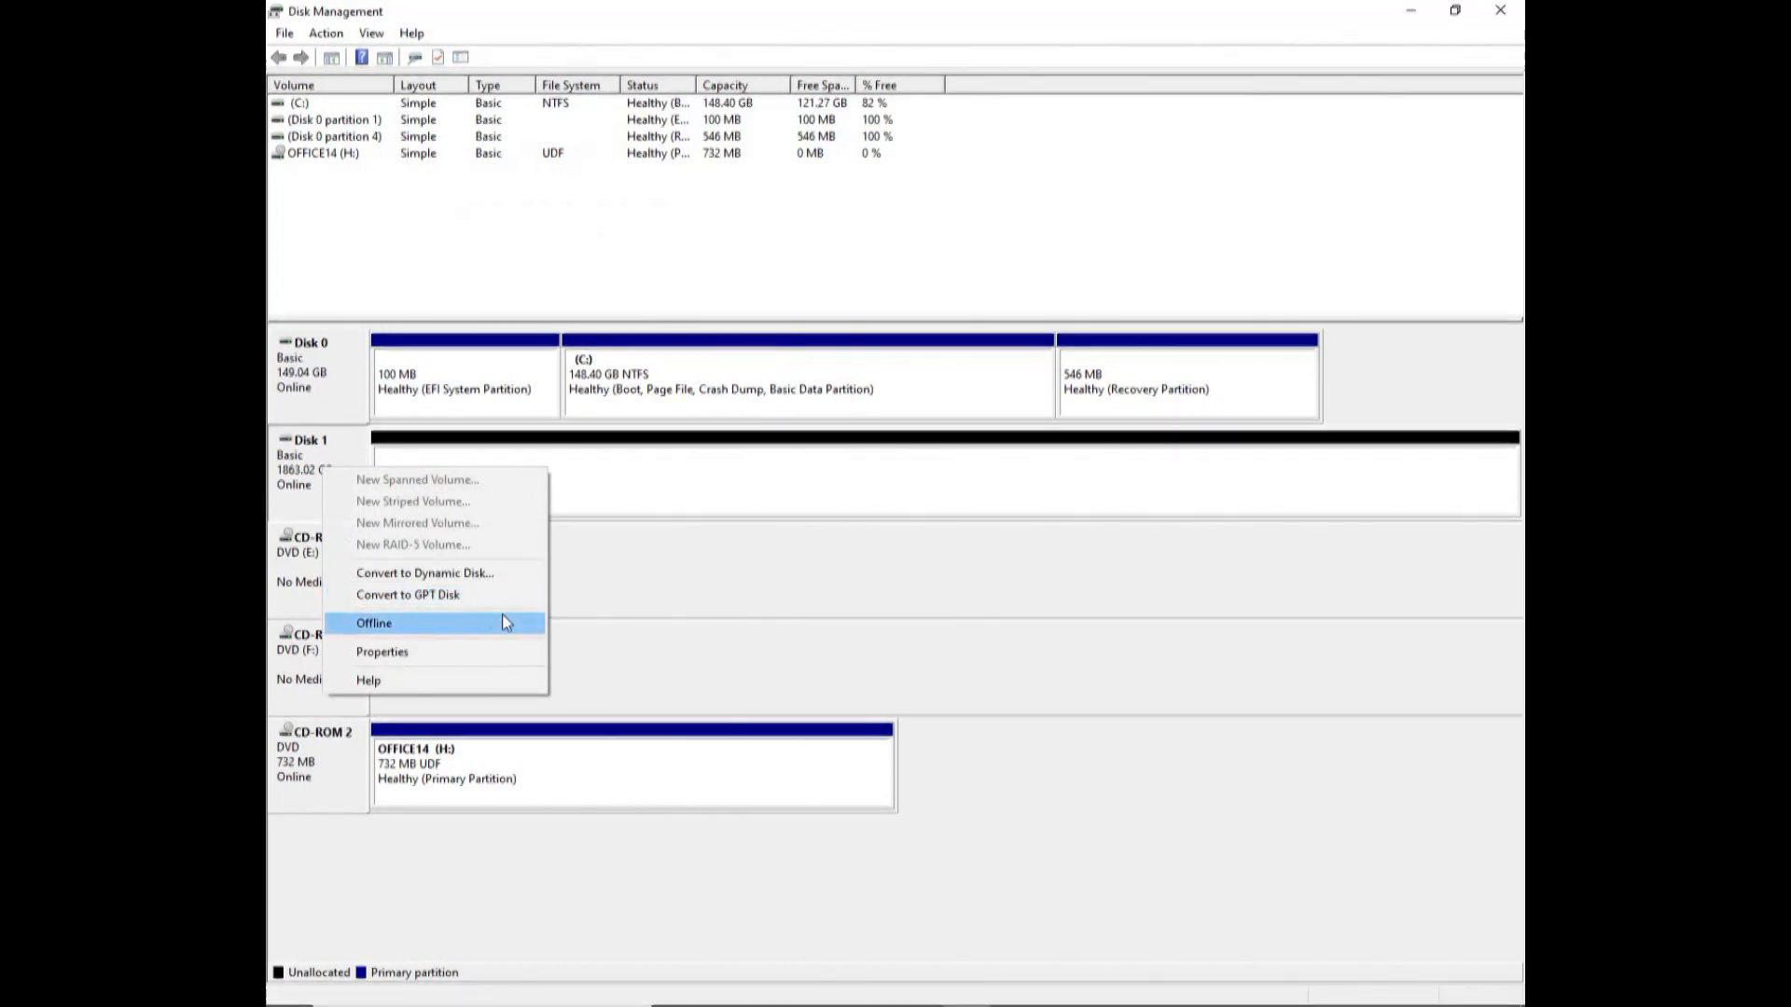
mouse_move(552, 541)
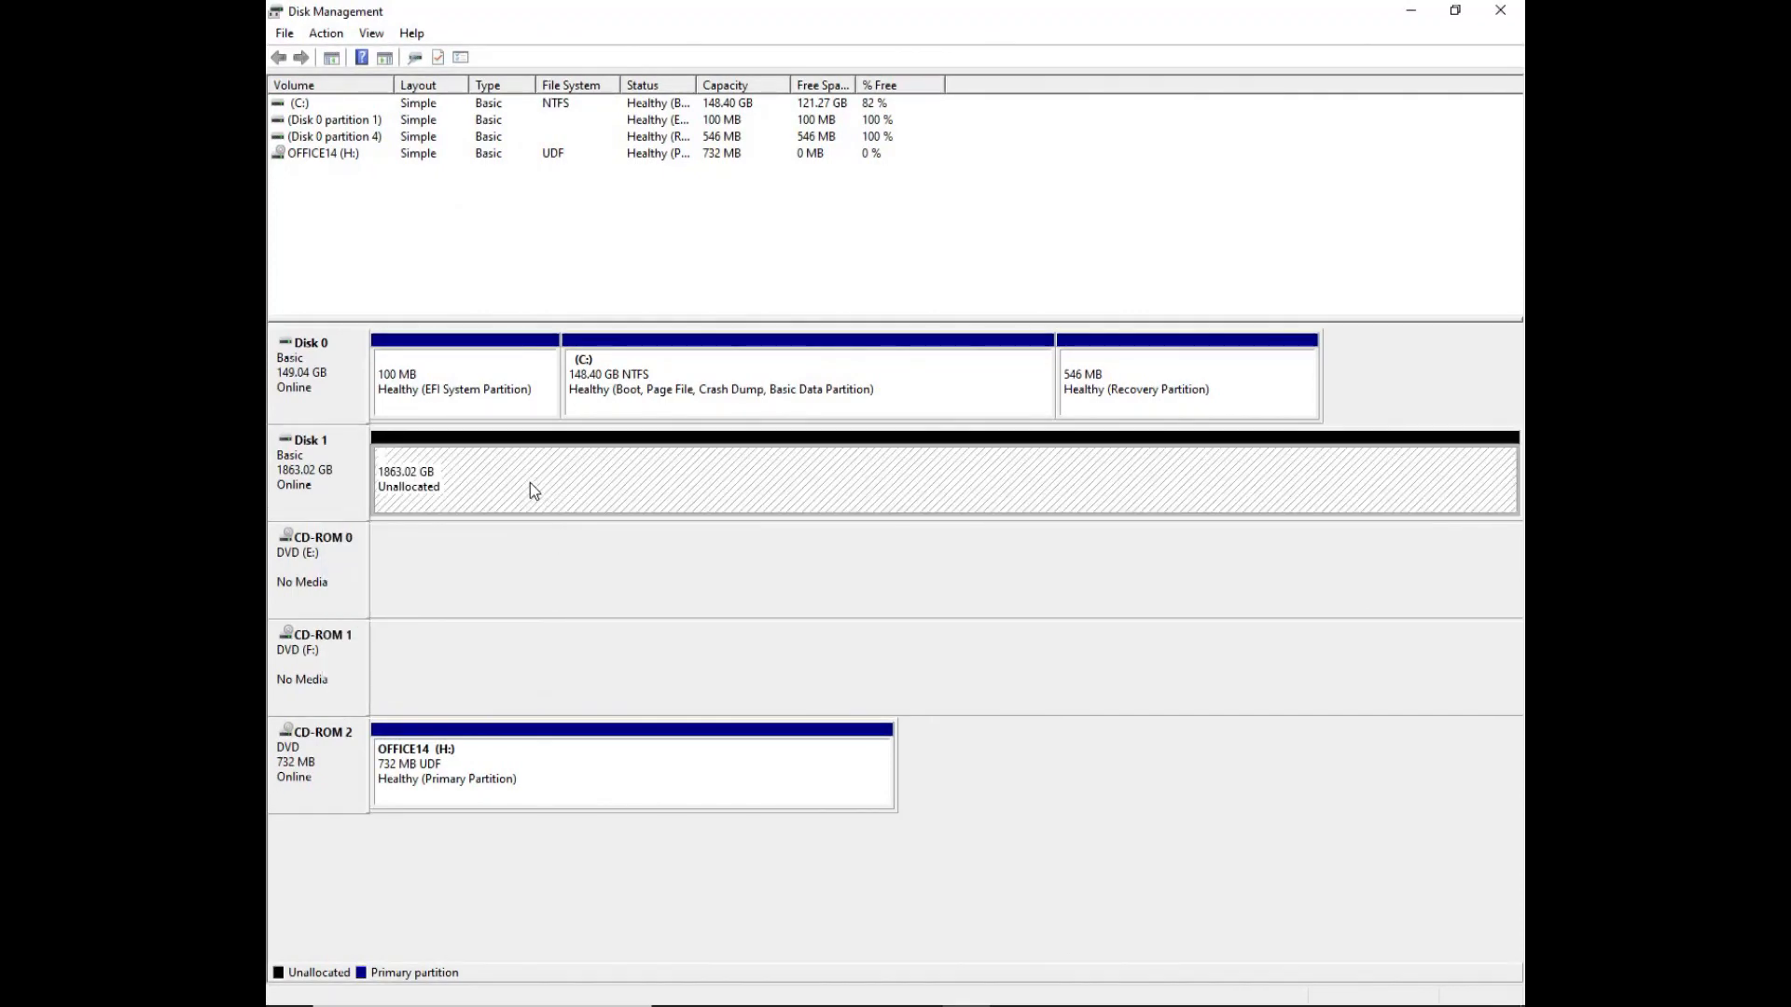
Start the New Simple Volume wizard on Disk 1's unallocated space and reach the size step
right_click(528, 491)
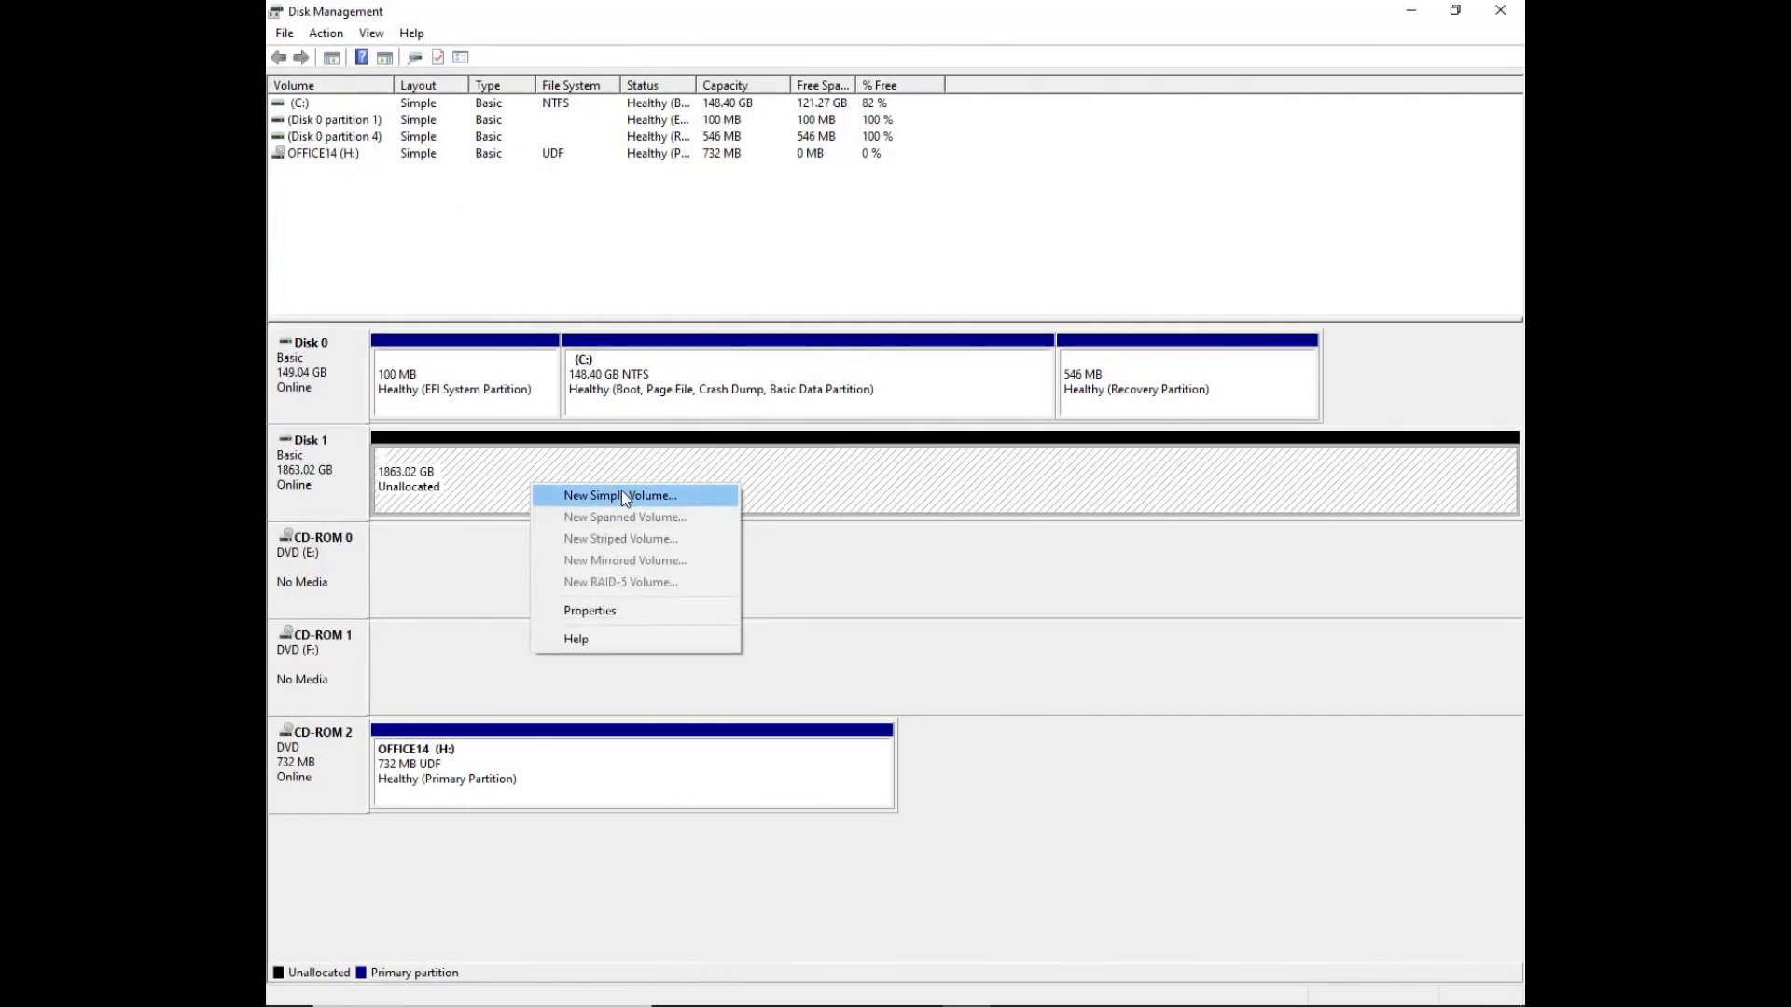
left_click(620, 494)
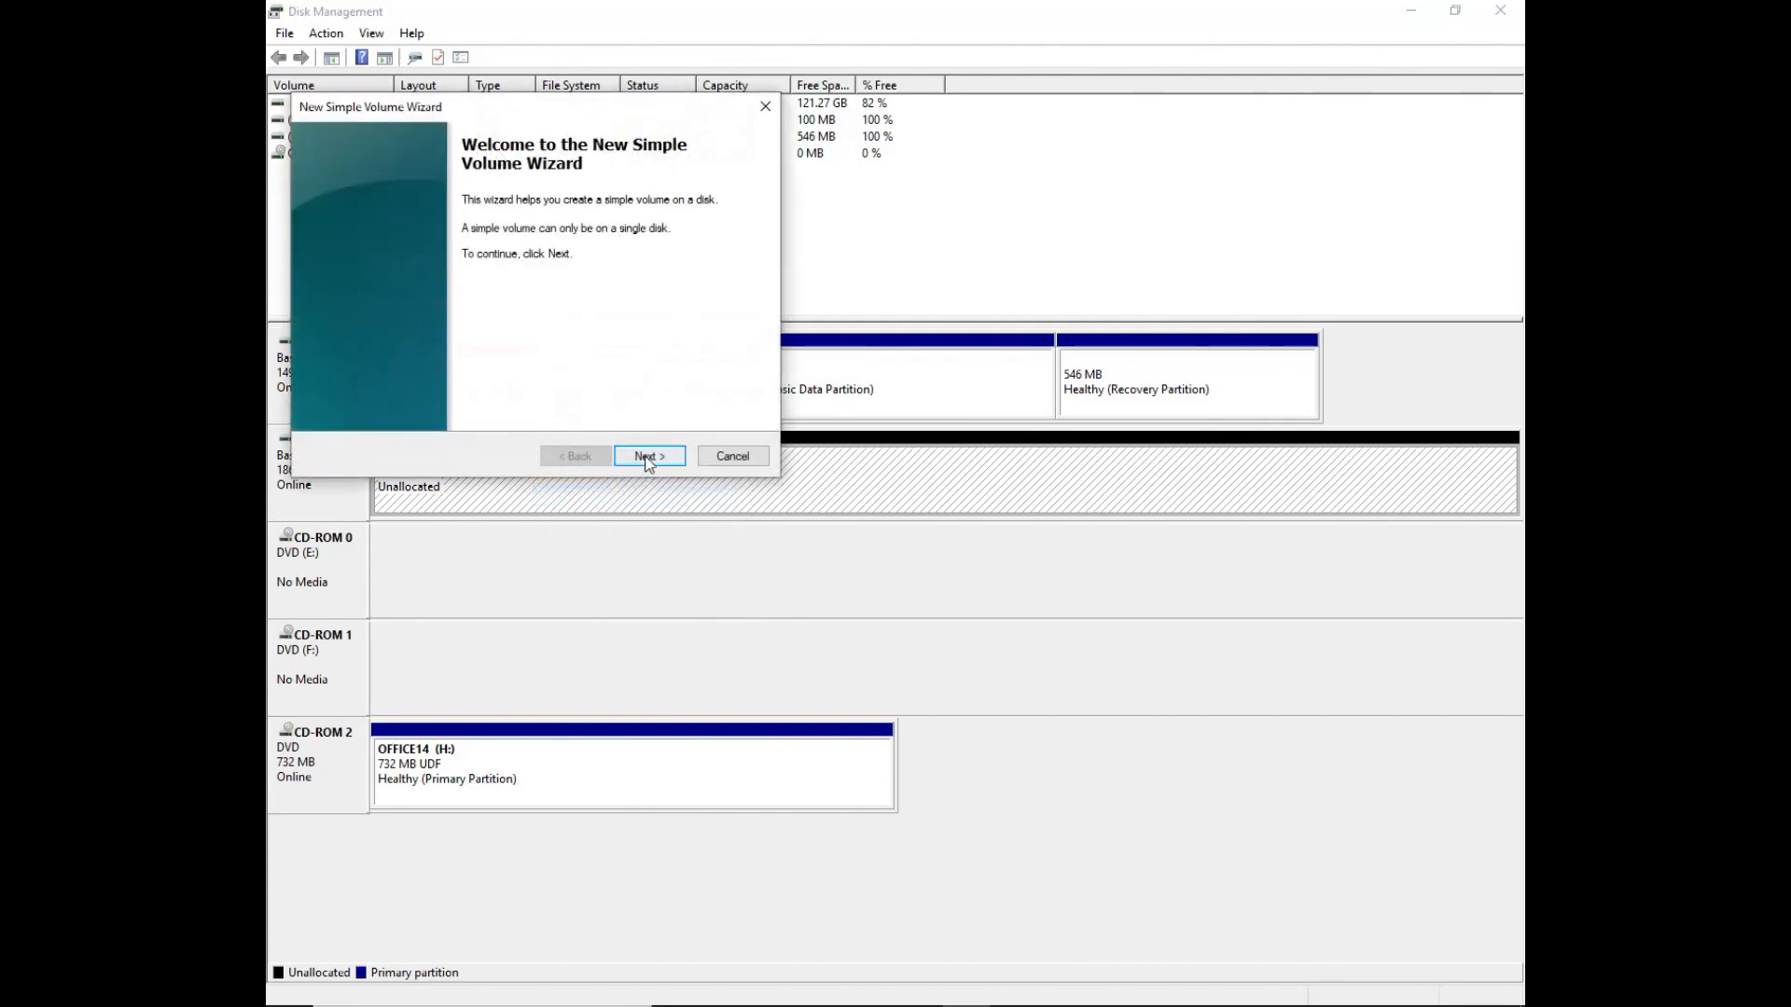
left_click(648, 456)
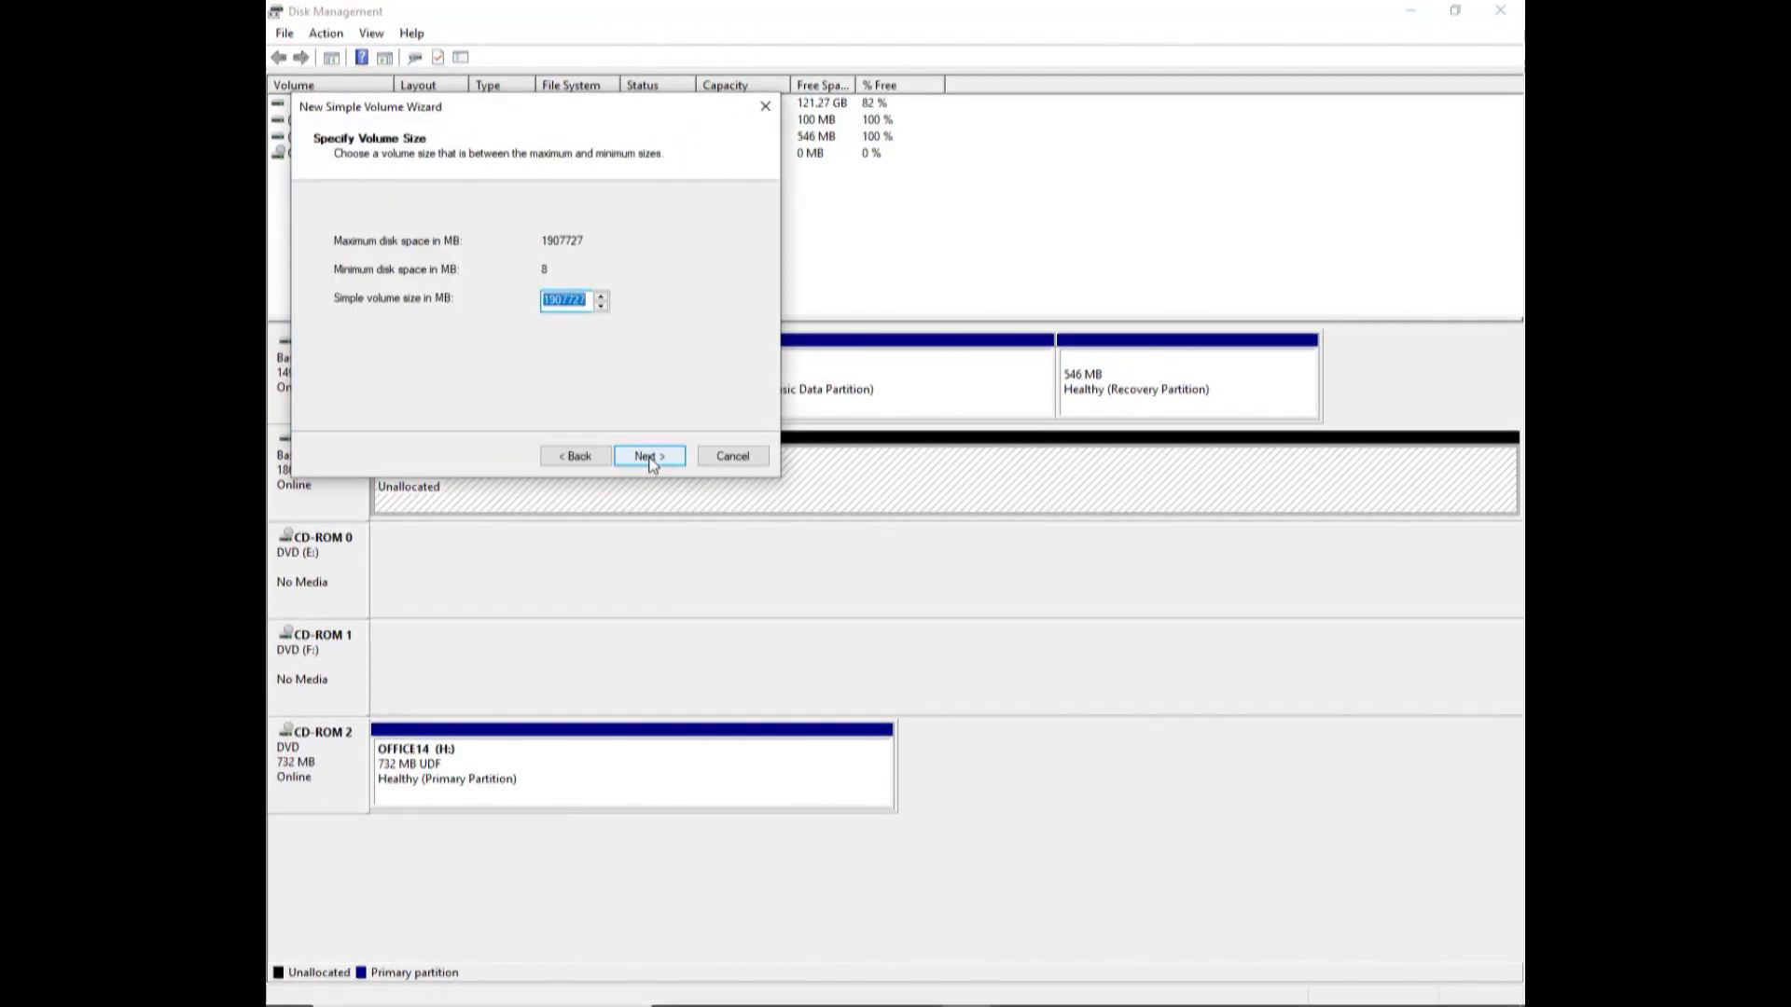
mouse_move(599, 399)
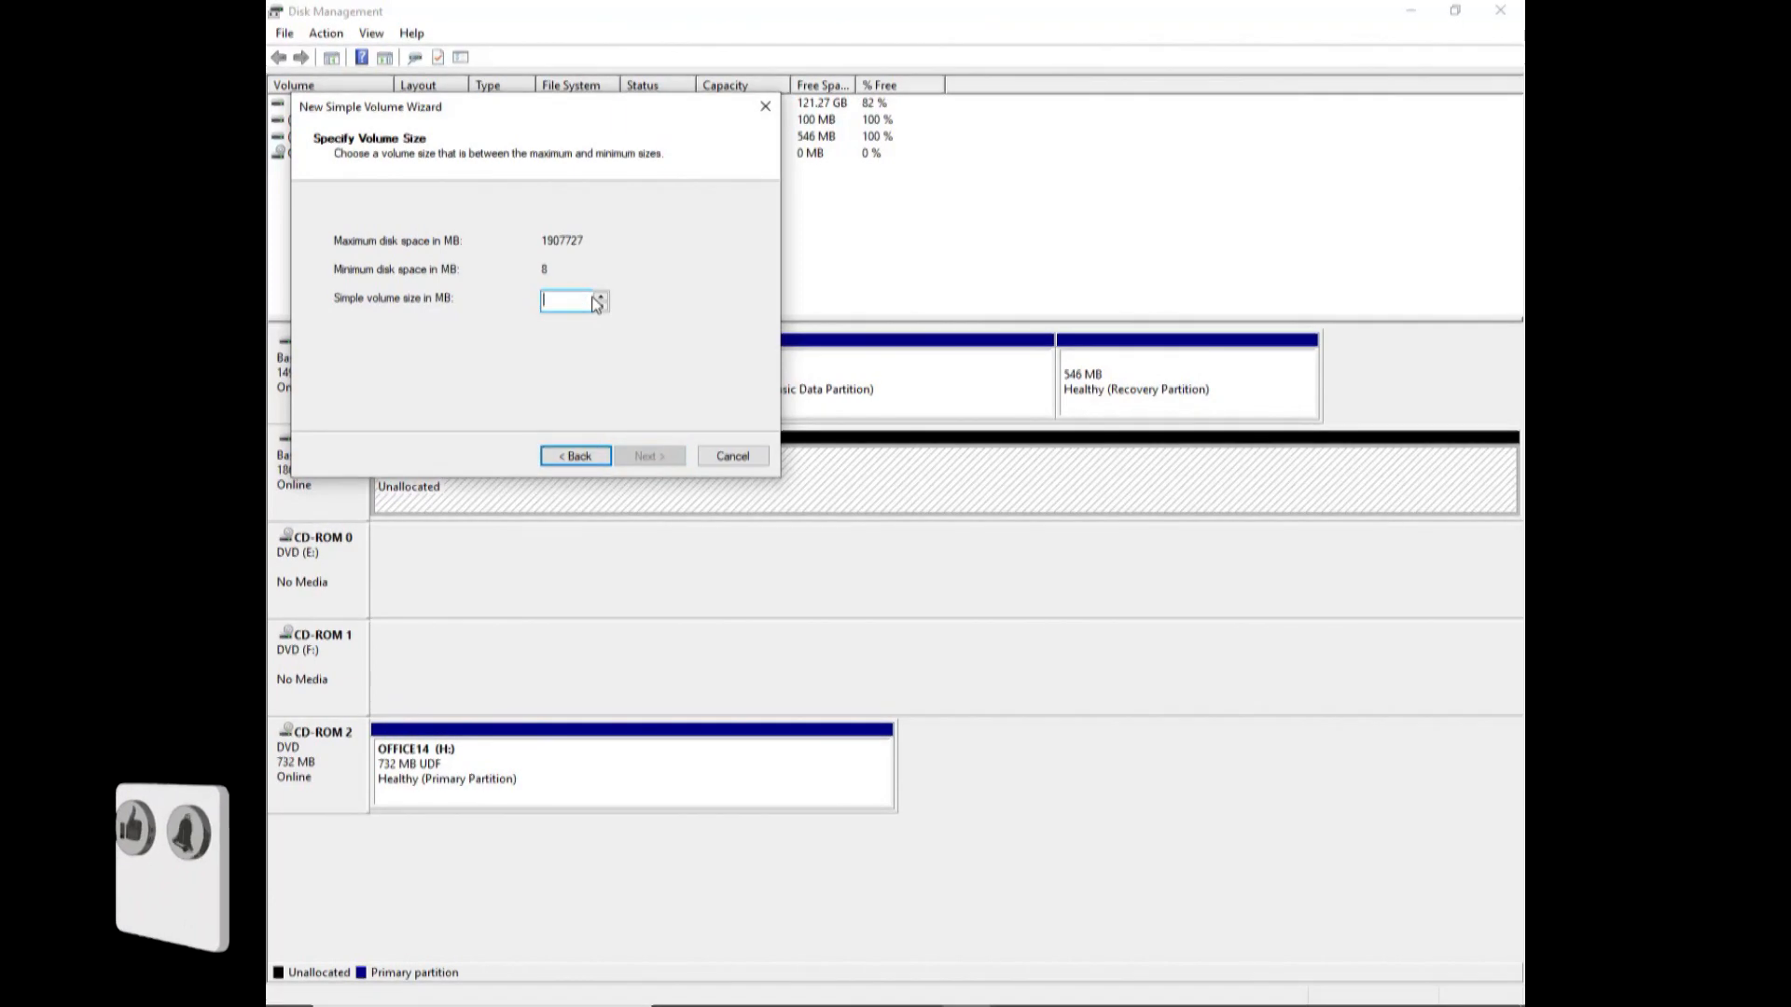
Enter 1000000 MB as the simple volume size
type("1")
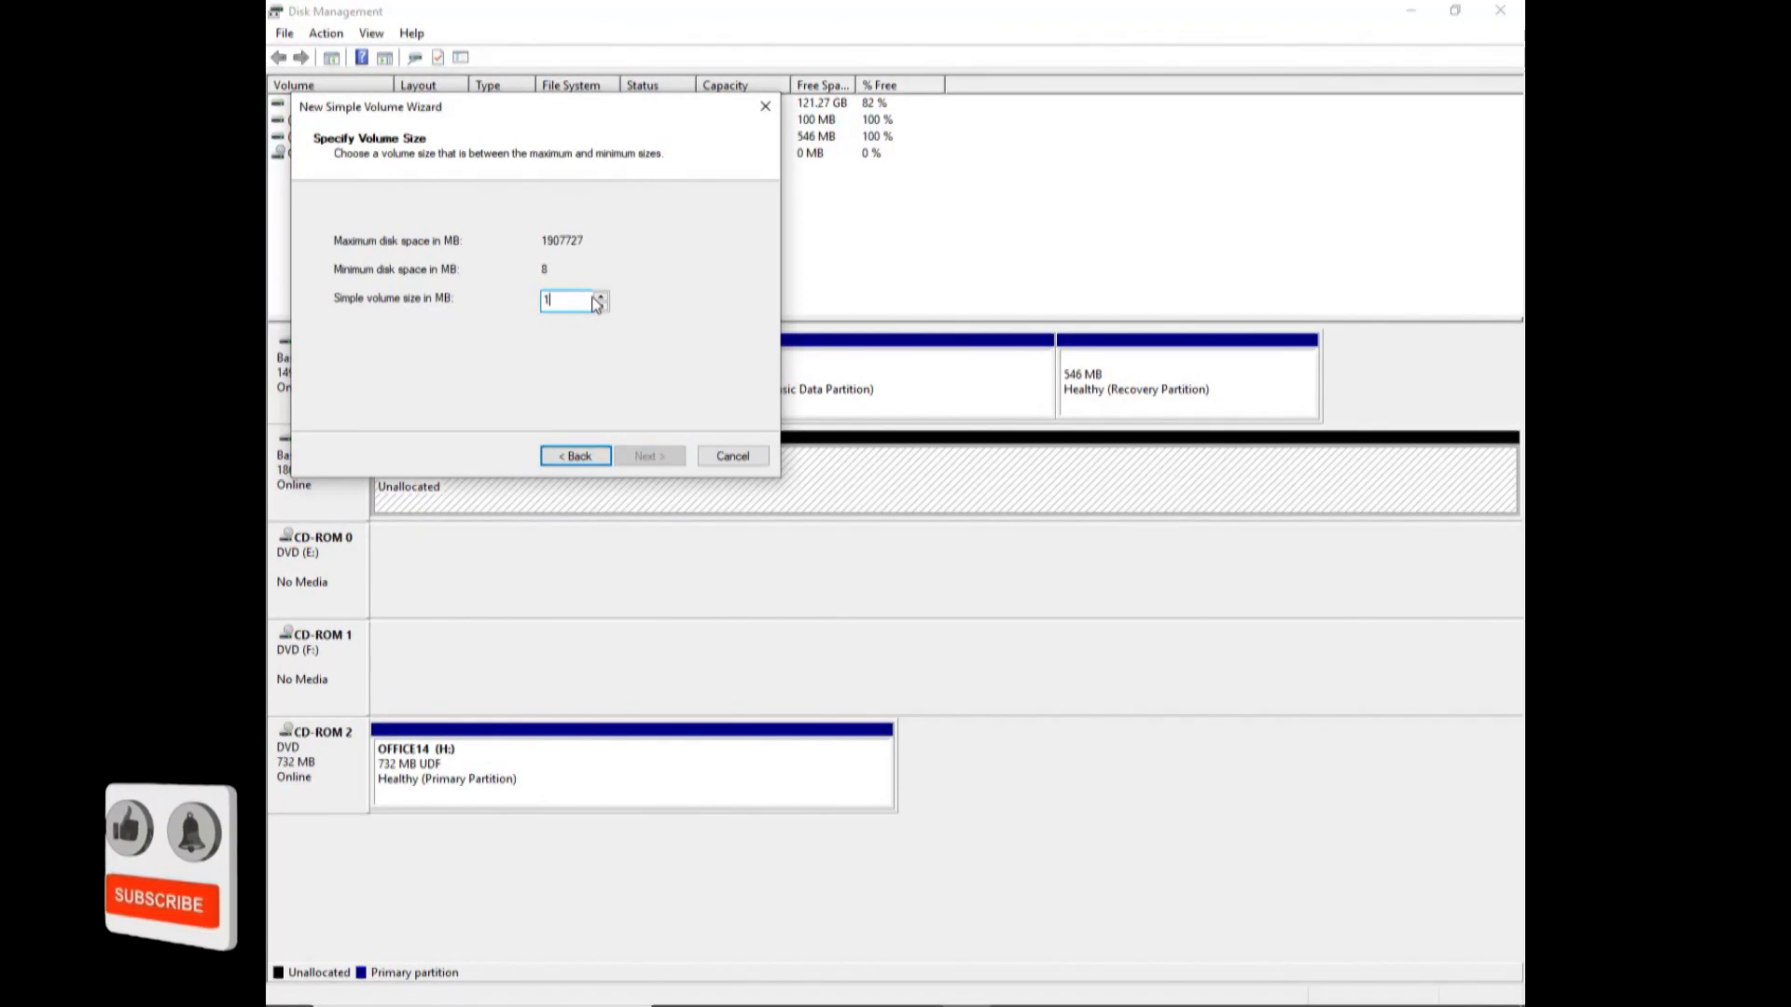
type("00")
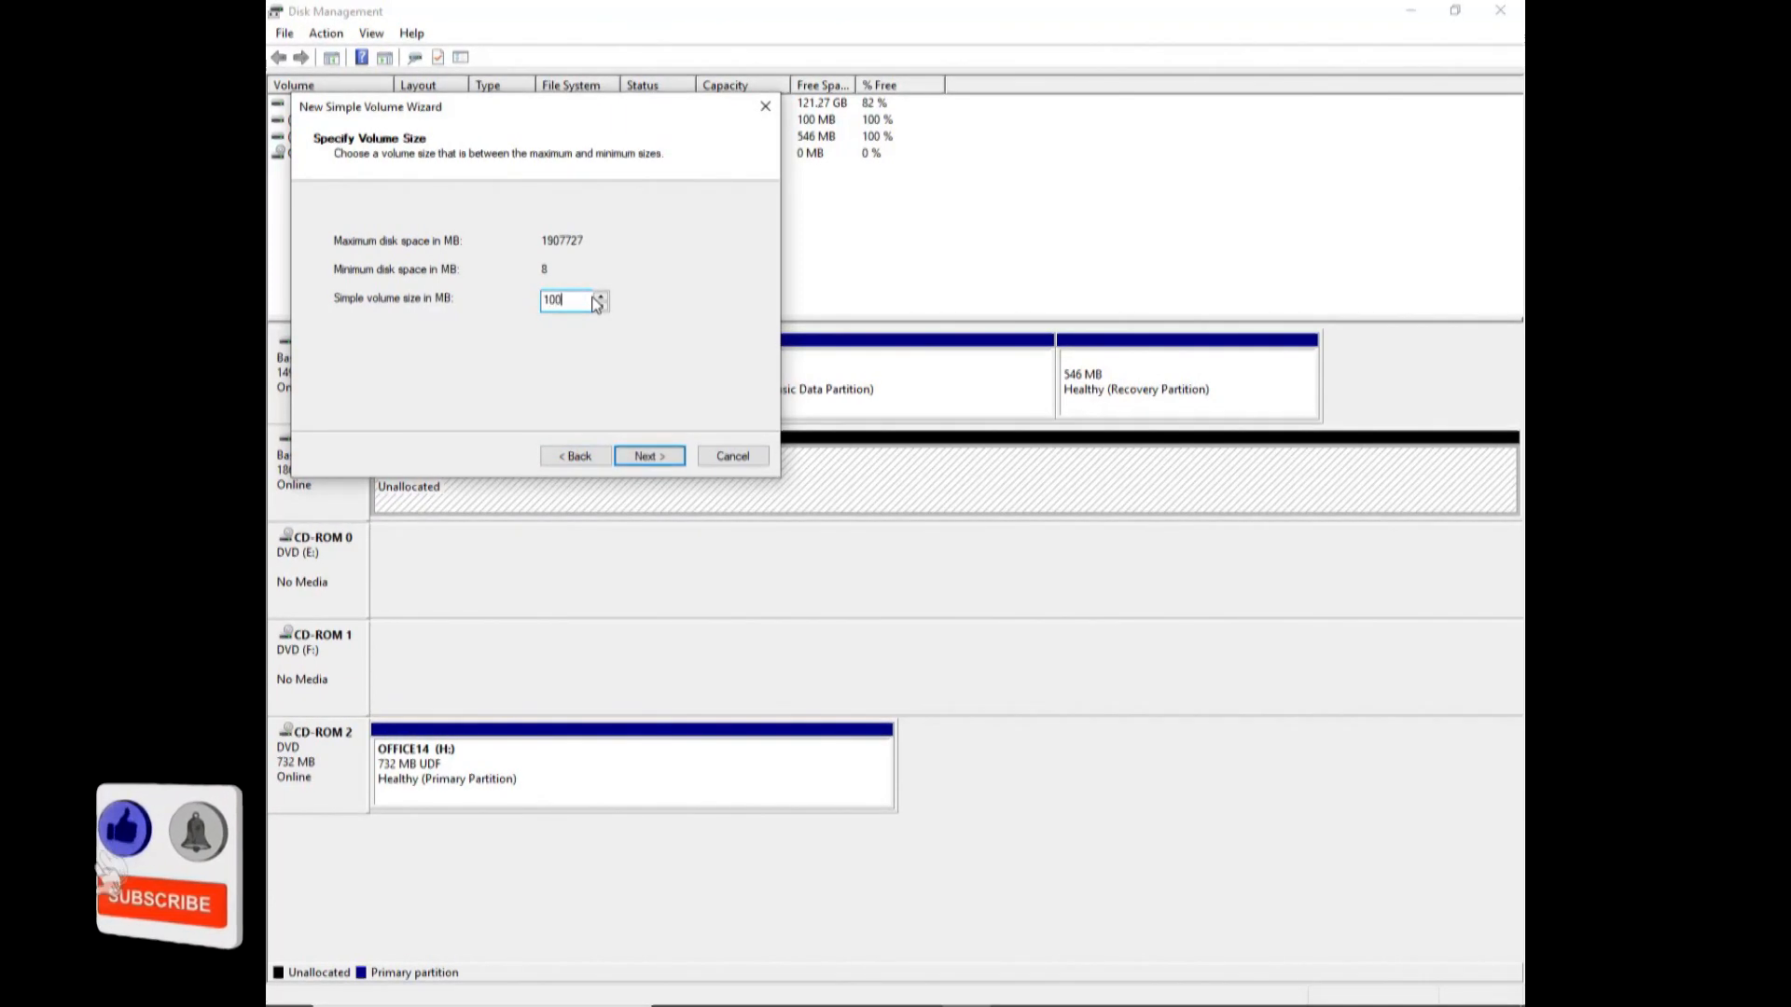
type("0")
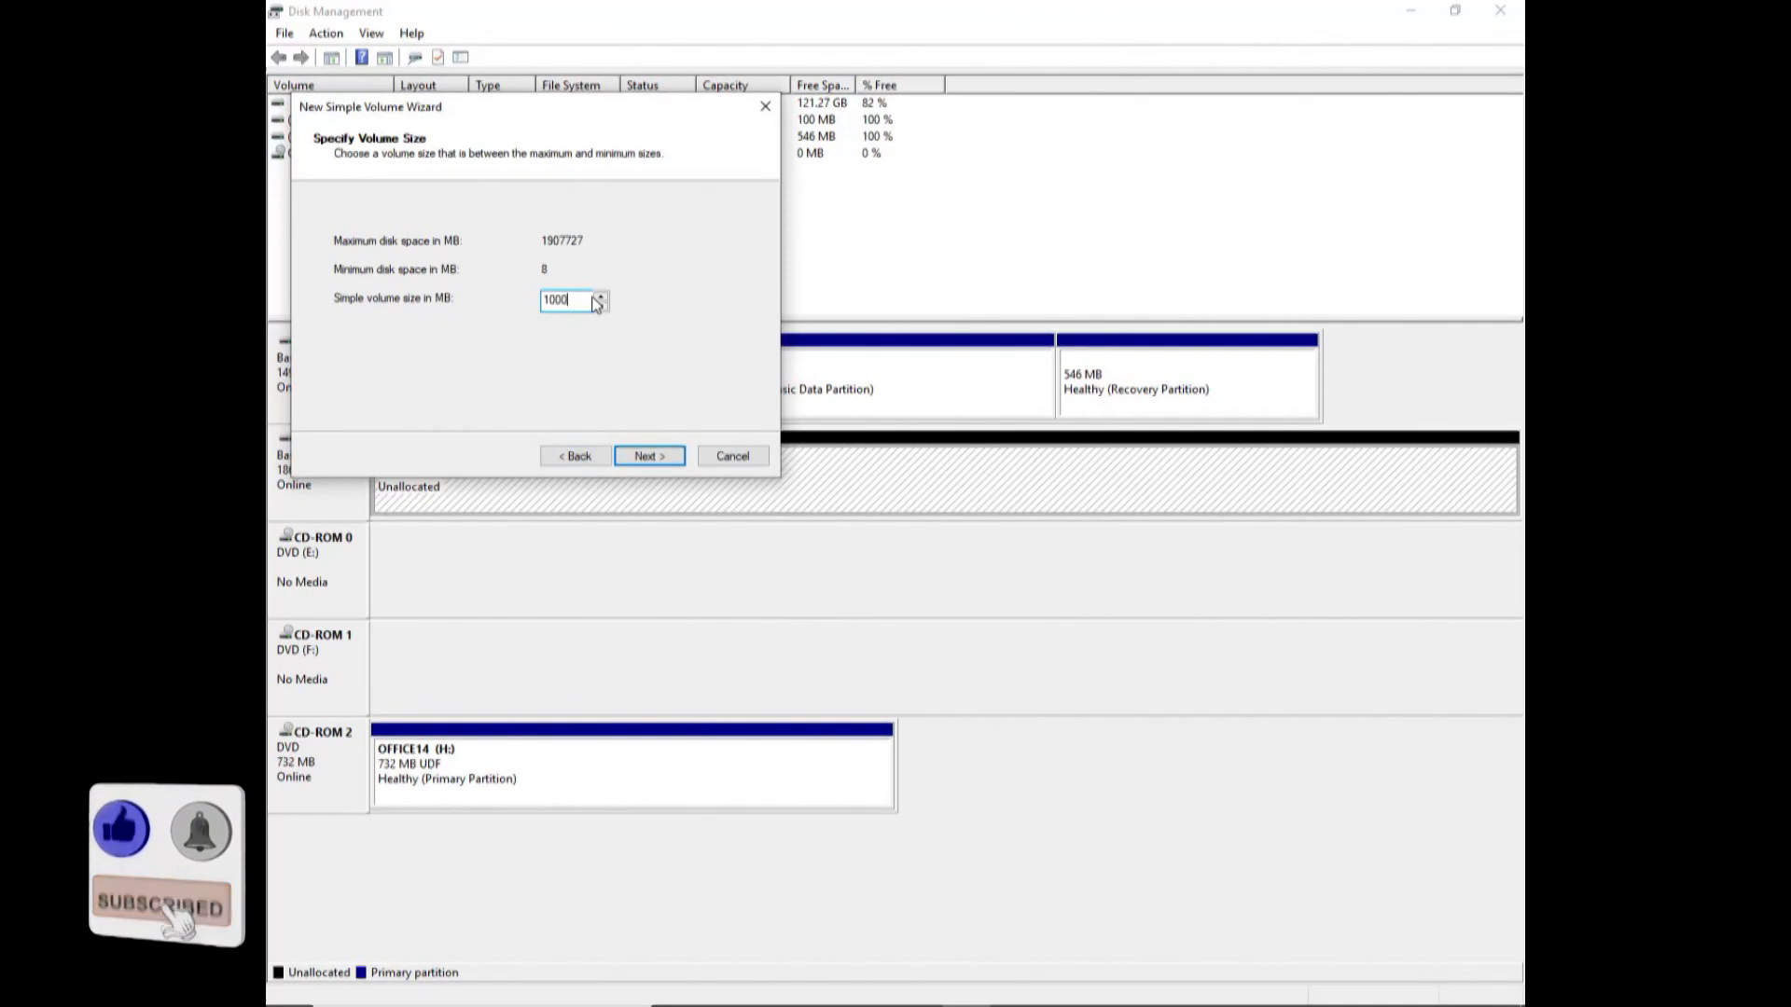
type("0")
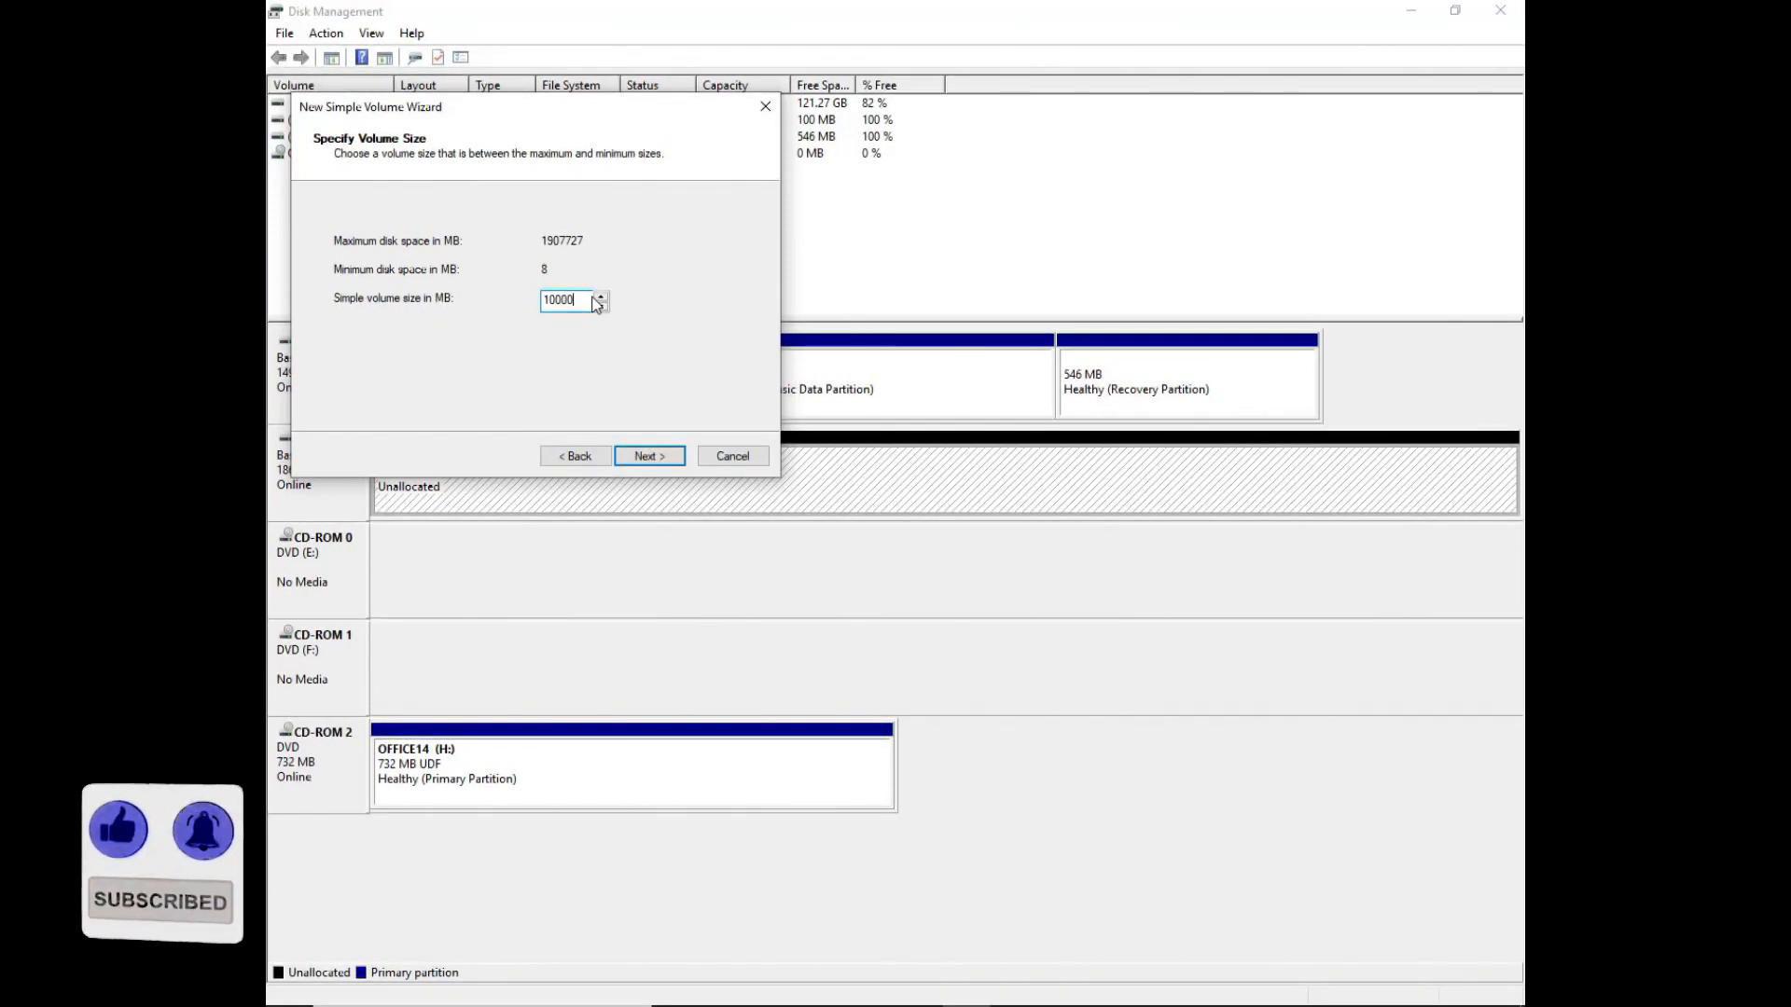
type("1000000")
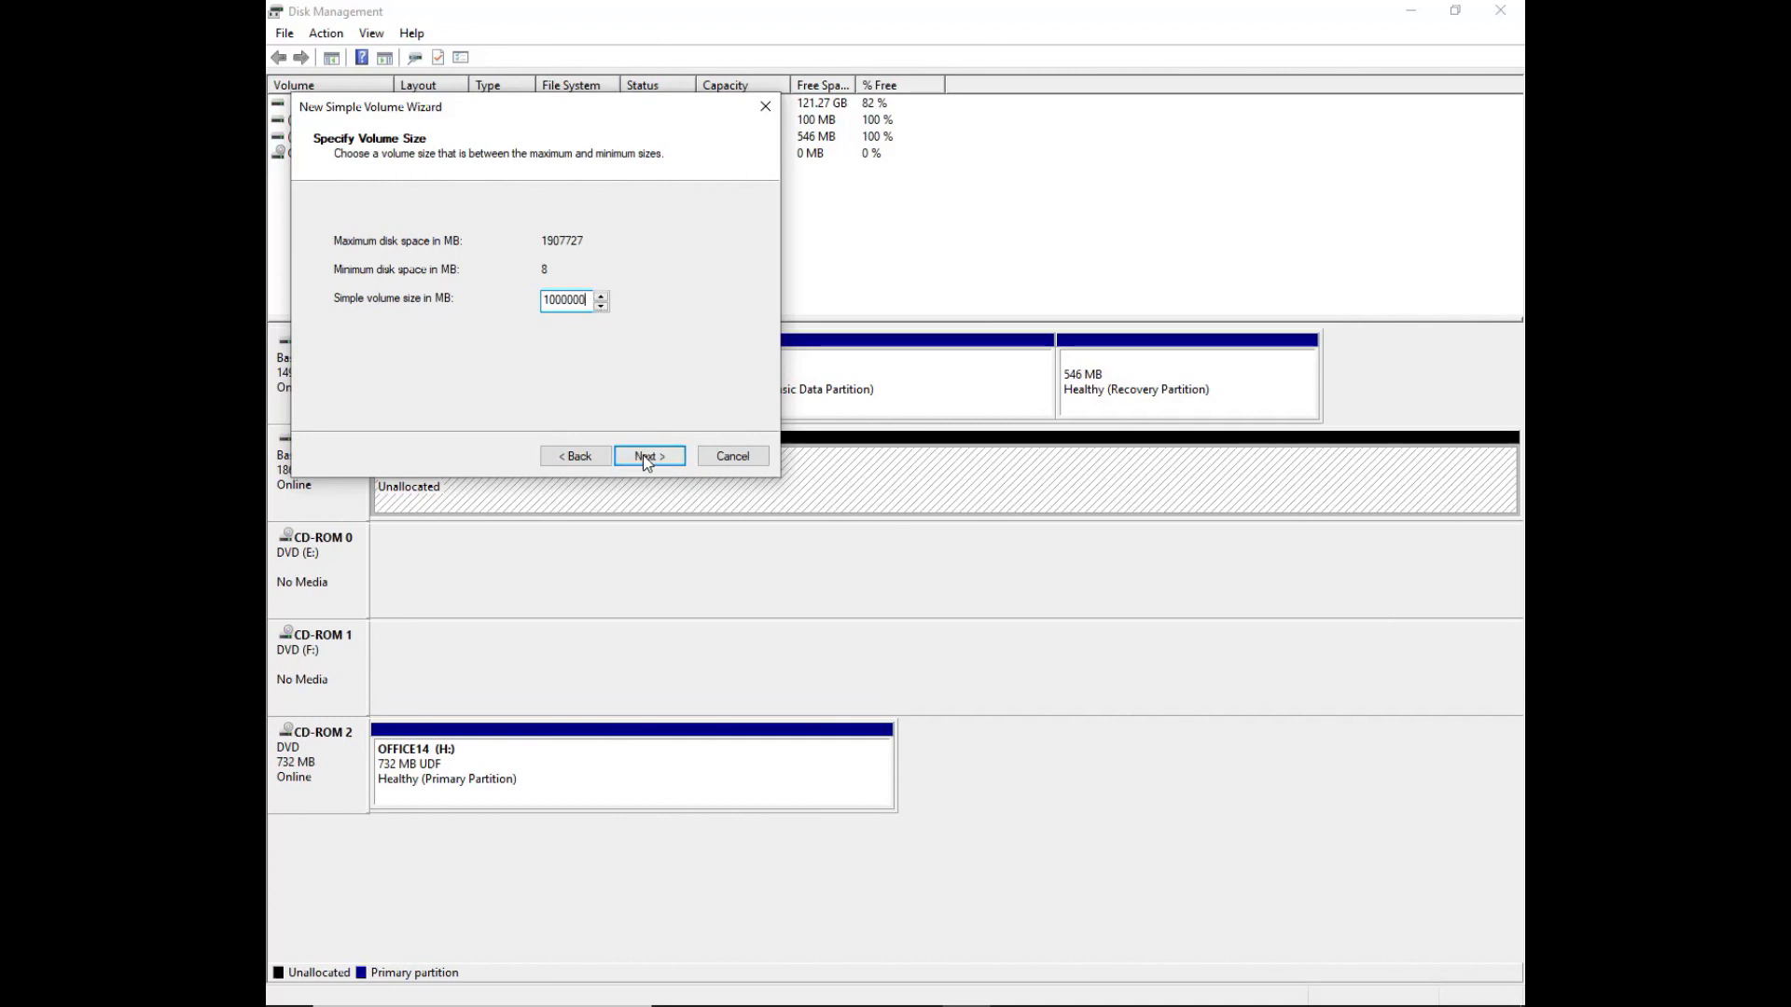
Accept the 1000000 MB size and review available drive letters with D offered
left_click(648, 456)
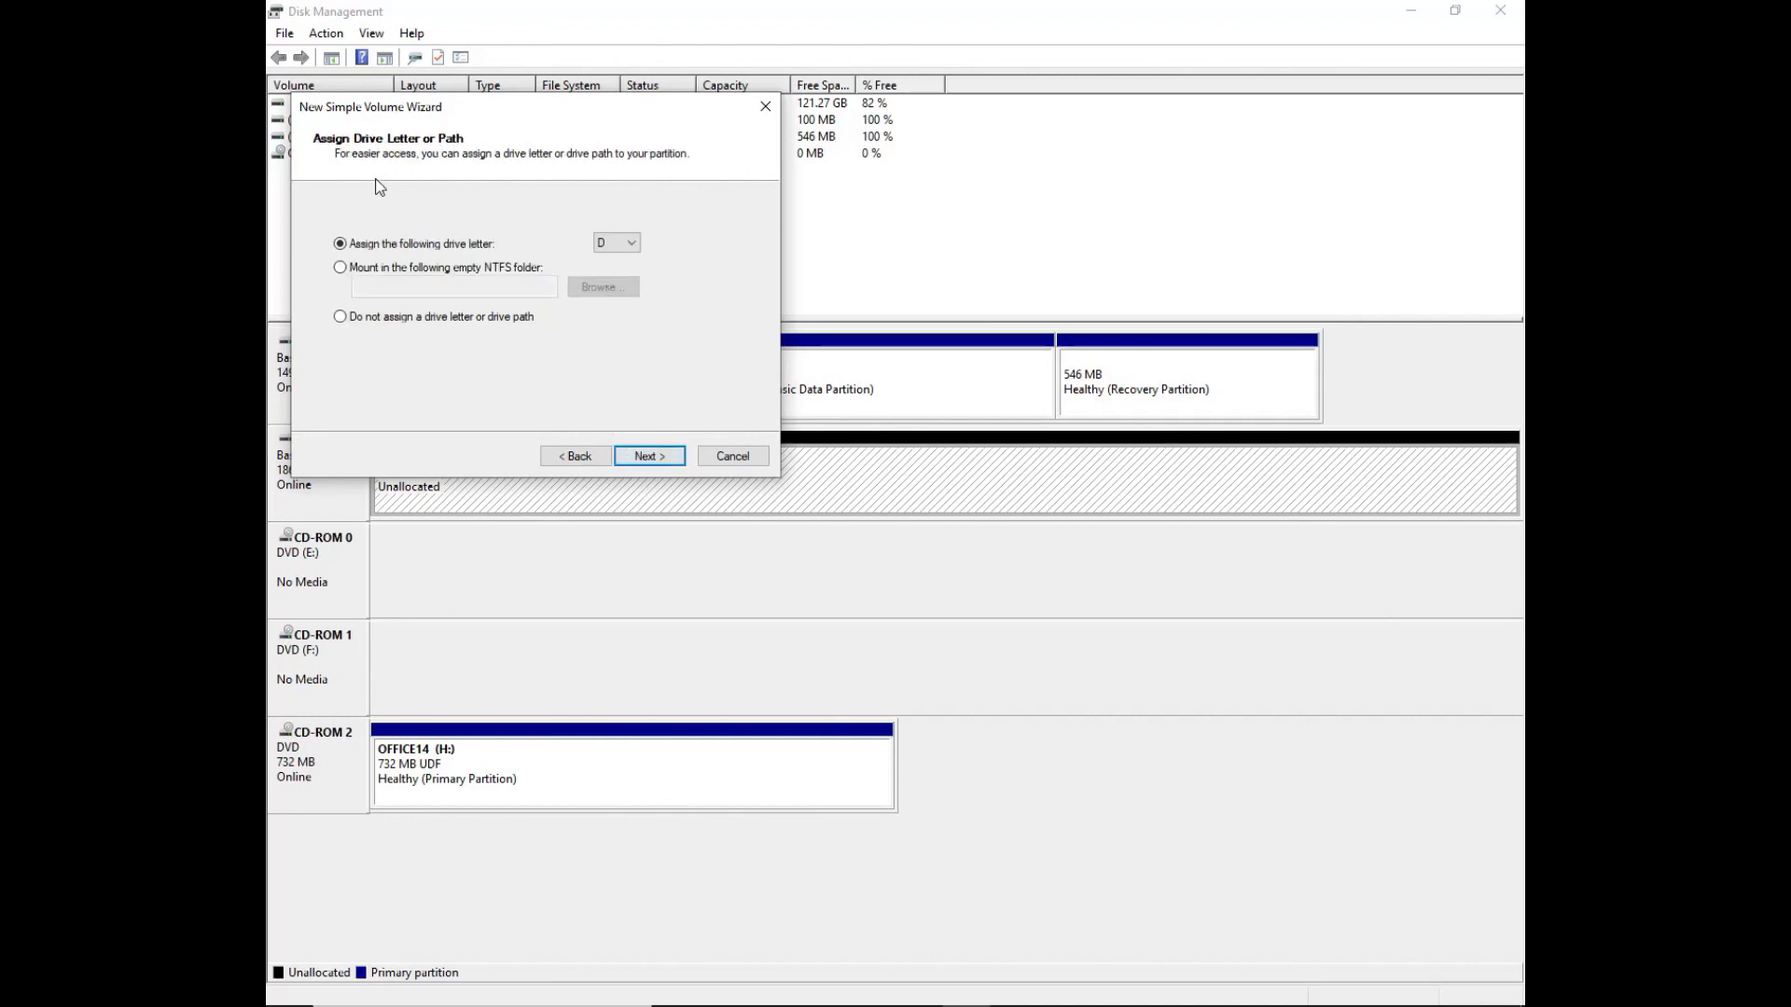
mouse_move(470, 280)
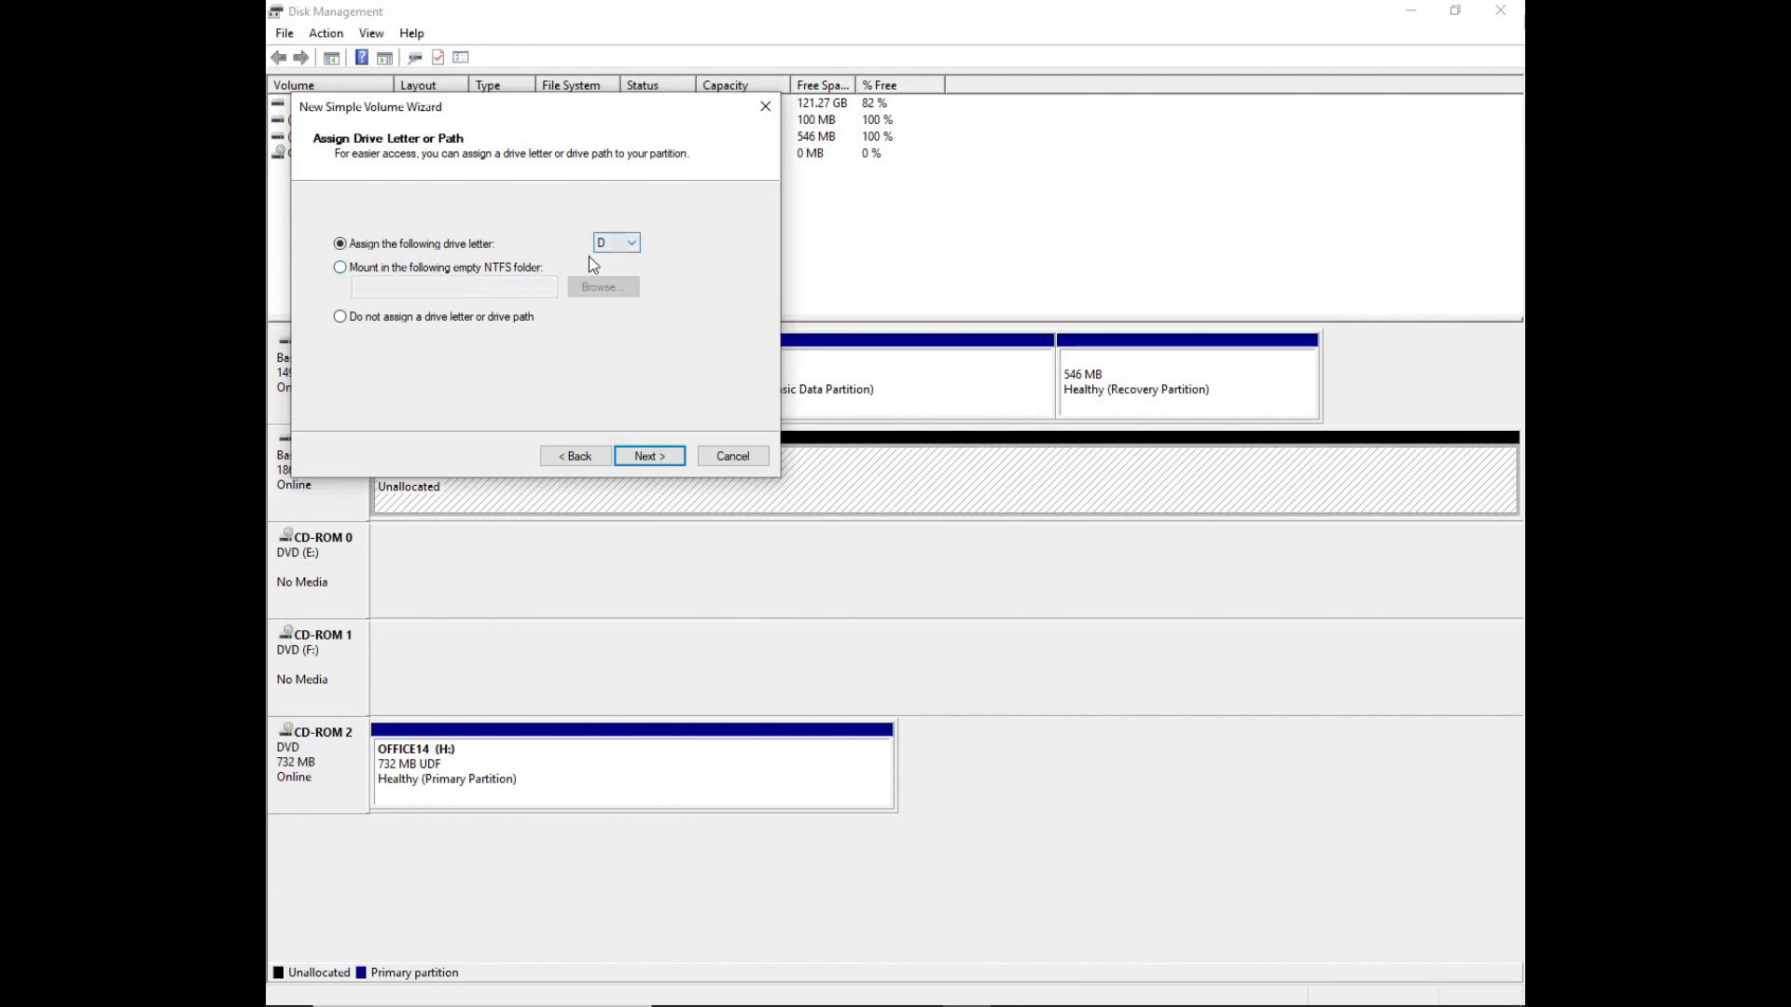
left_click(630, 241)
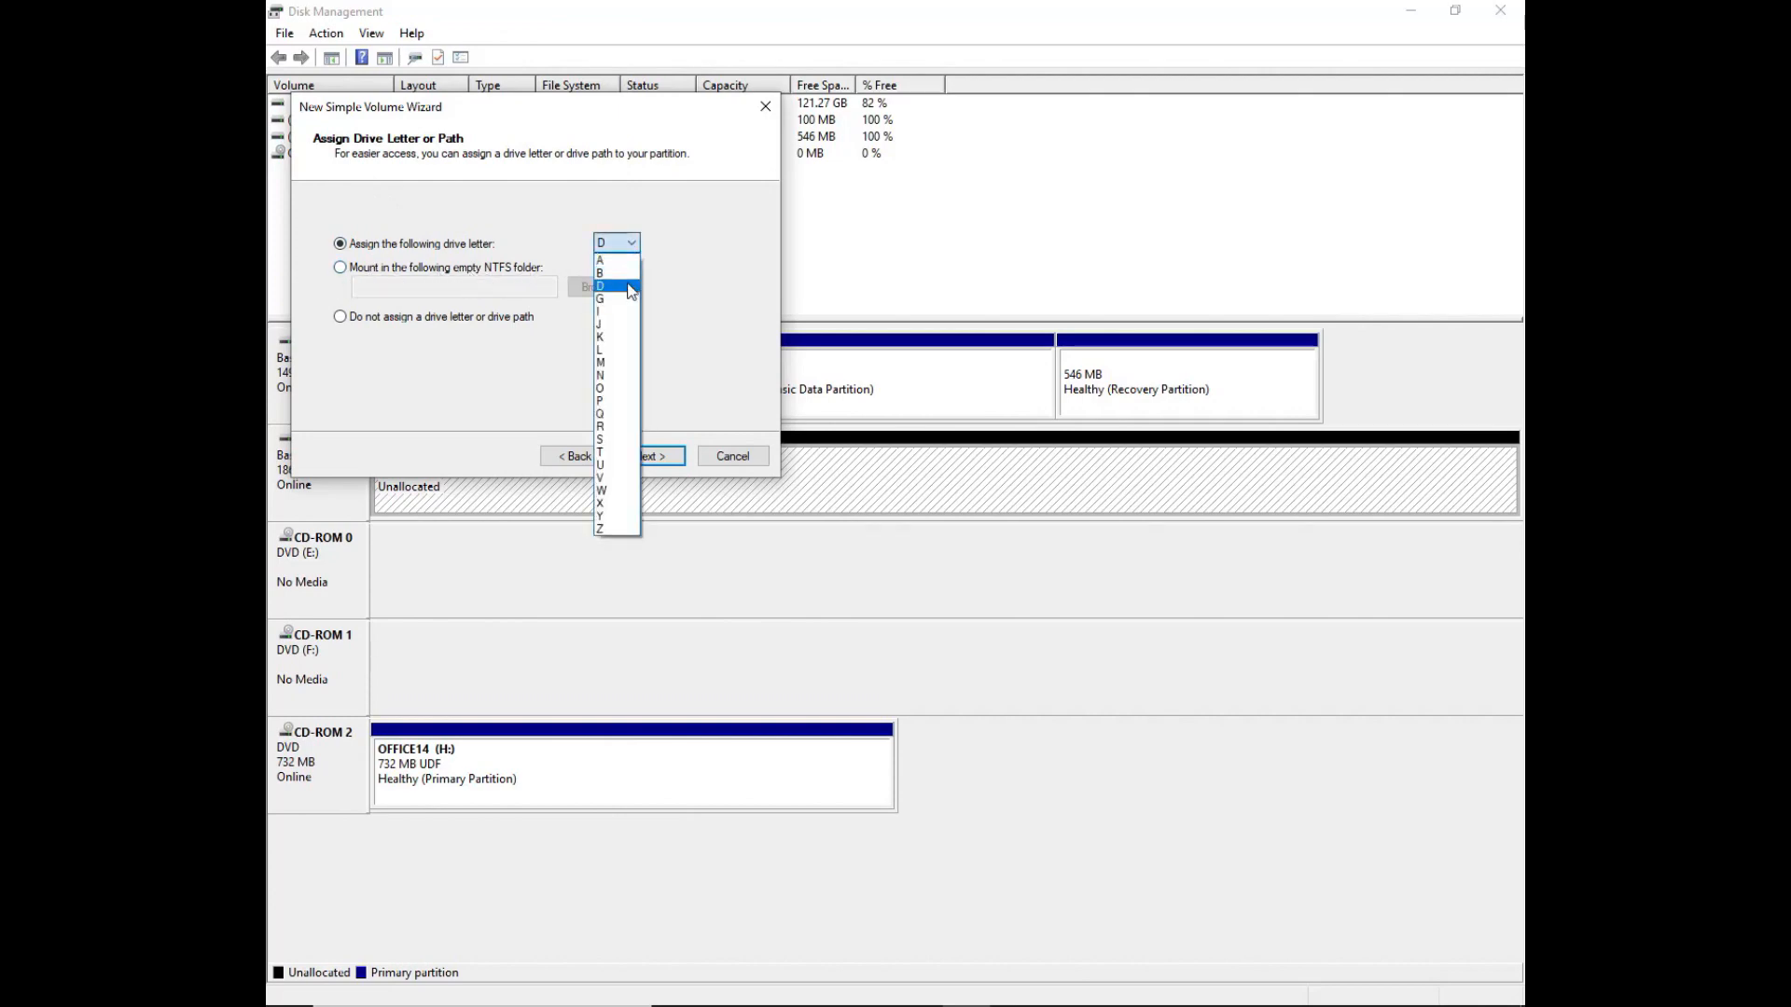
Keep drive letter D and accept quick NTFS format, default allocation, label 'New Volume'
left_click(601, 284)
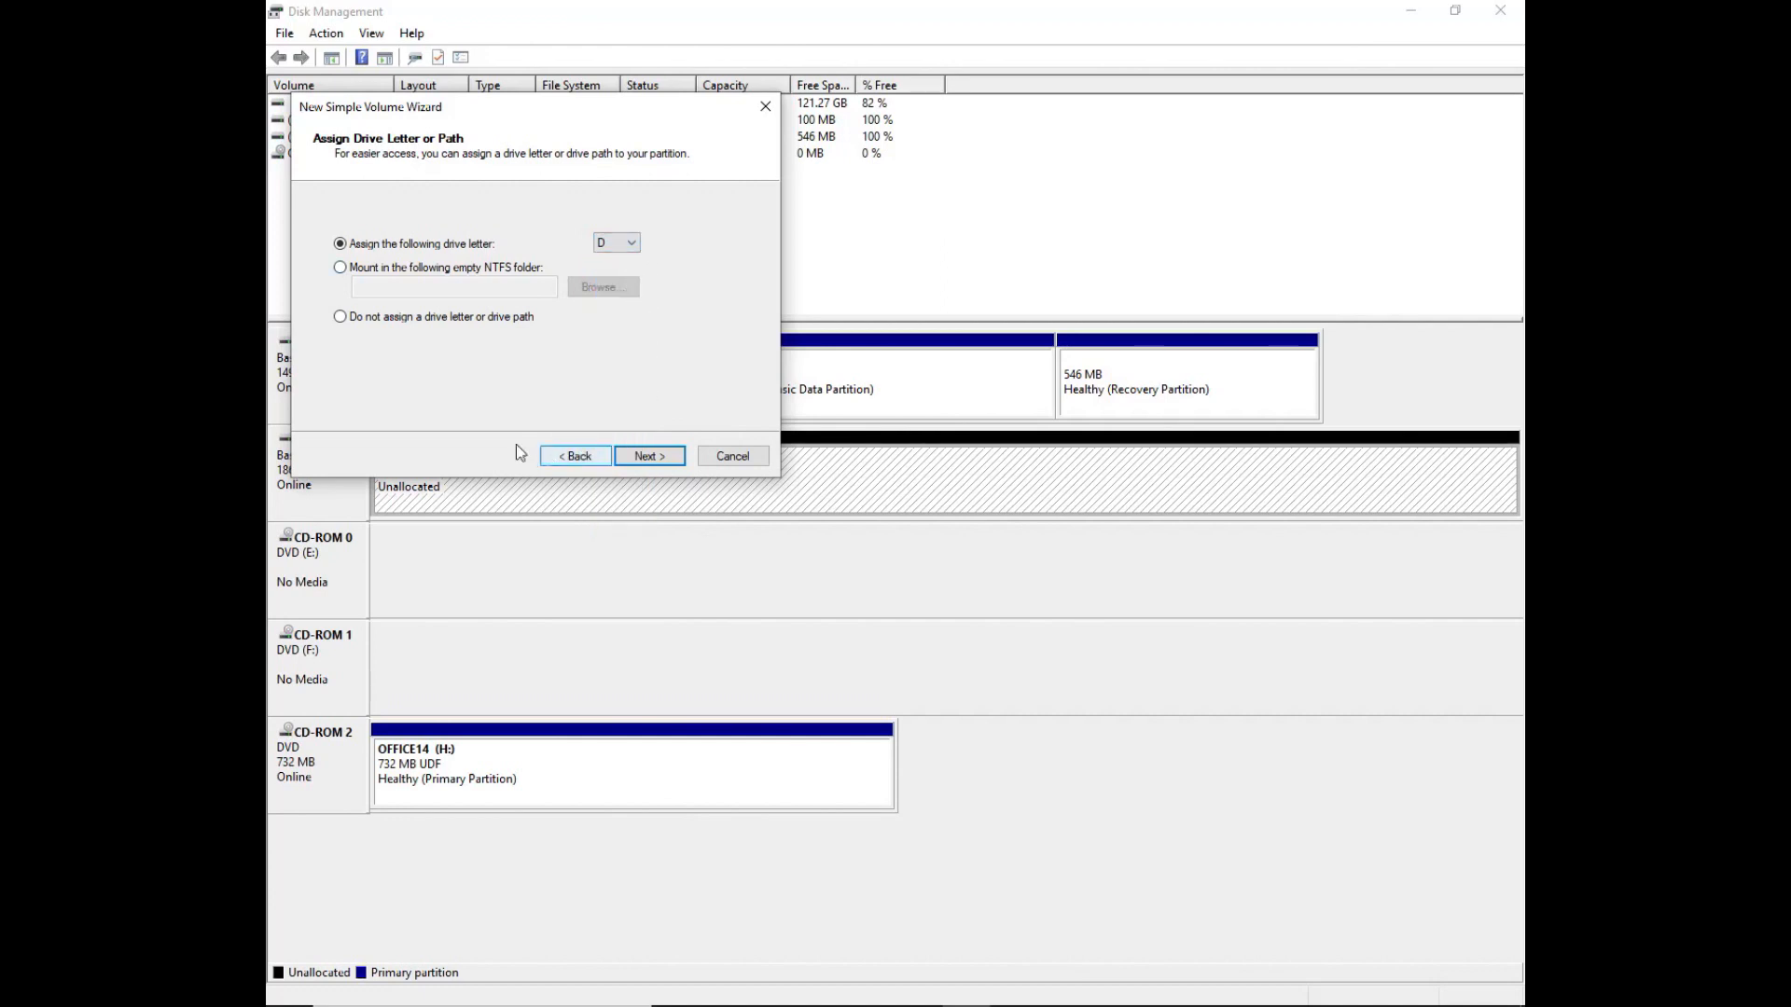
left_click(648, 455)
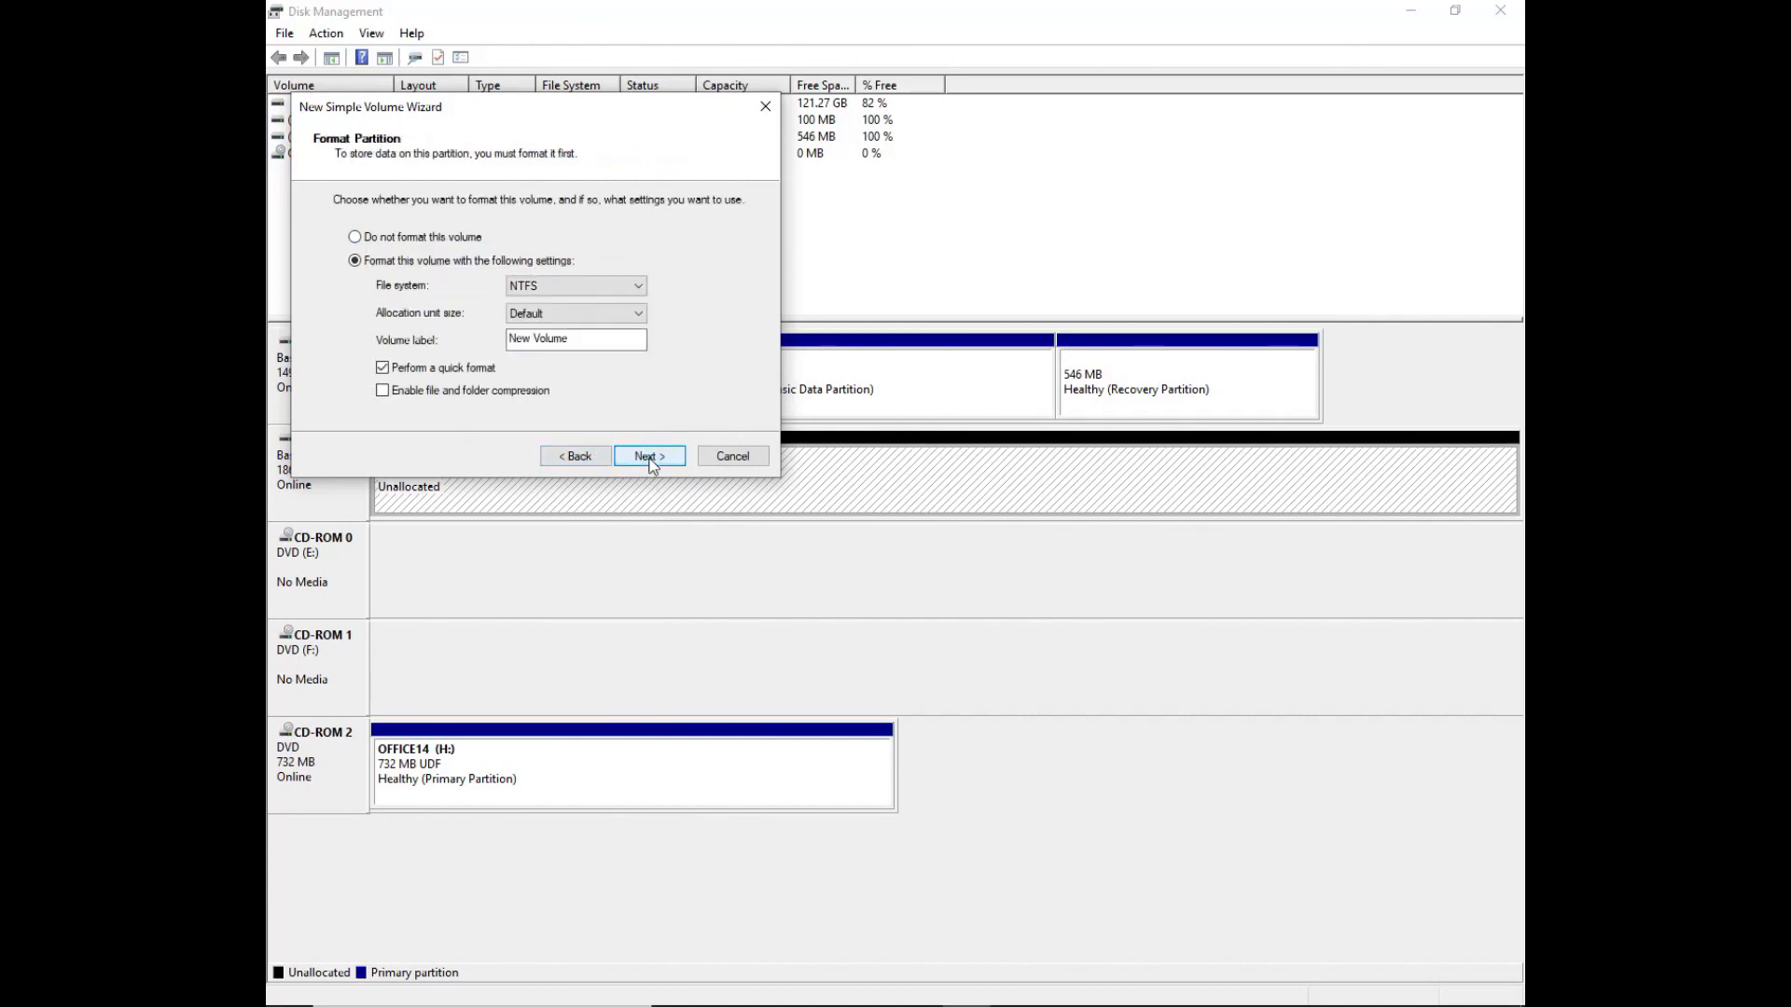
mouse_move(559, 358)
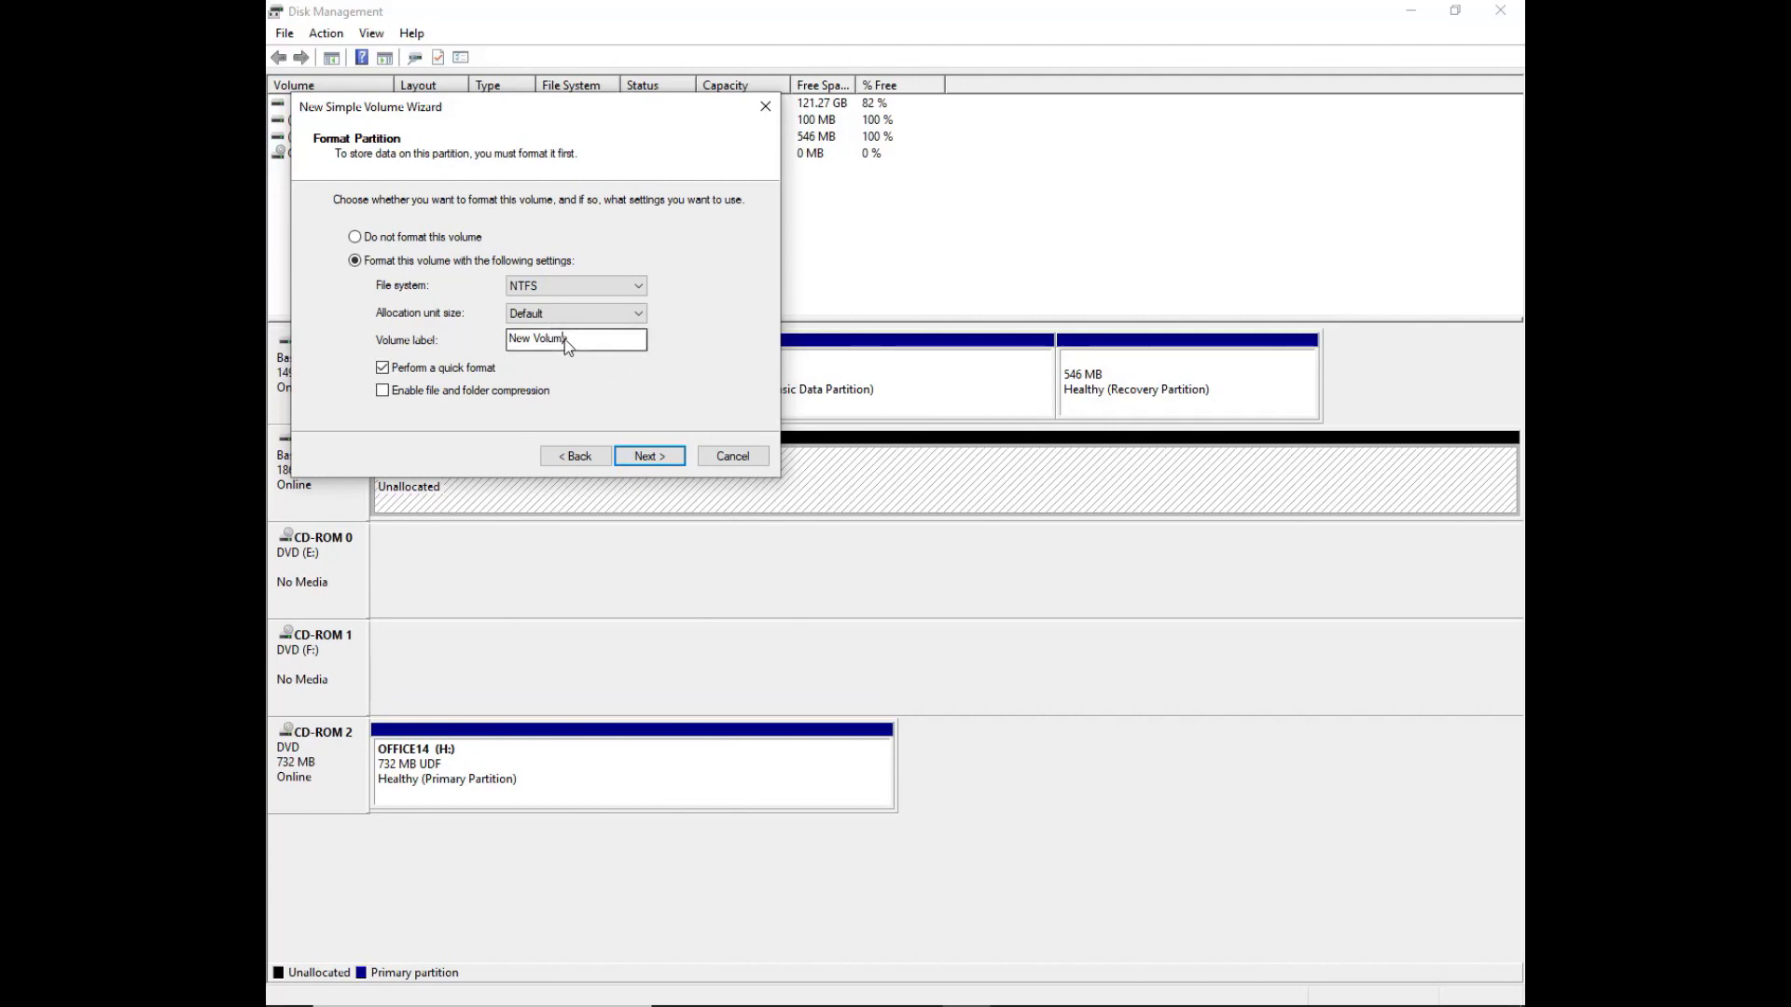
triple_click(575, 338)
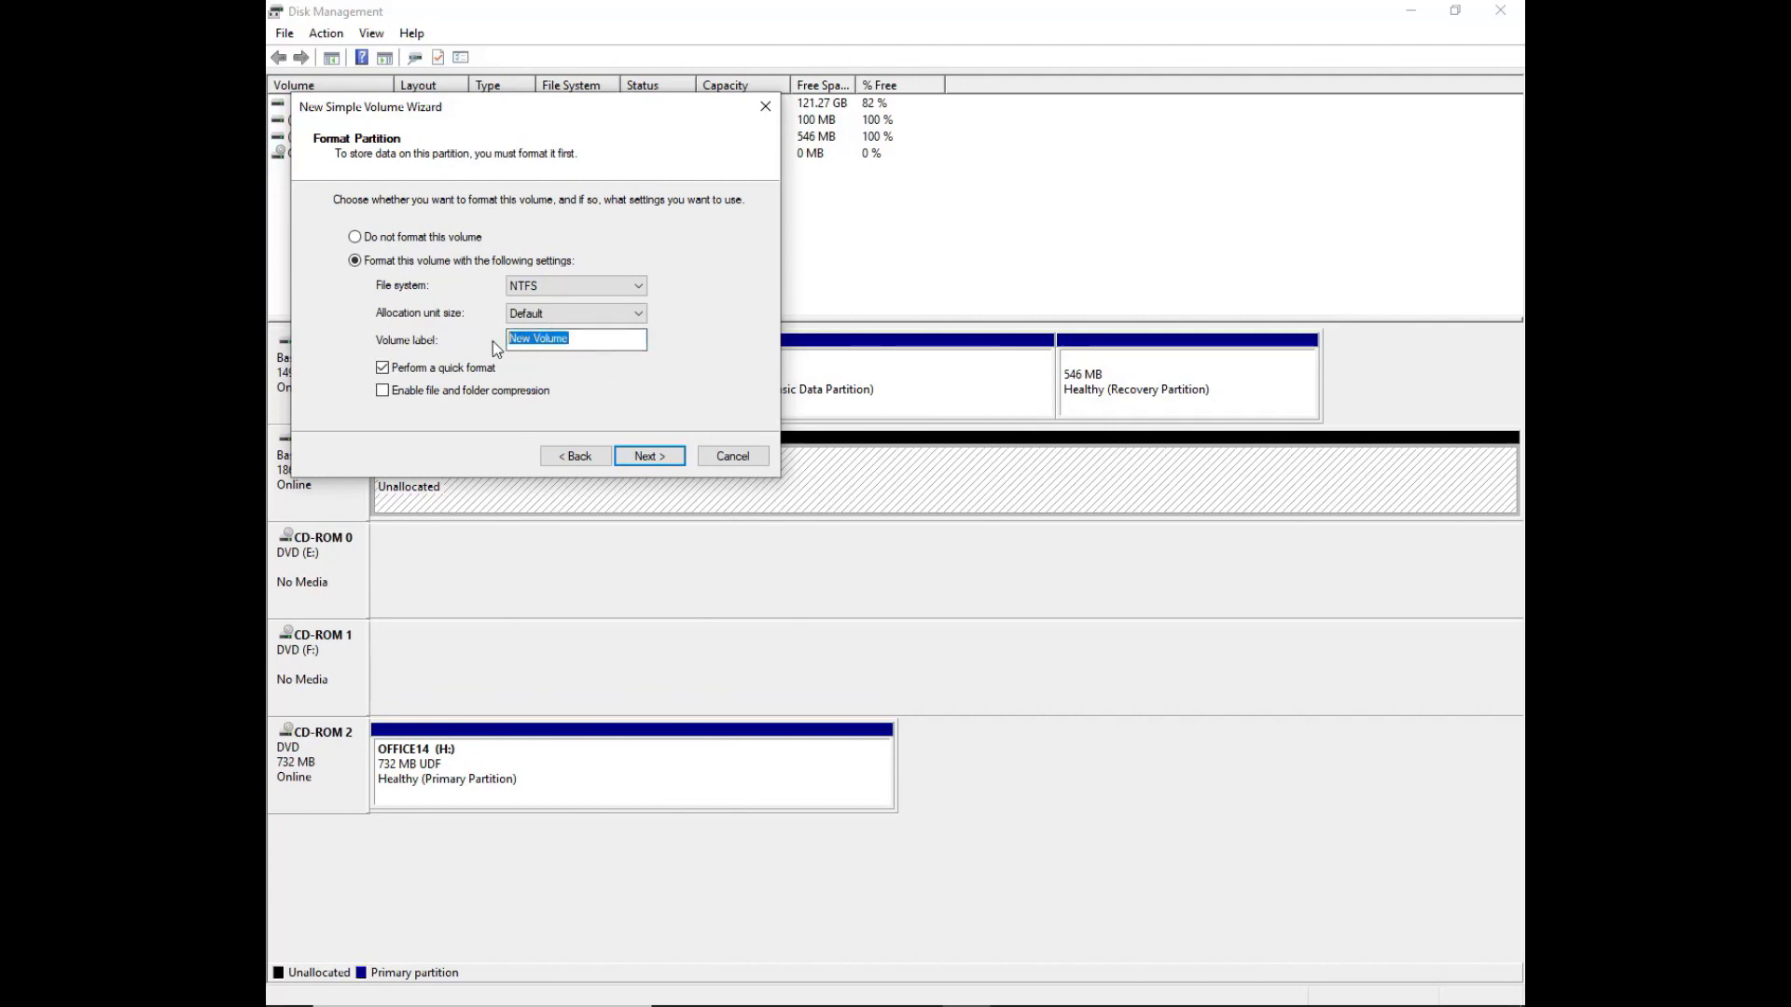
mouse_move(702, 309)
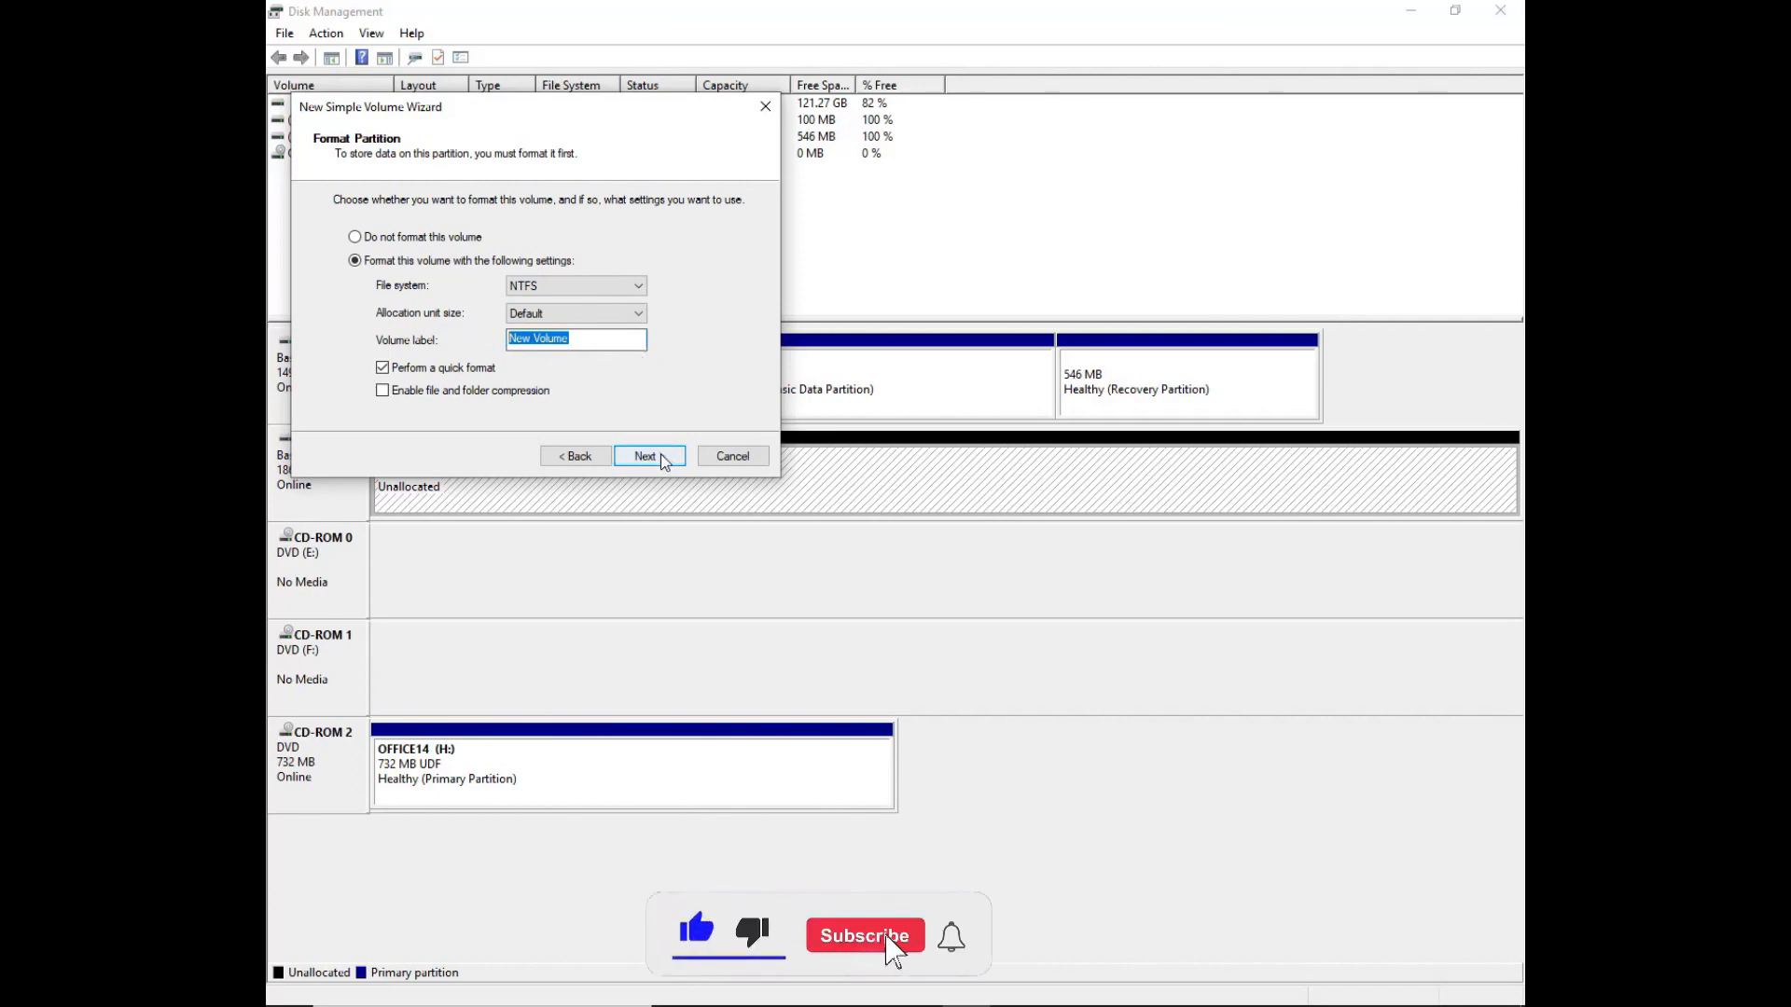
left_click(647, 455)
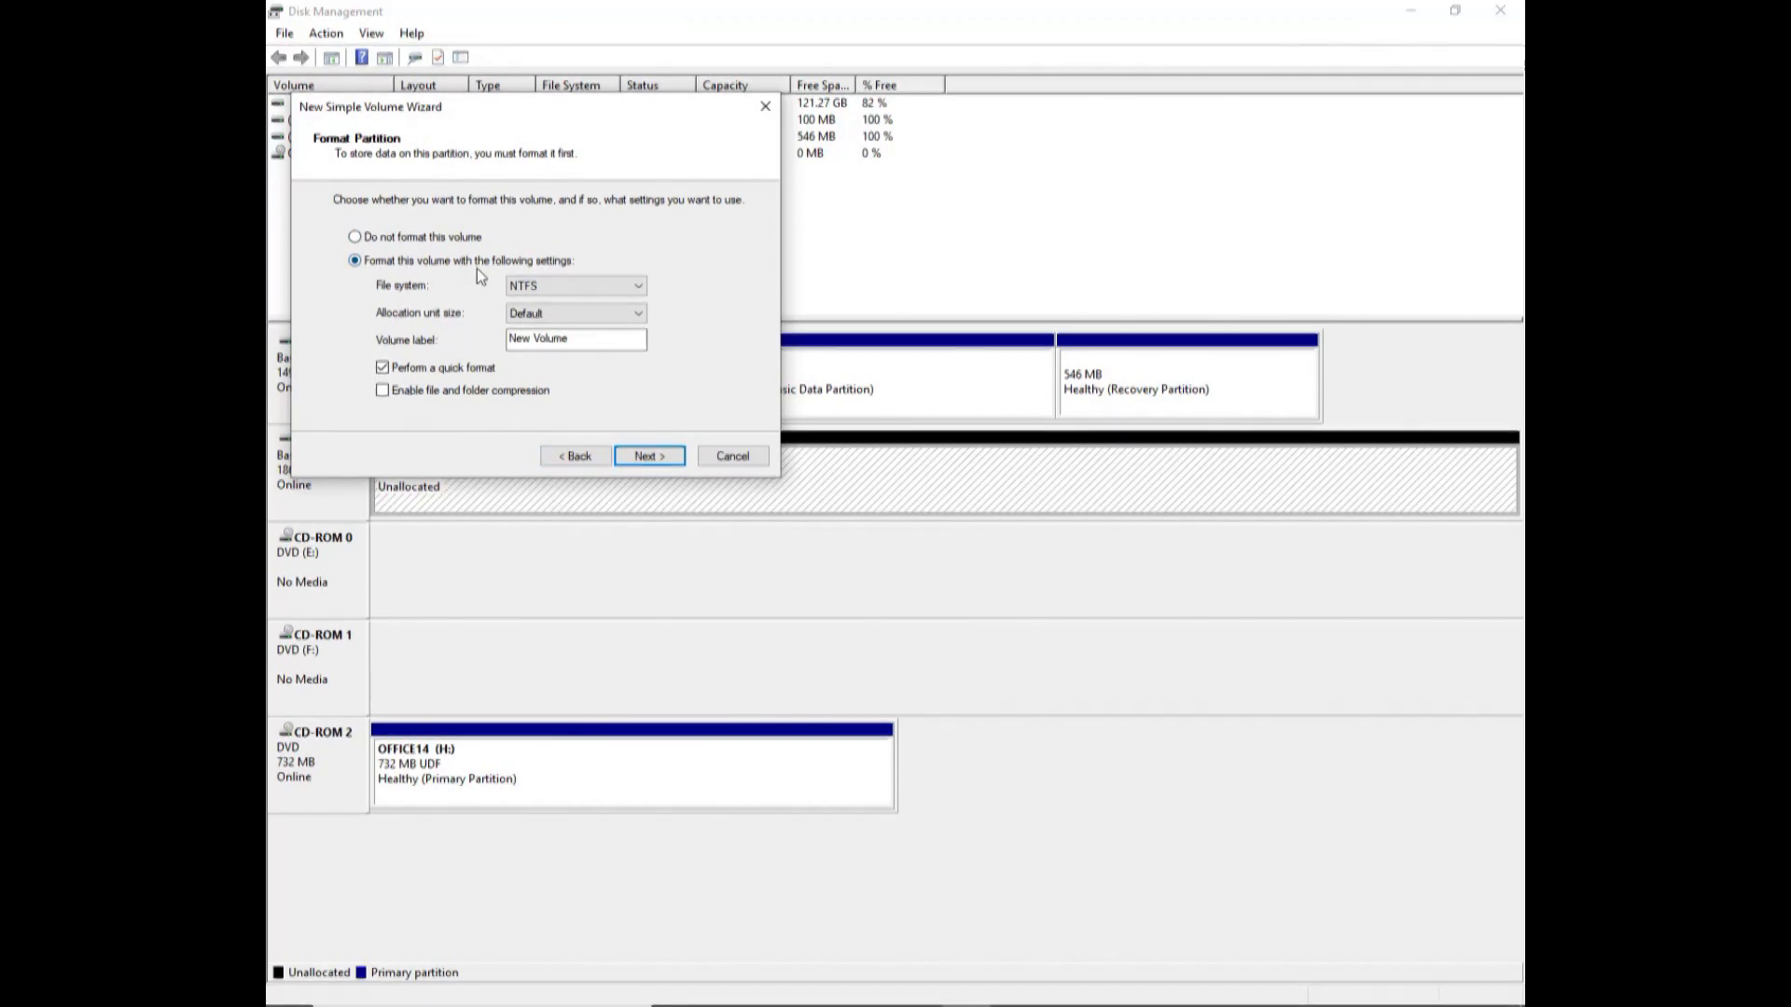
mouse_move(480, 420)
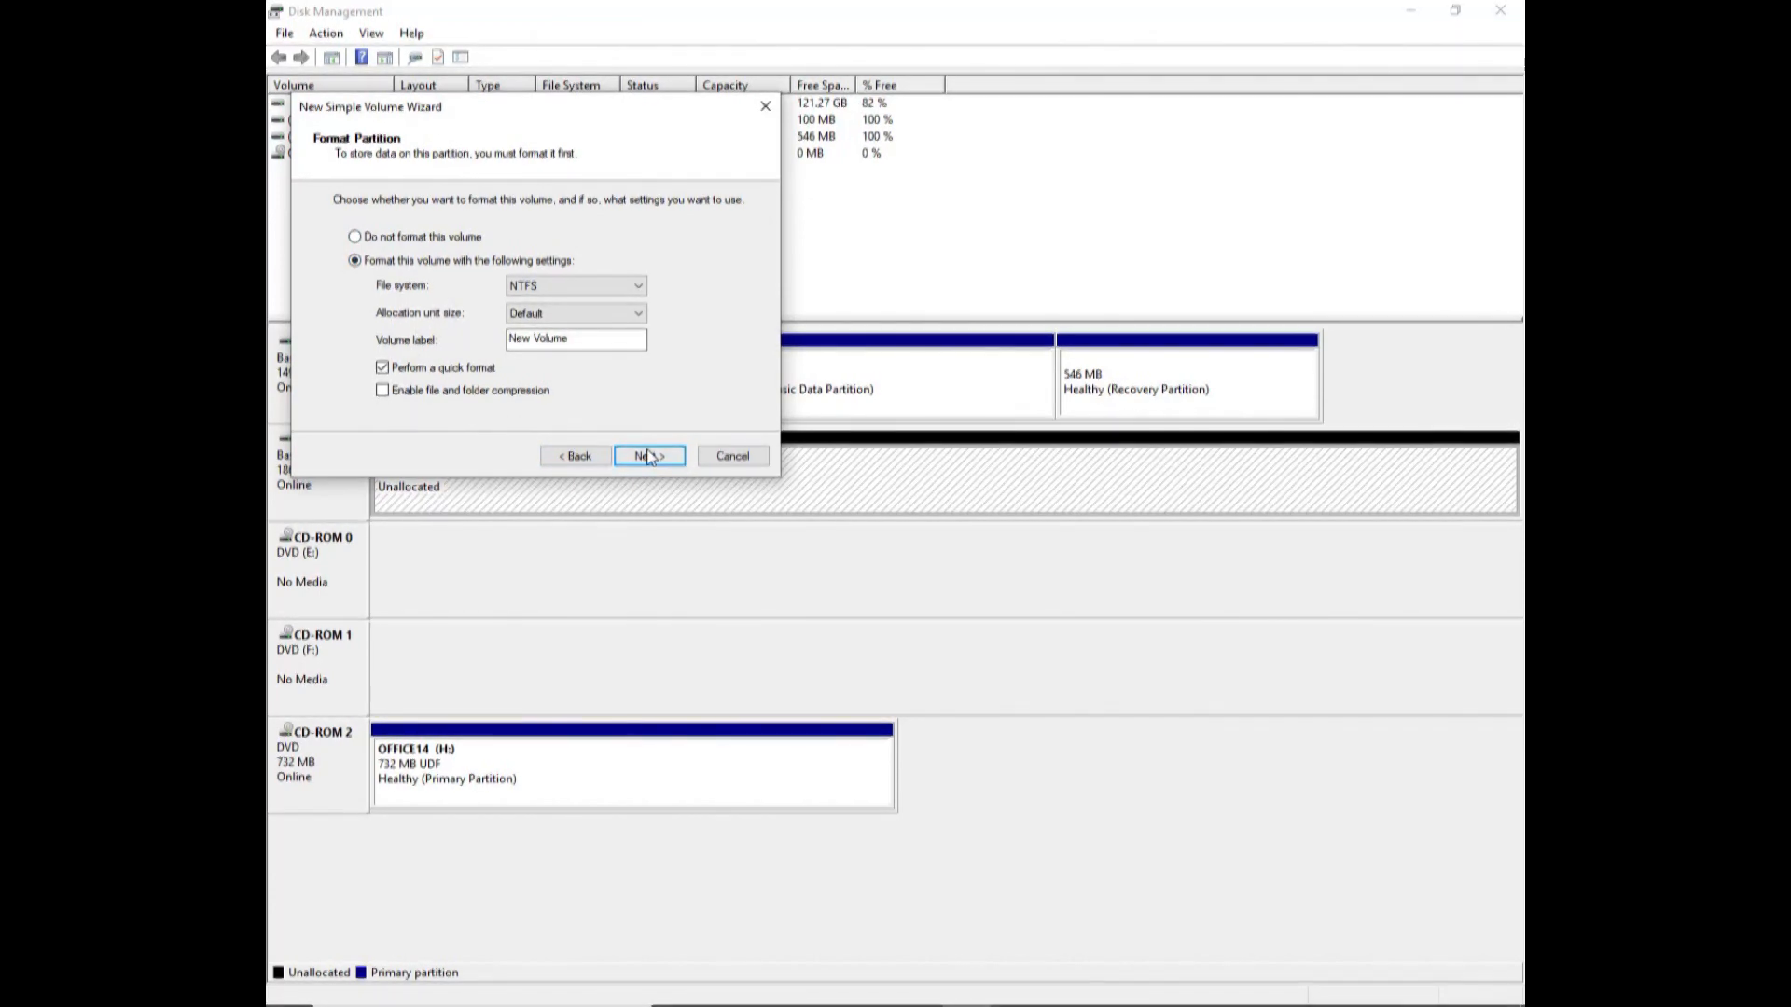
left_click(649, 455)
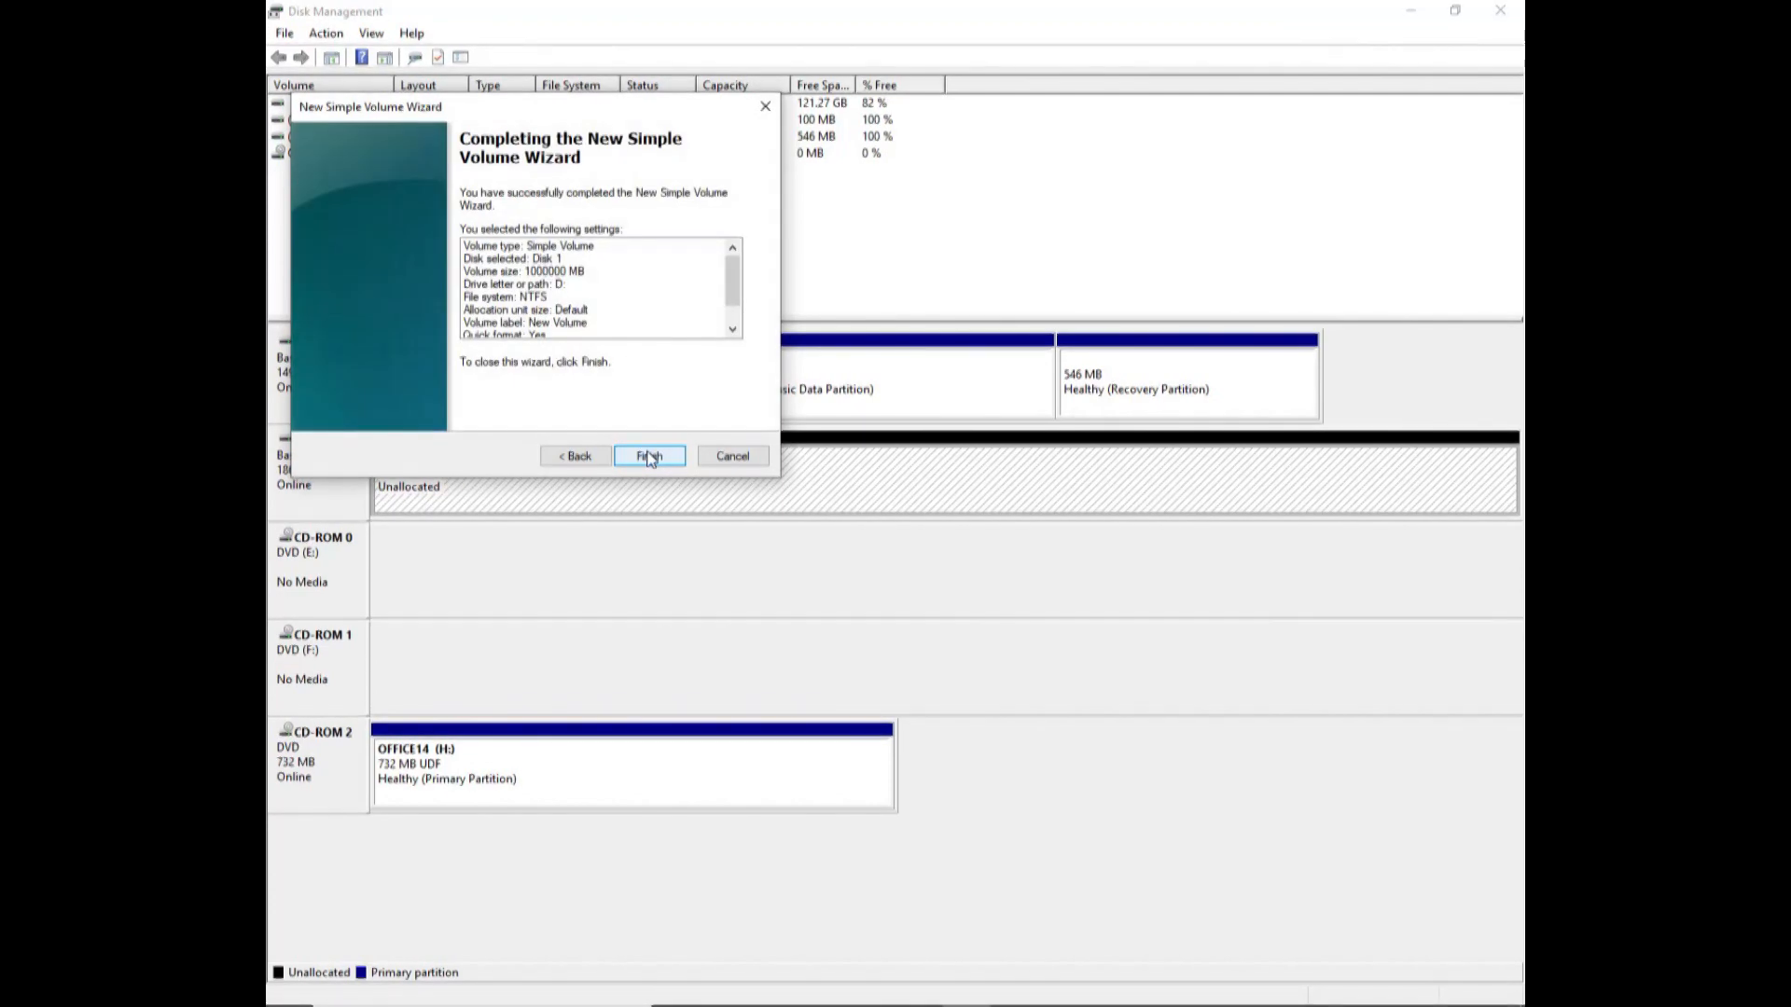
left_click(649, 455)
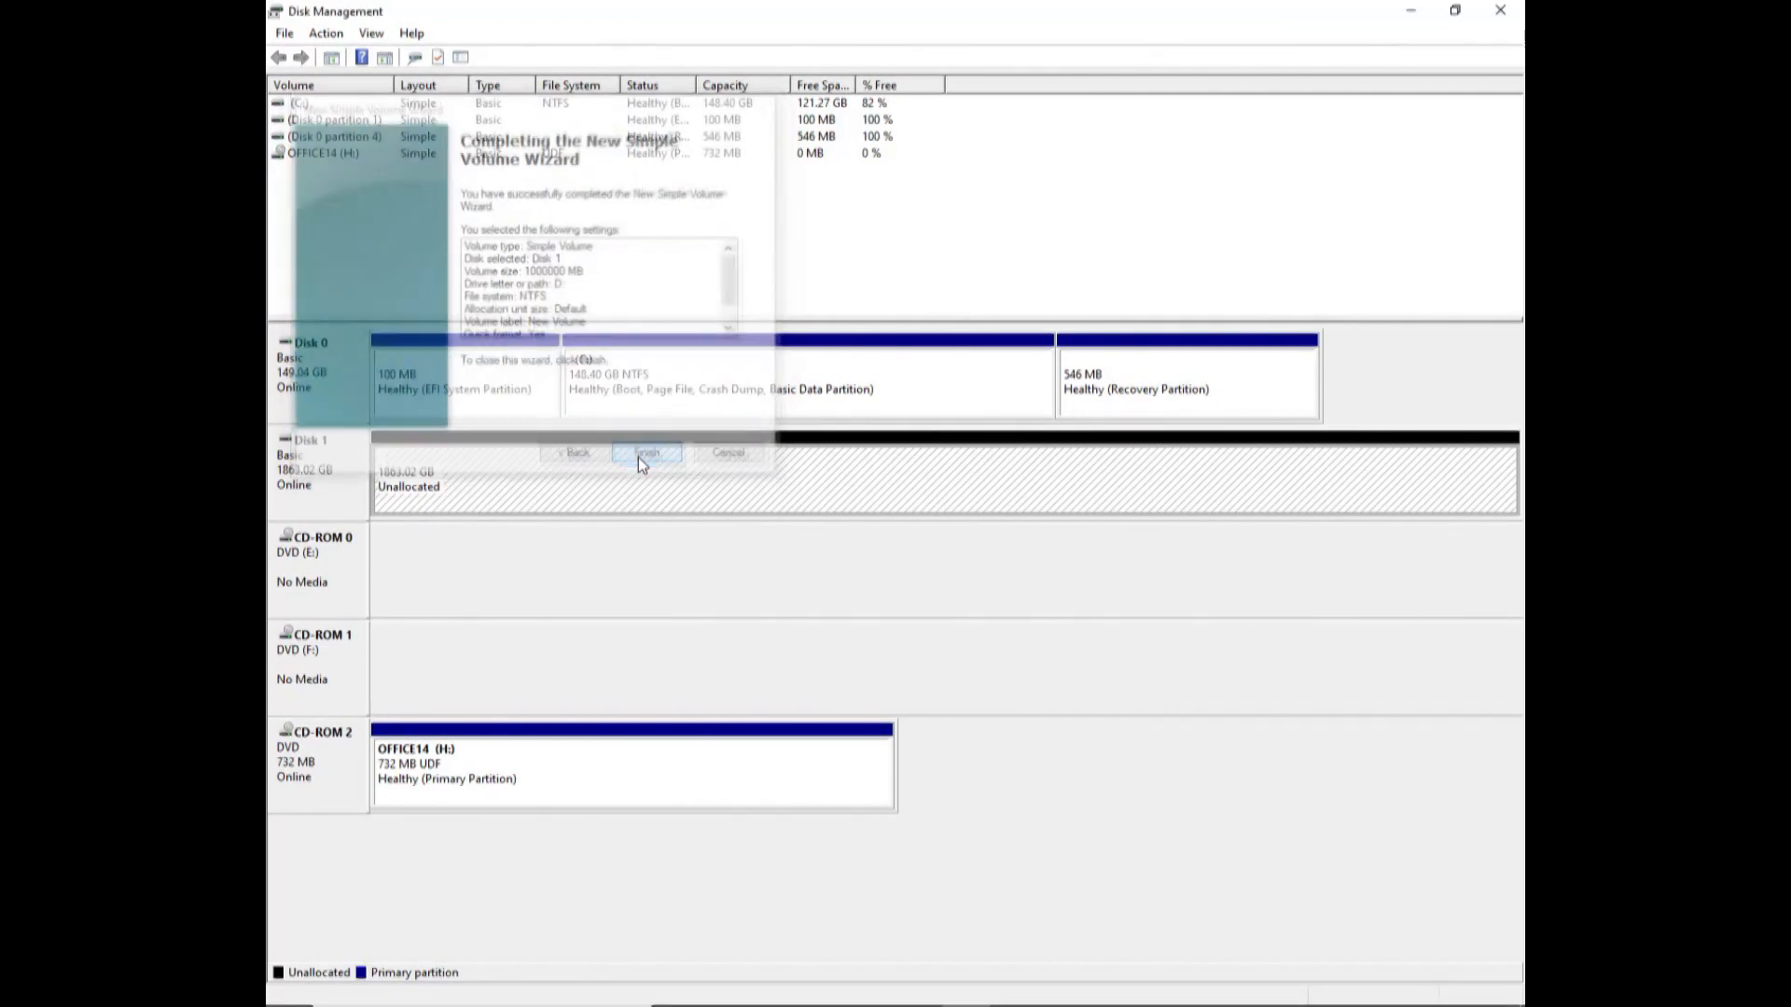
left_click(648, 452)
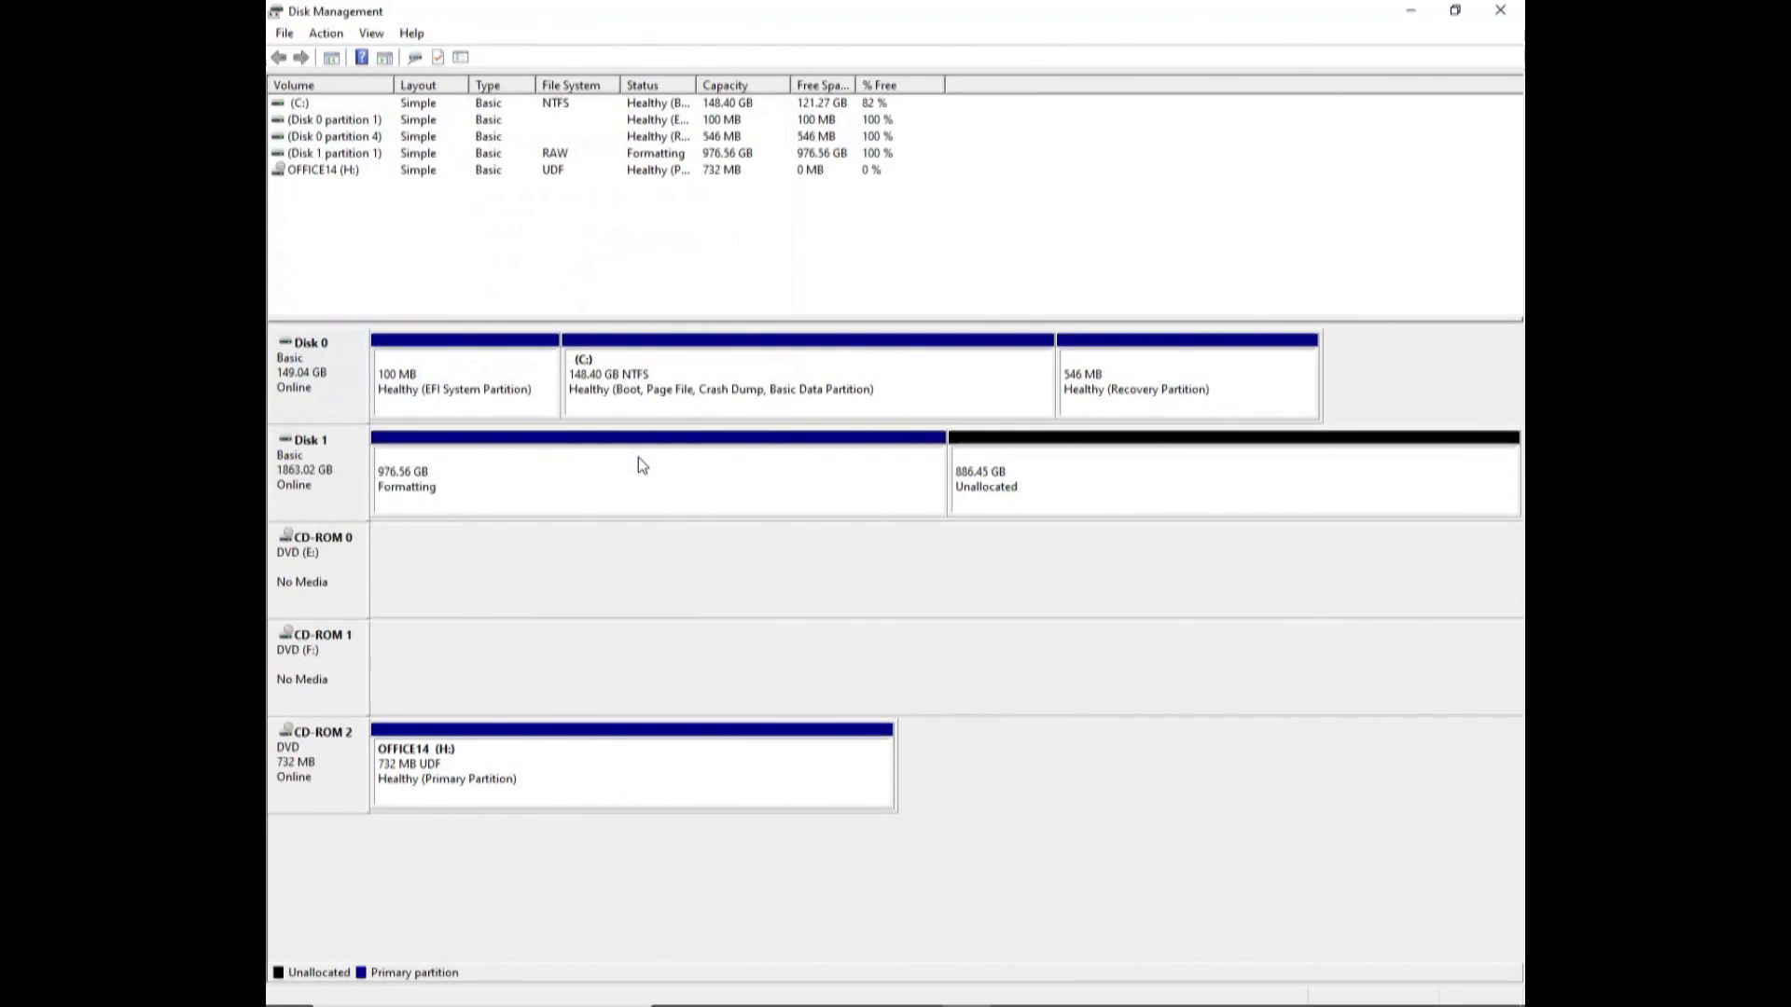
mouse_move(700, 445)
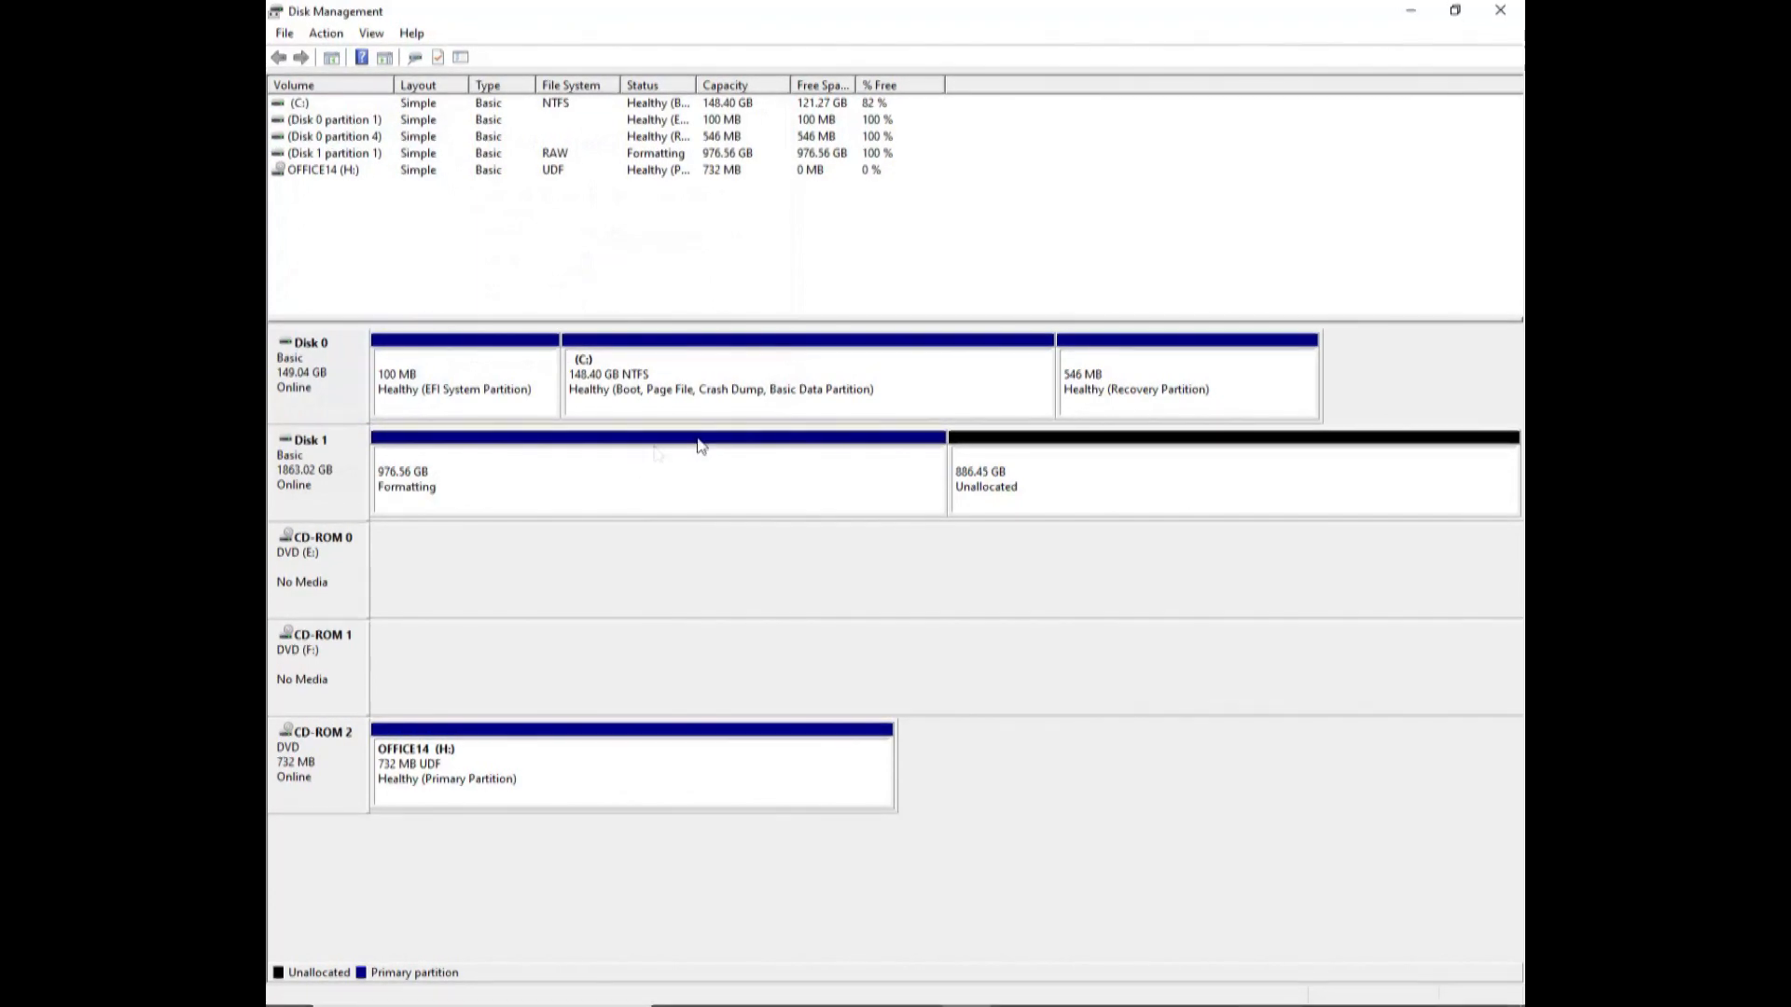
mouse_move(435, 485)
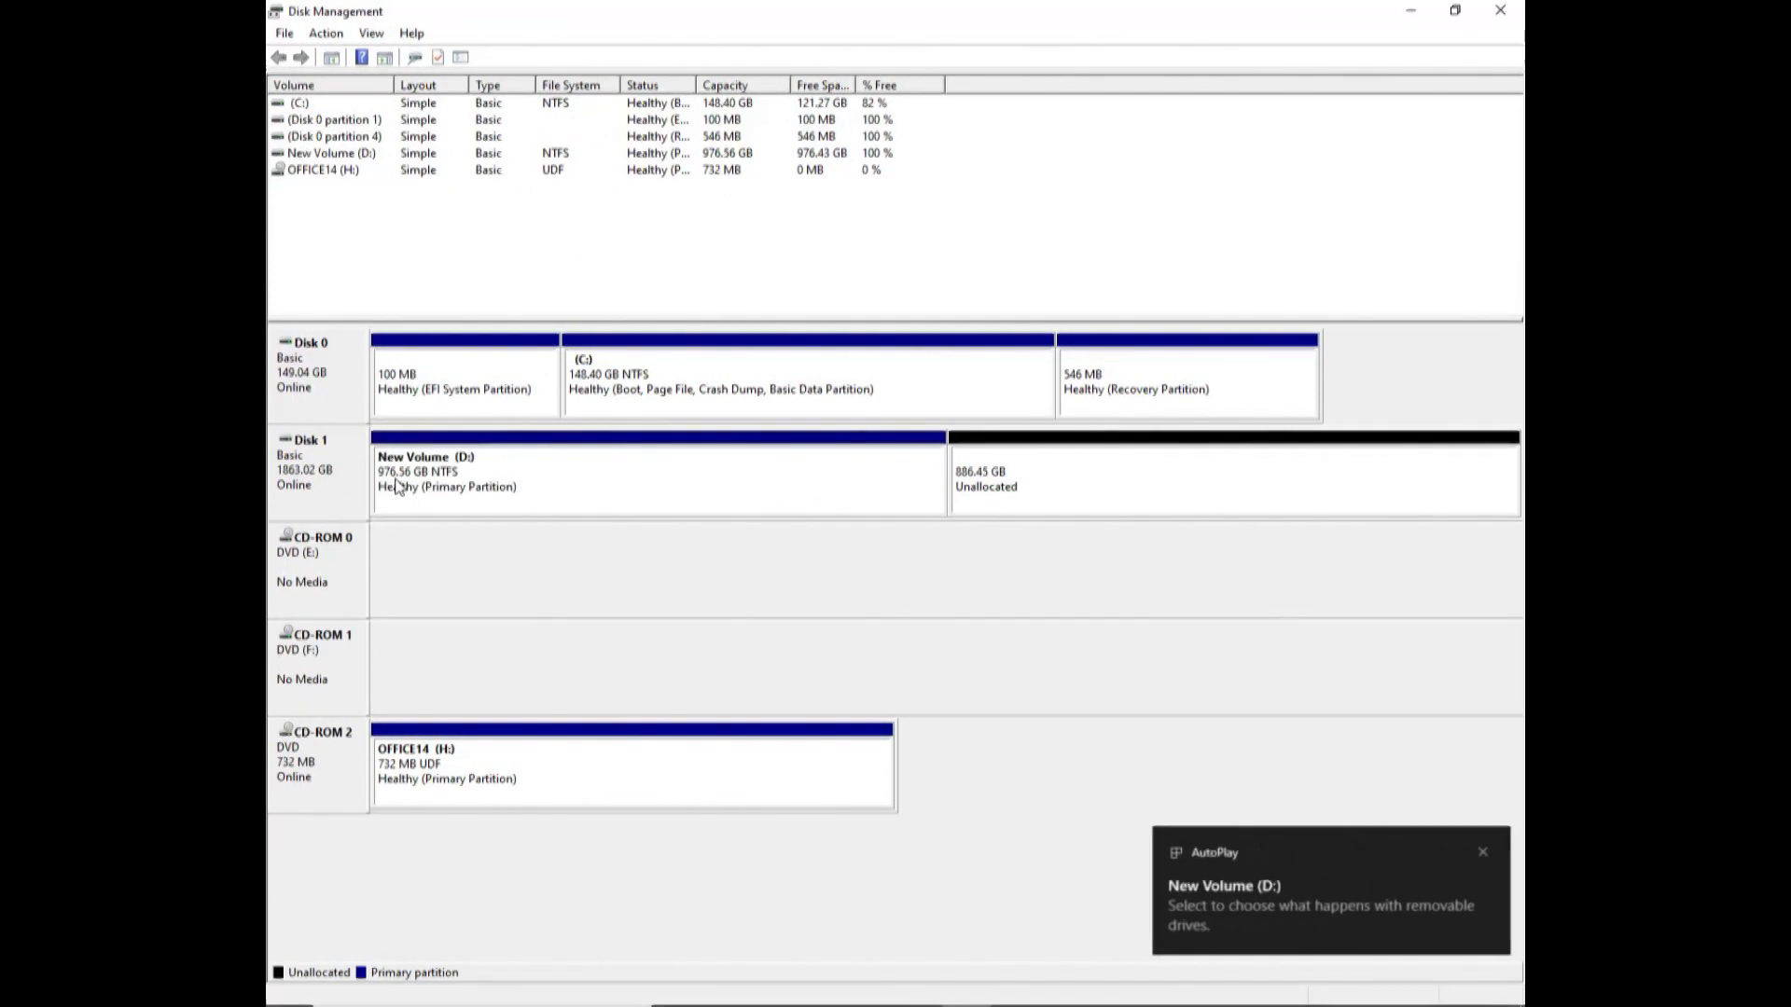
mouse_move(410, 489)
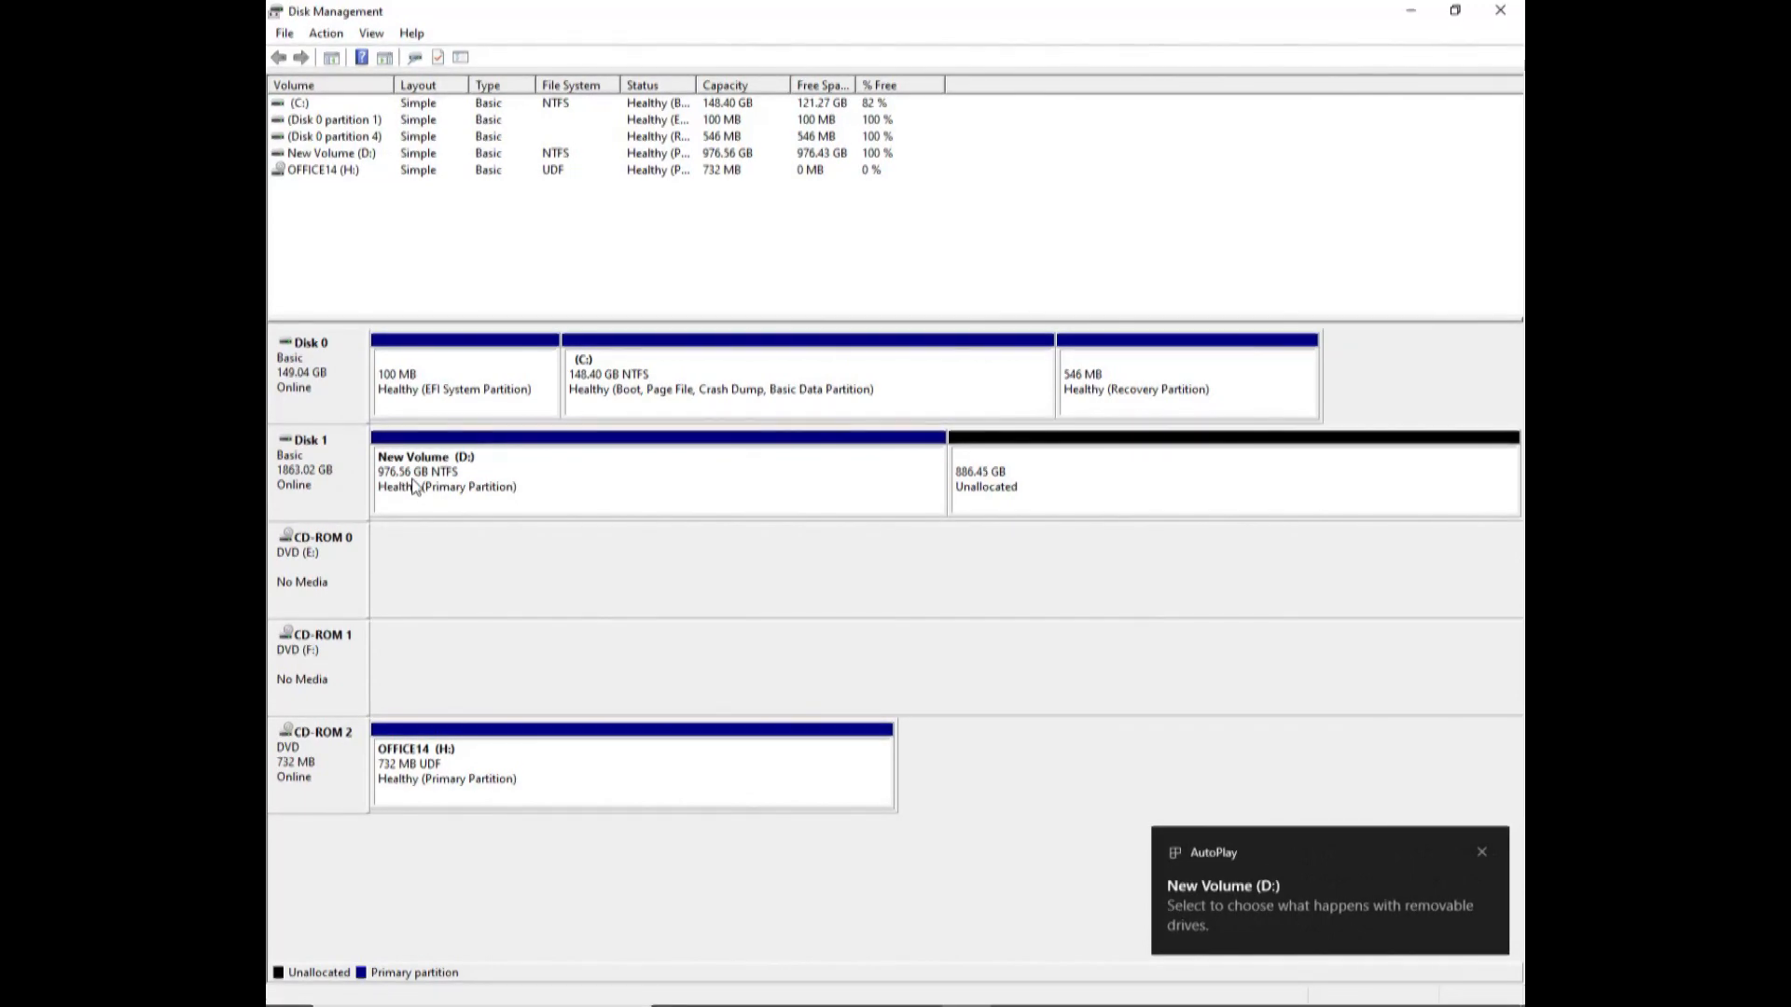
mouse_move(456, 489)
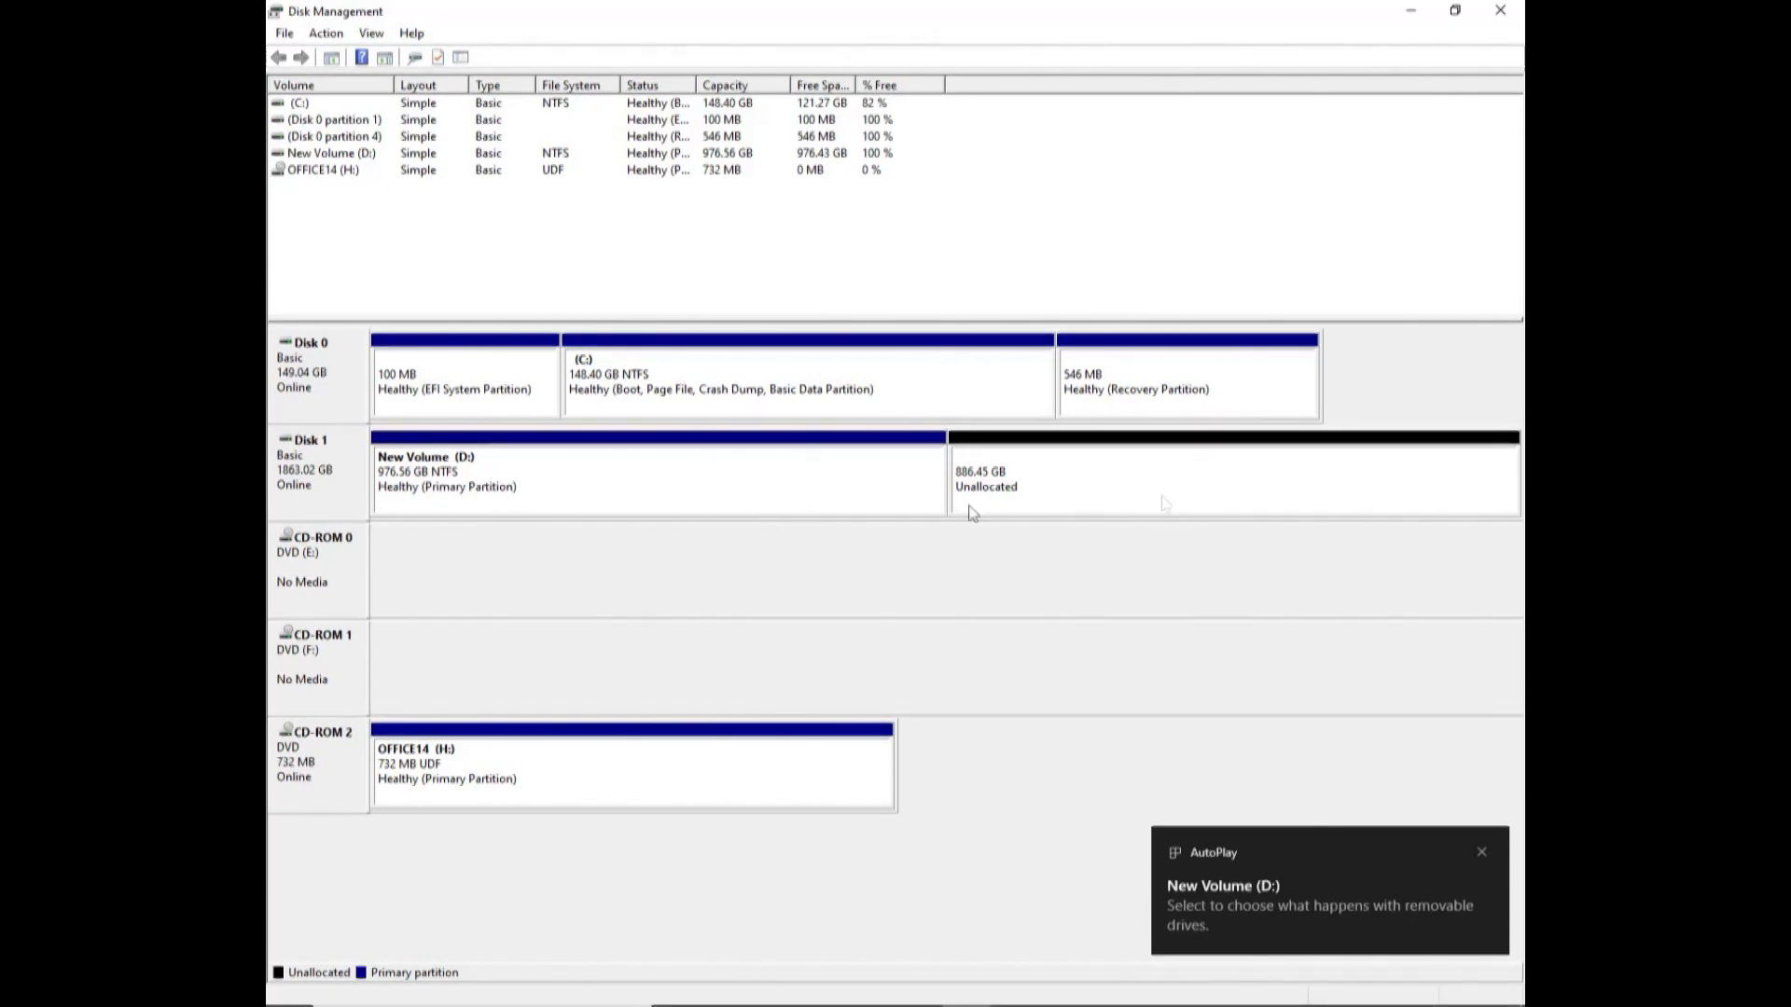
mouse_move(1041, 506)
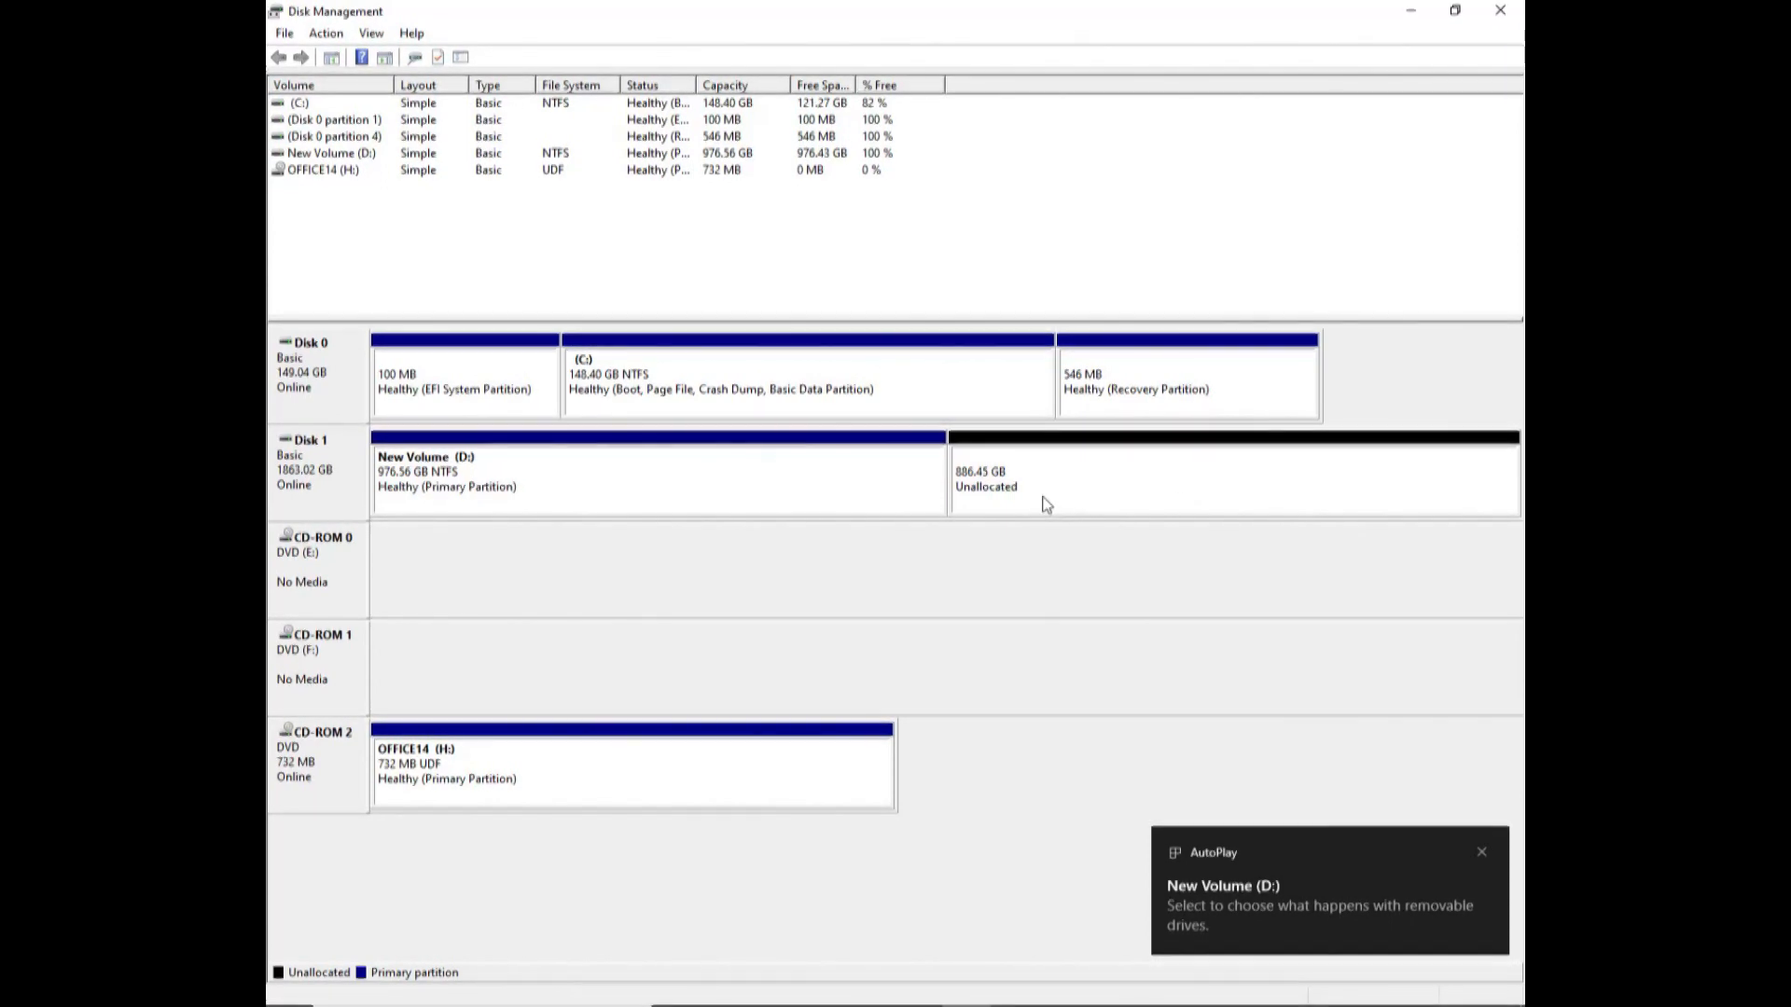
mouse_move(1030, 511)
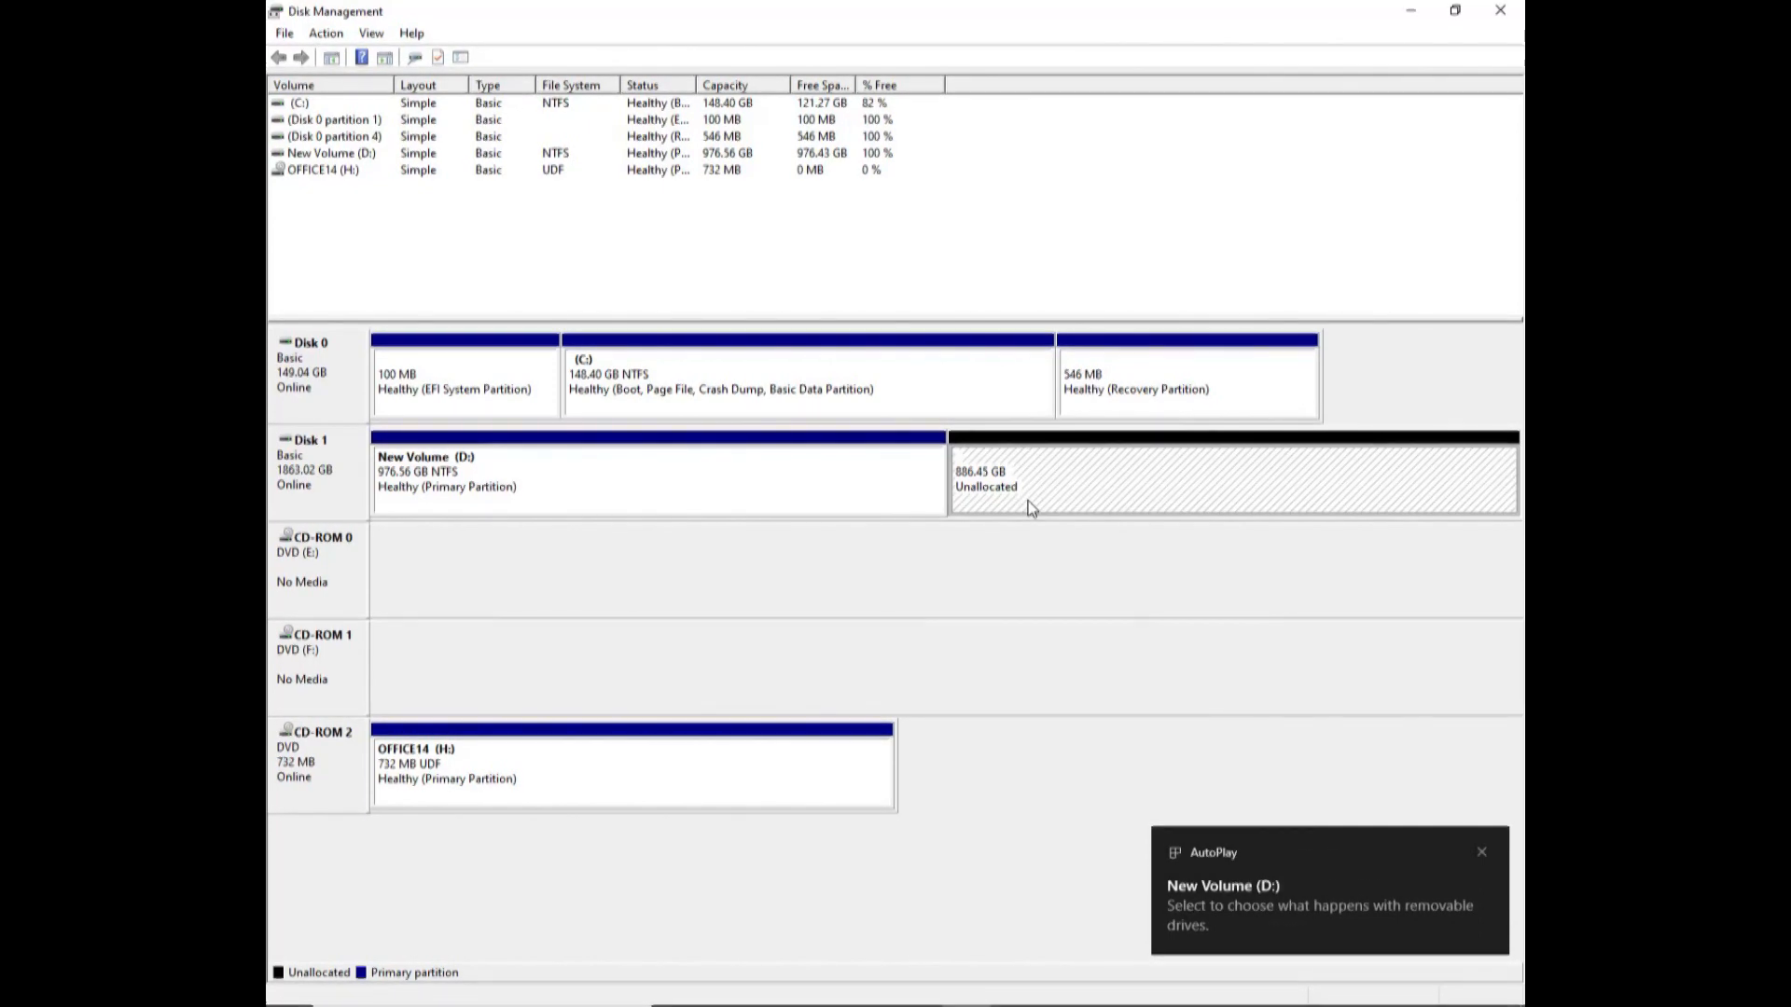
Start a new simple volume on Disk 1's remaining 886.45 GB and reach the size step
left_click(1481, 853)
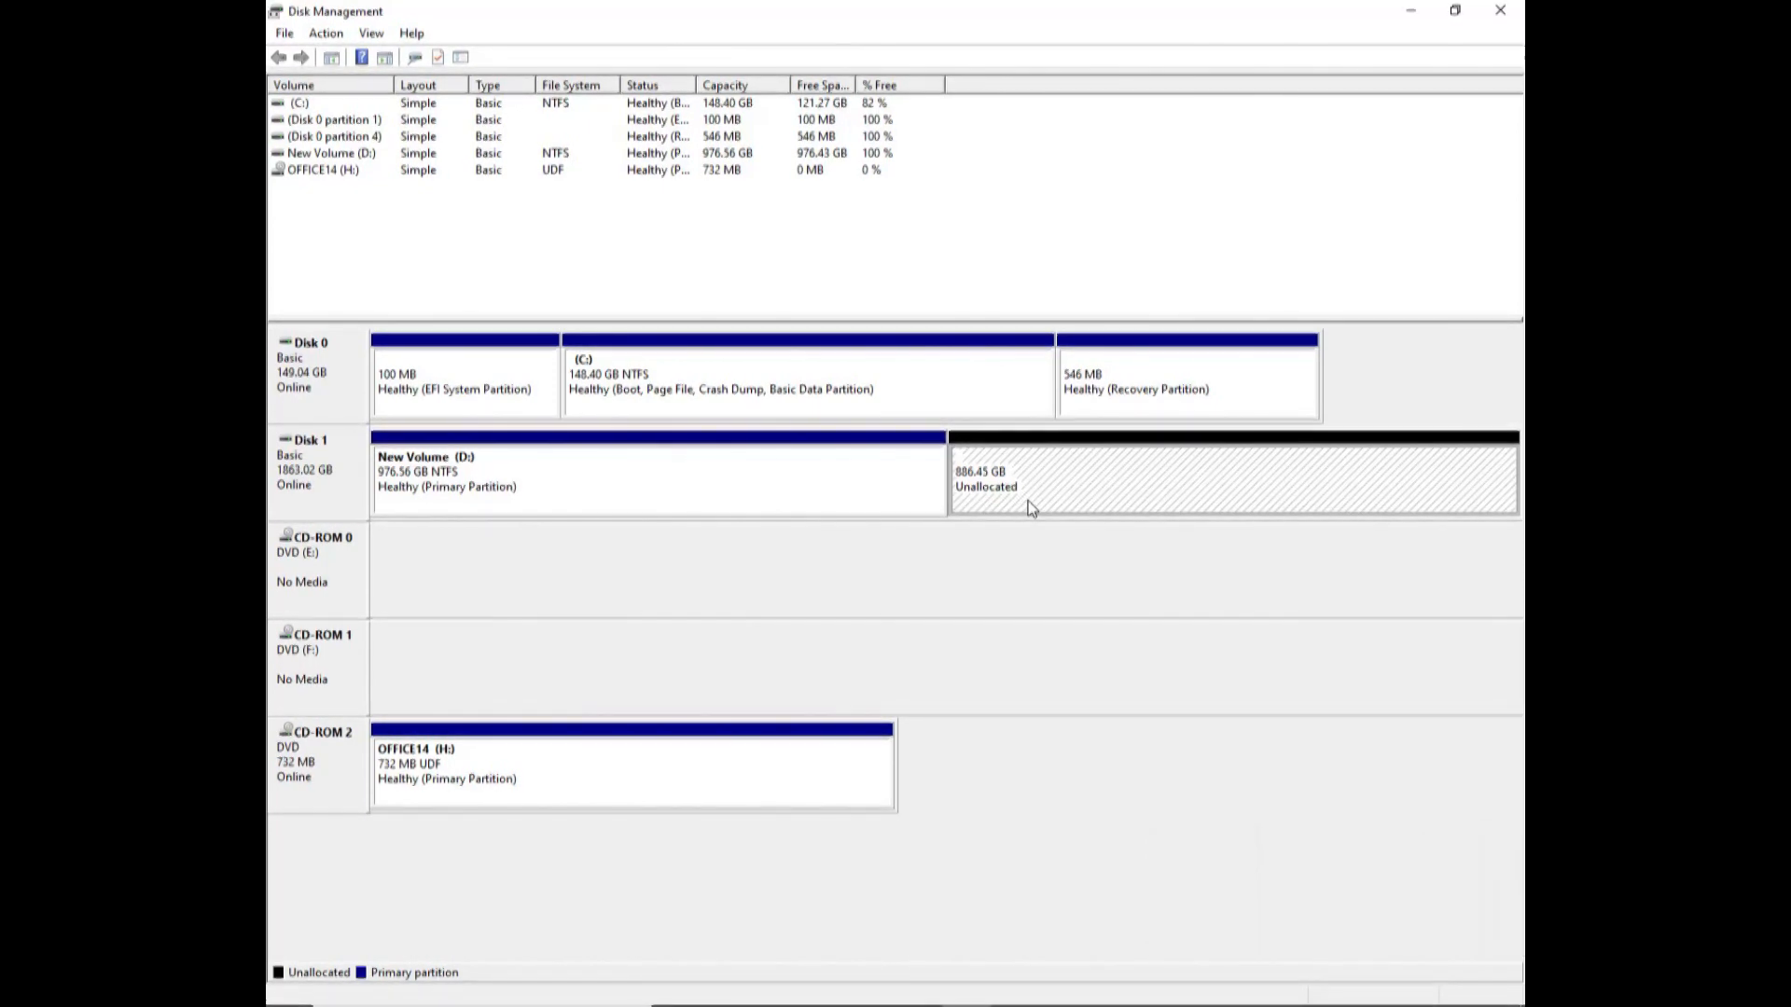
mouse_move(1061, 508)
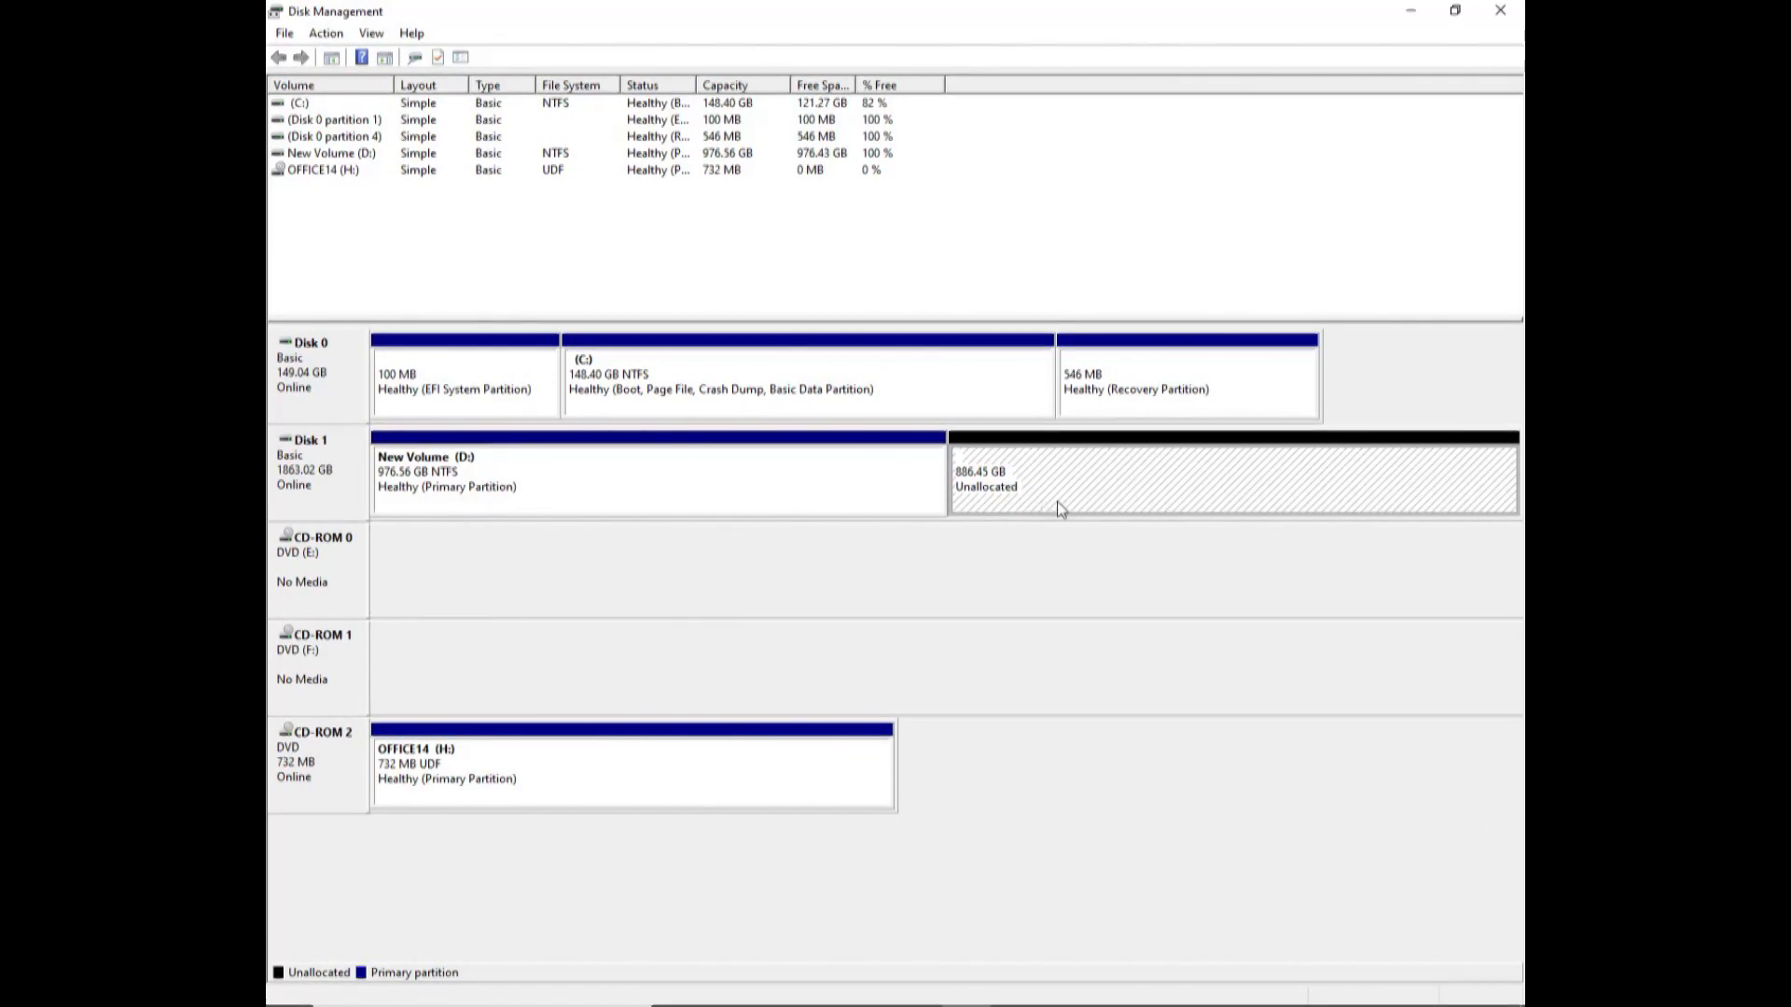
mouse_move(1010, 502)
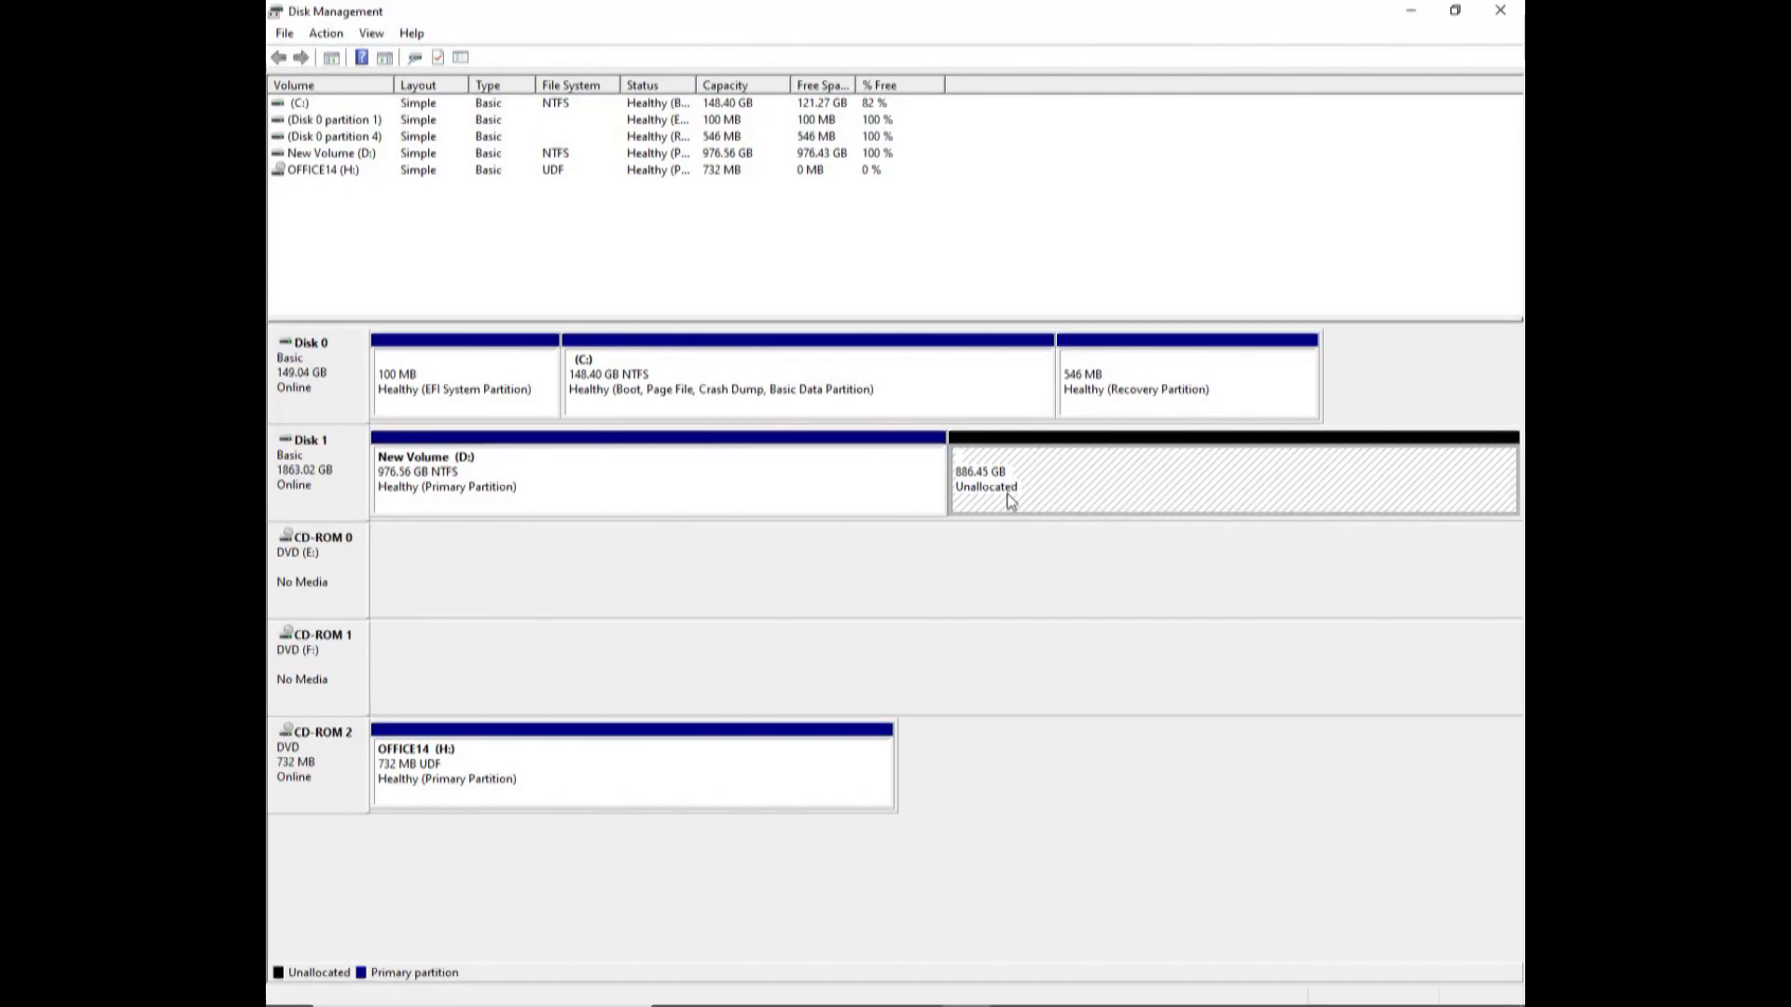
mouse_move(1028, 487)
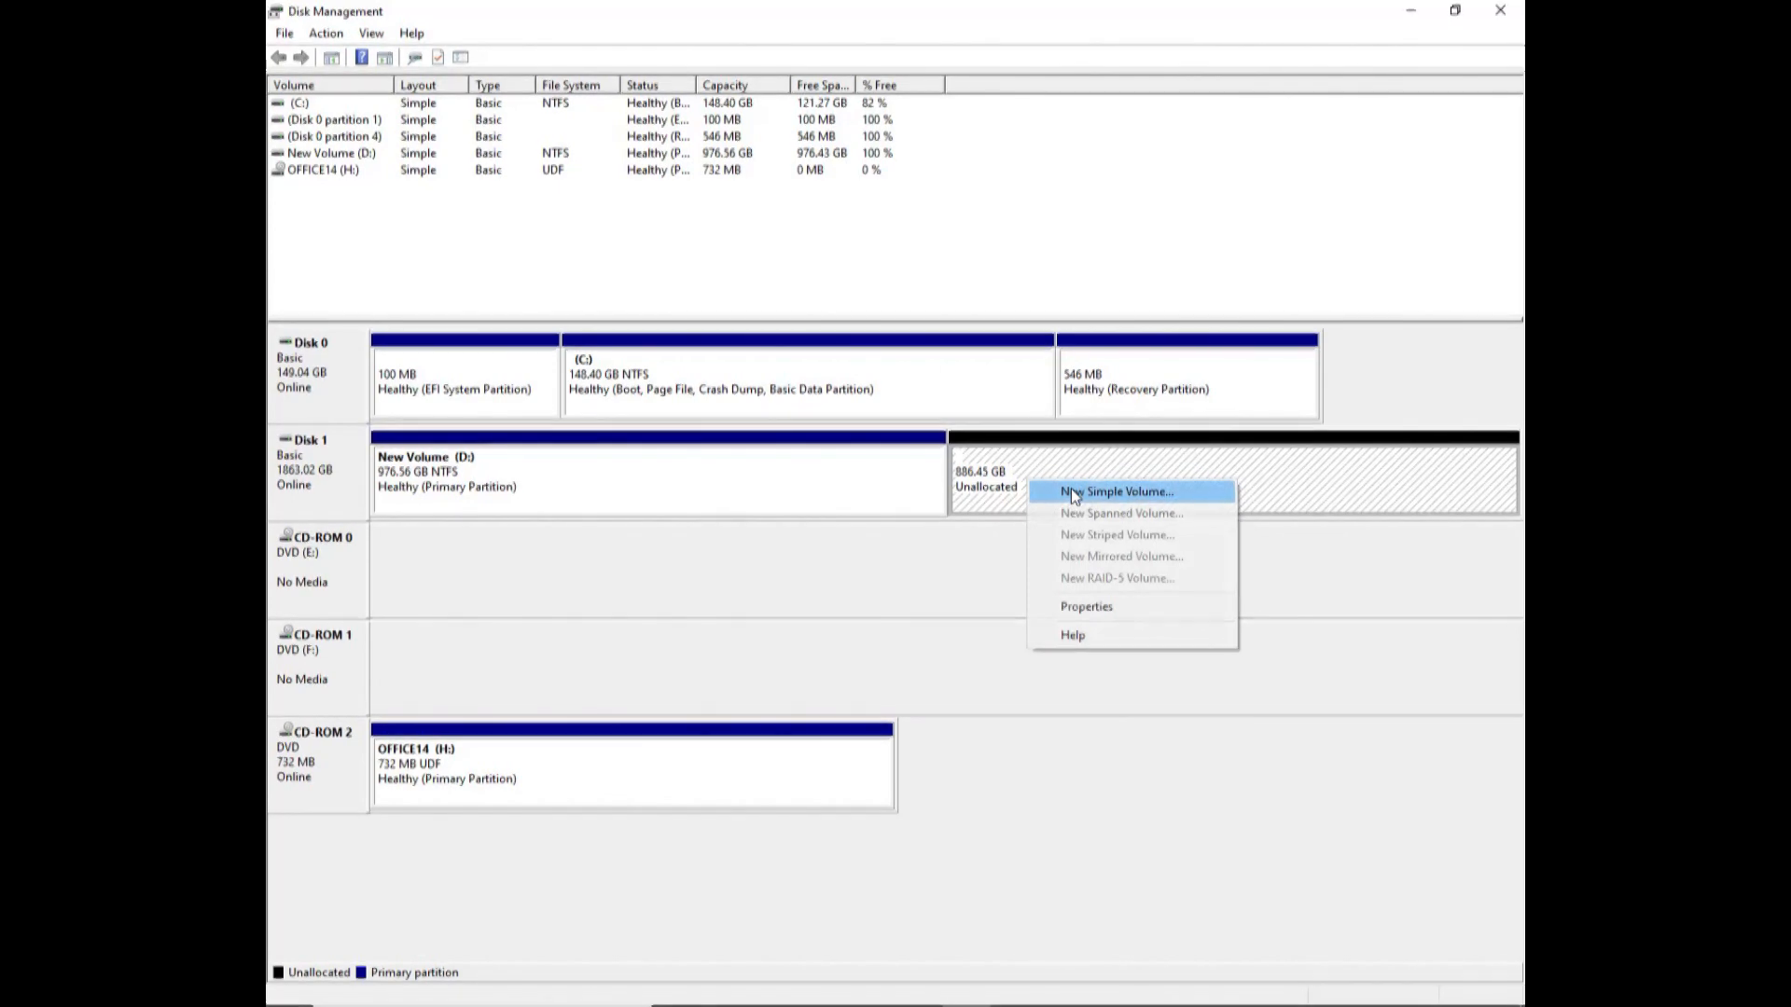
left_click(1114, 491)
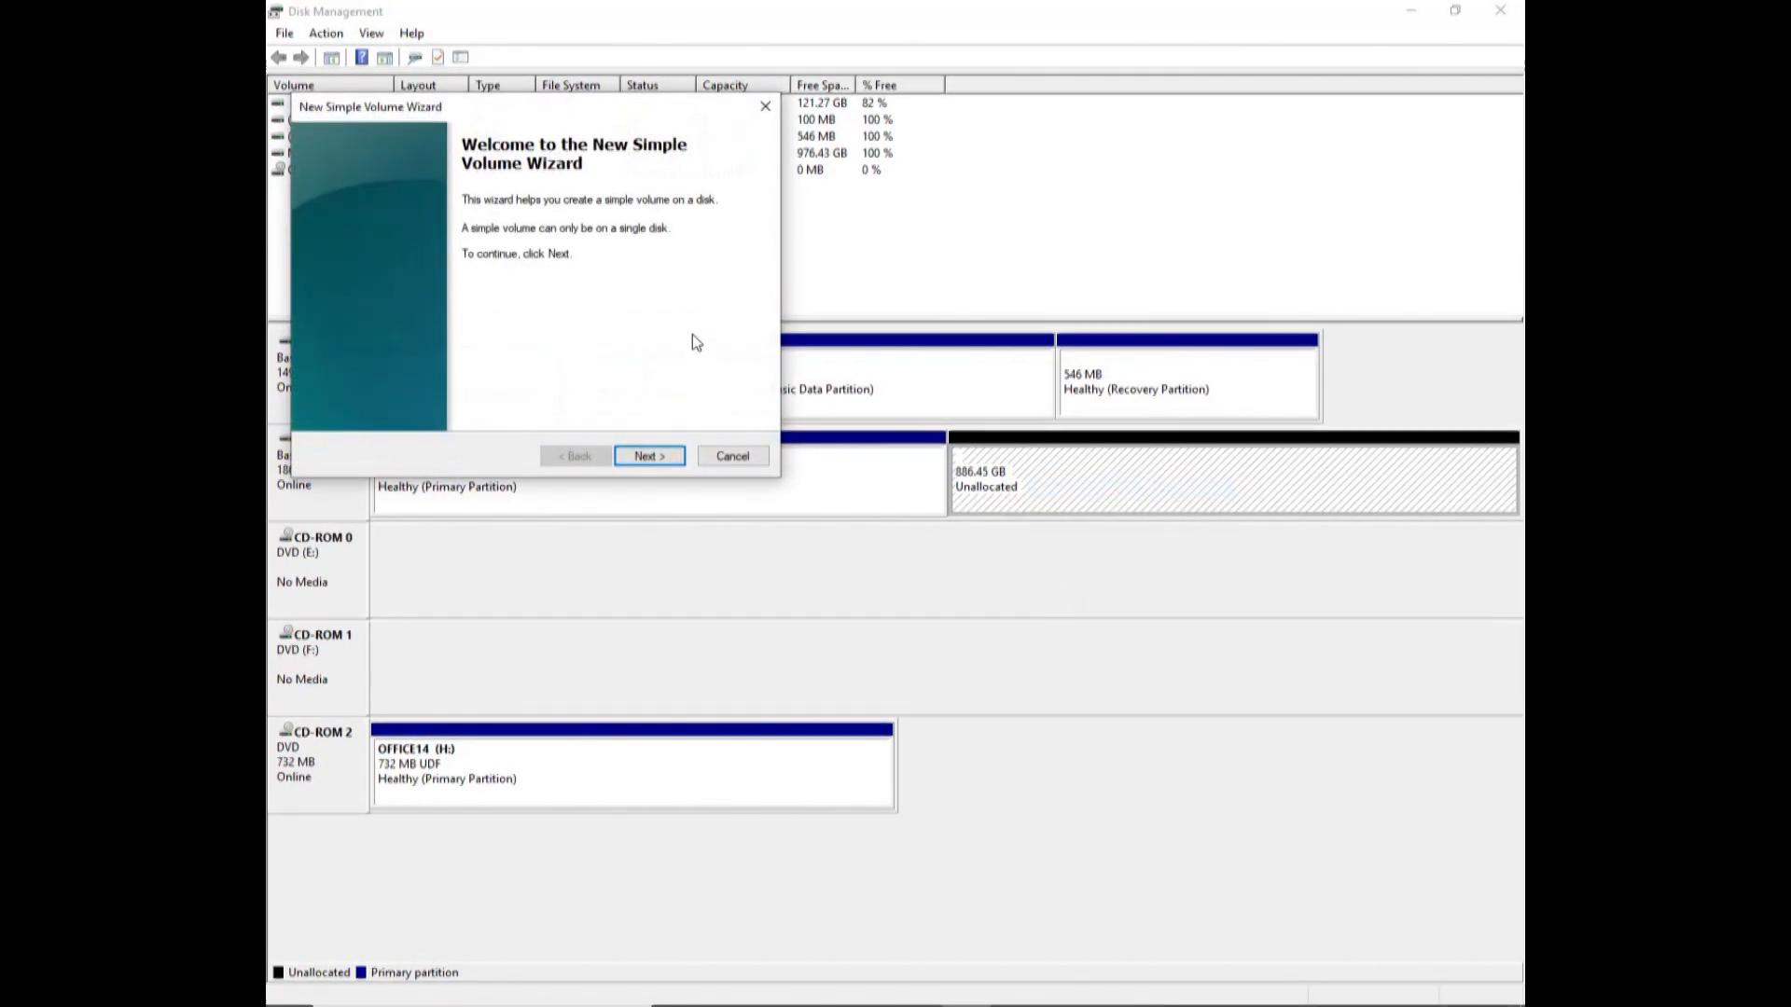
left_click(647, 455)
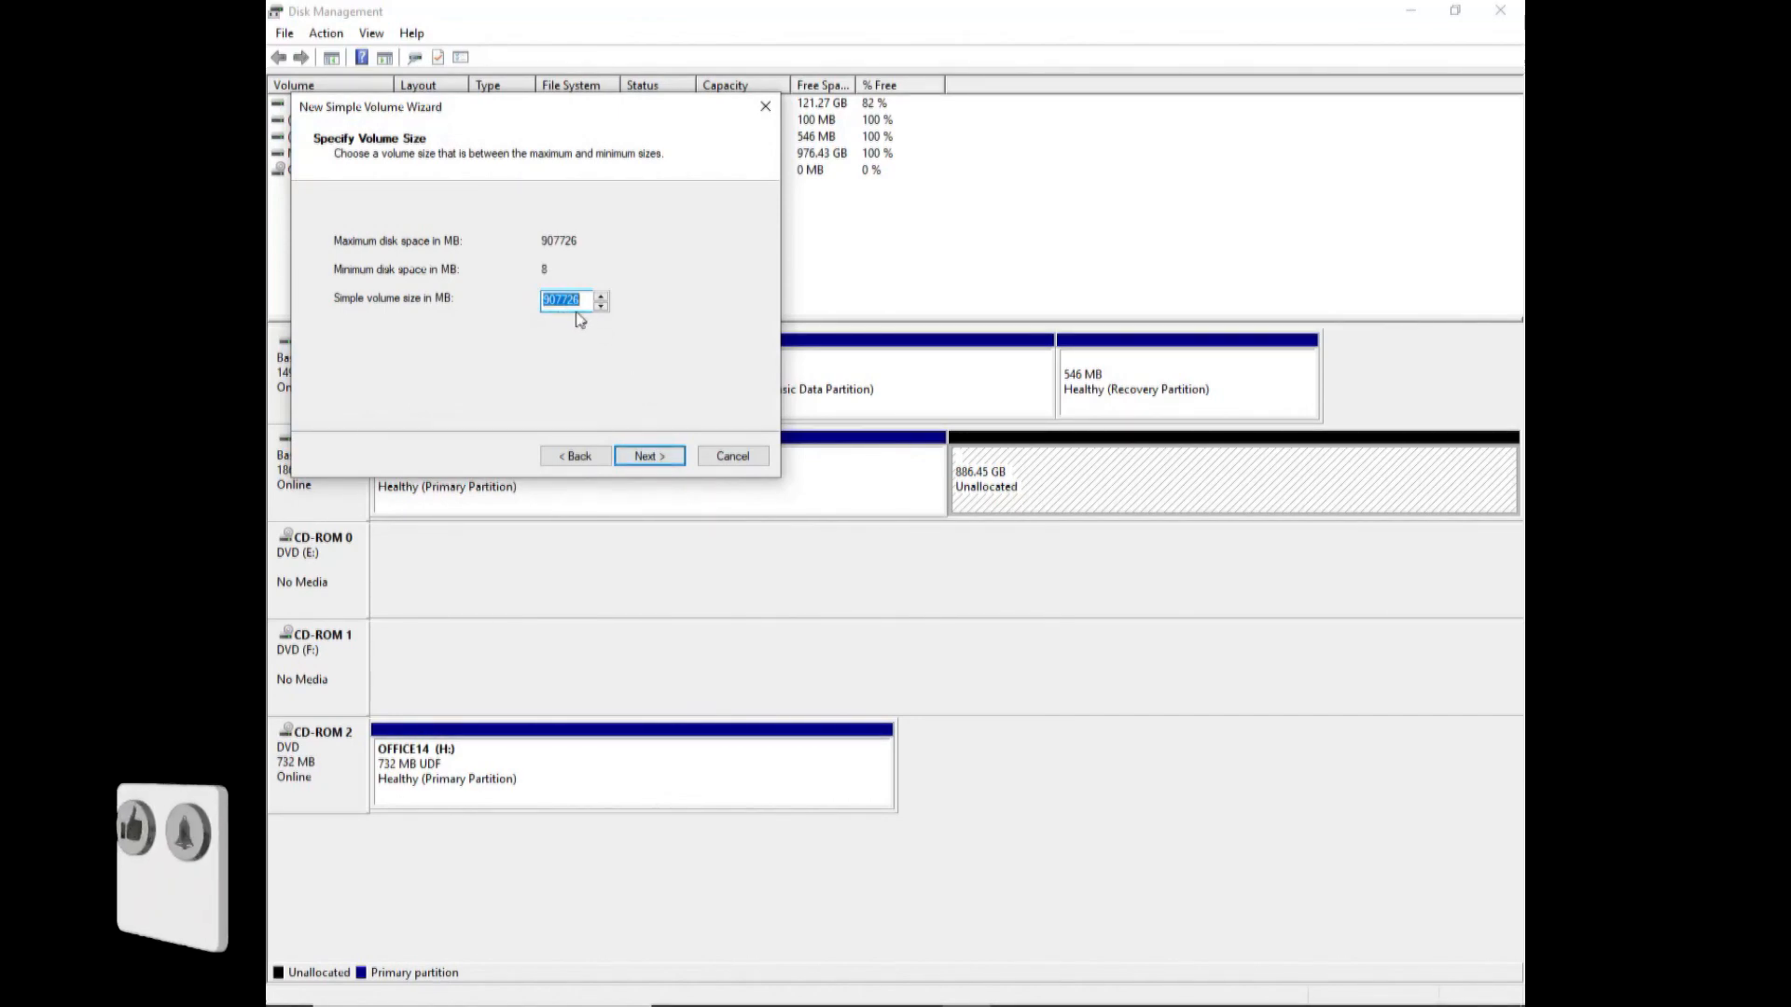
Create the full-size 886.45 GB NTFS volume with drive letter G labelled 'Extra'
left_click(647, 455)
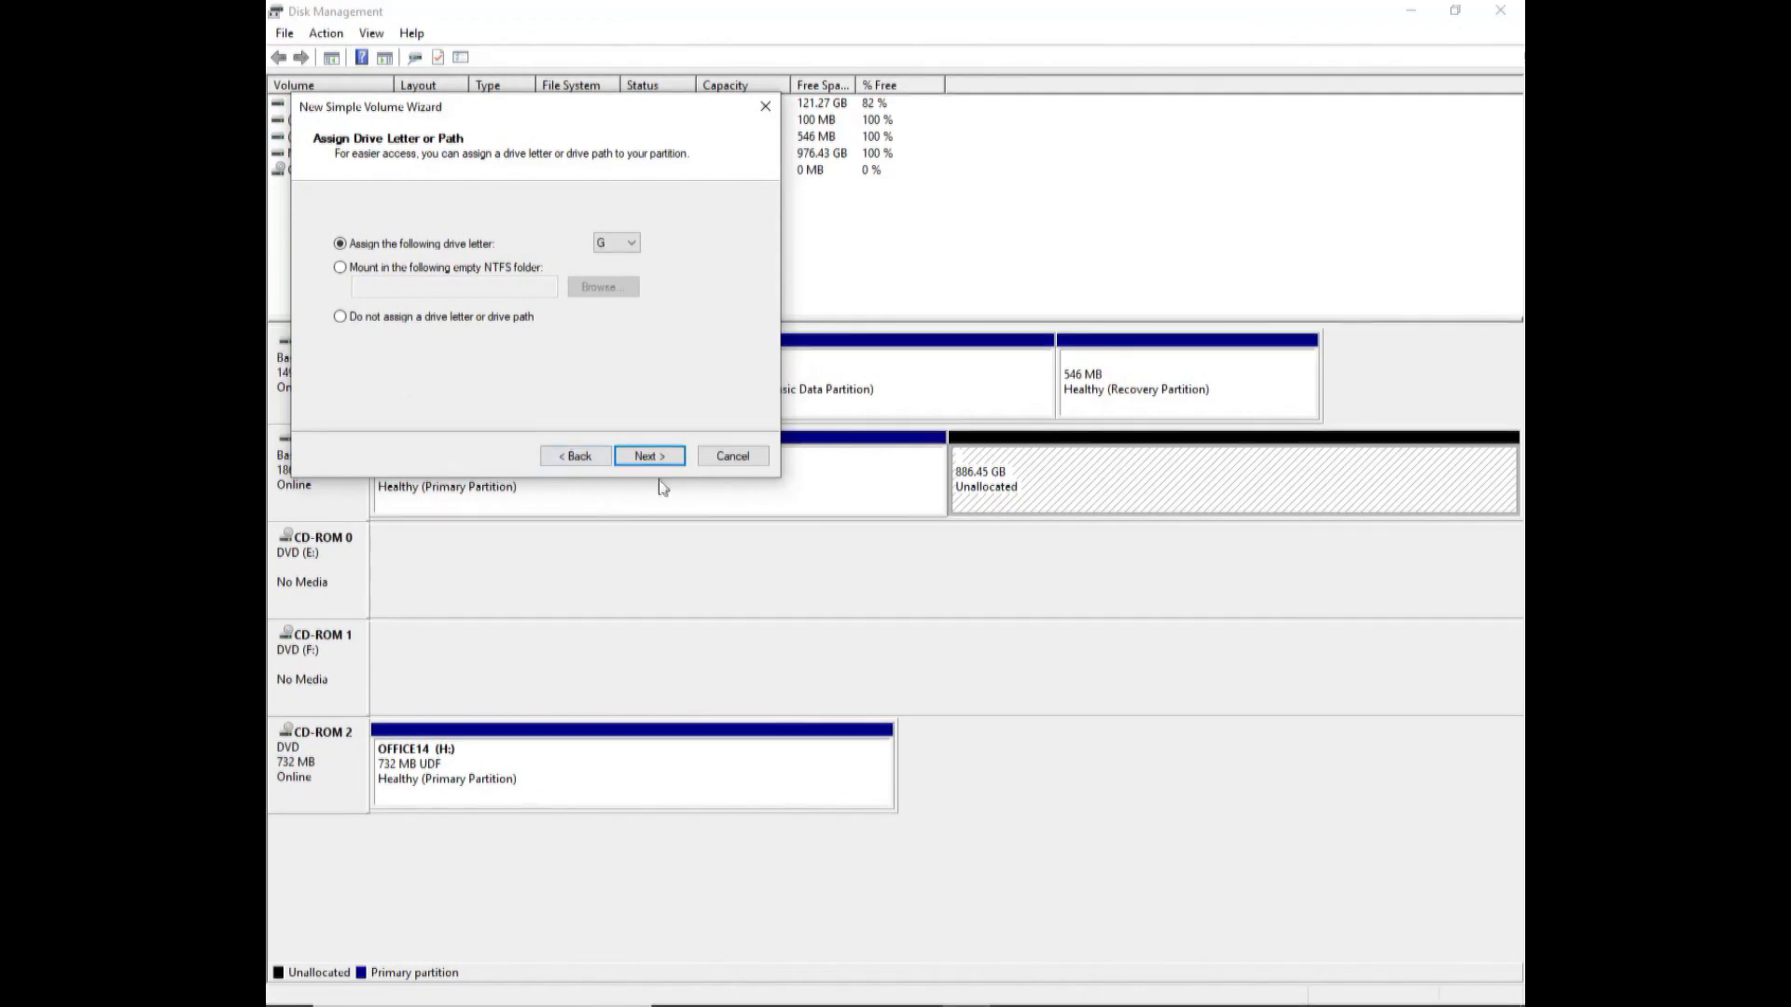
left_click(648, 455)
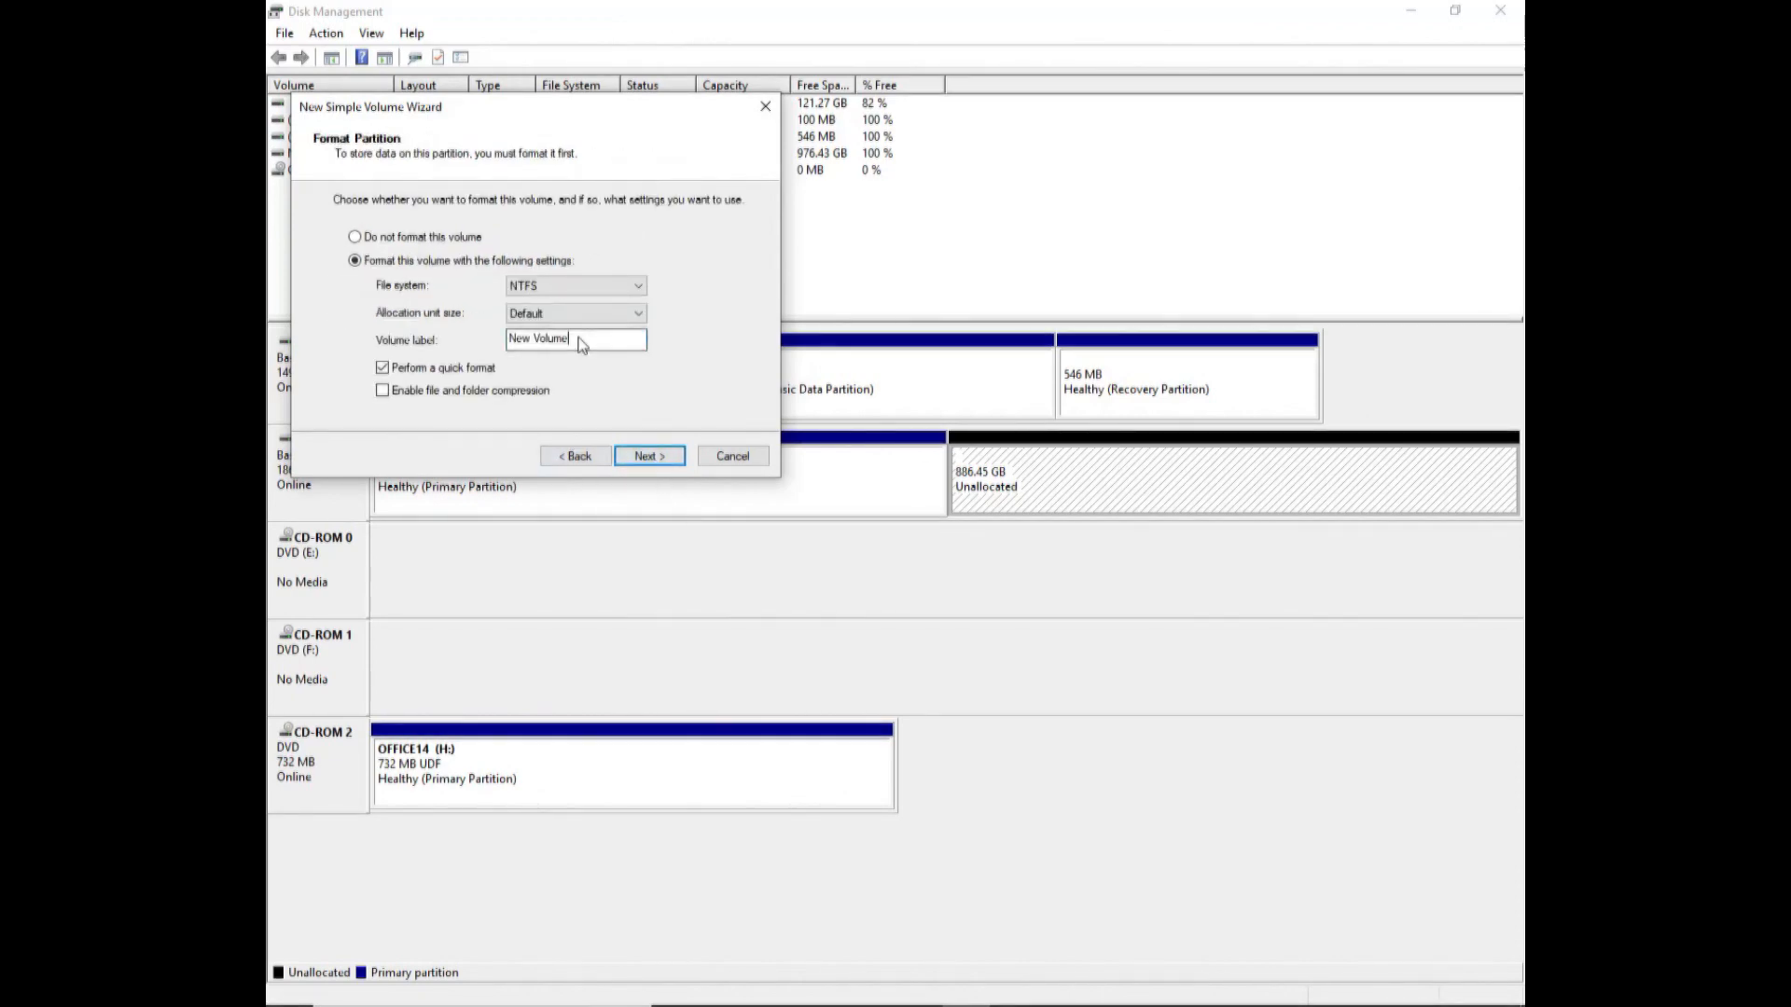
mouse_move(571, 349)
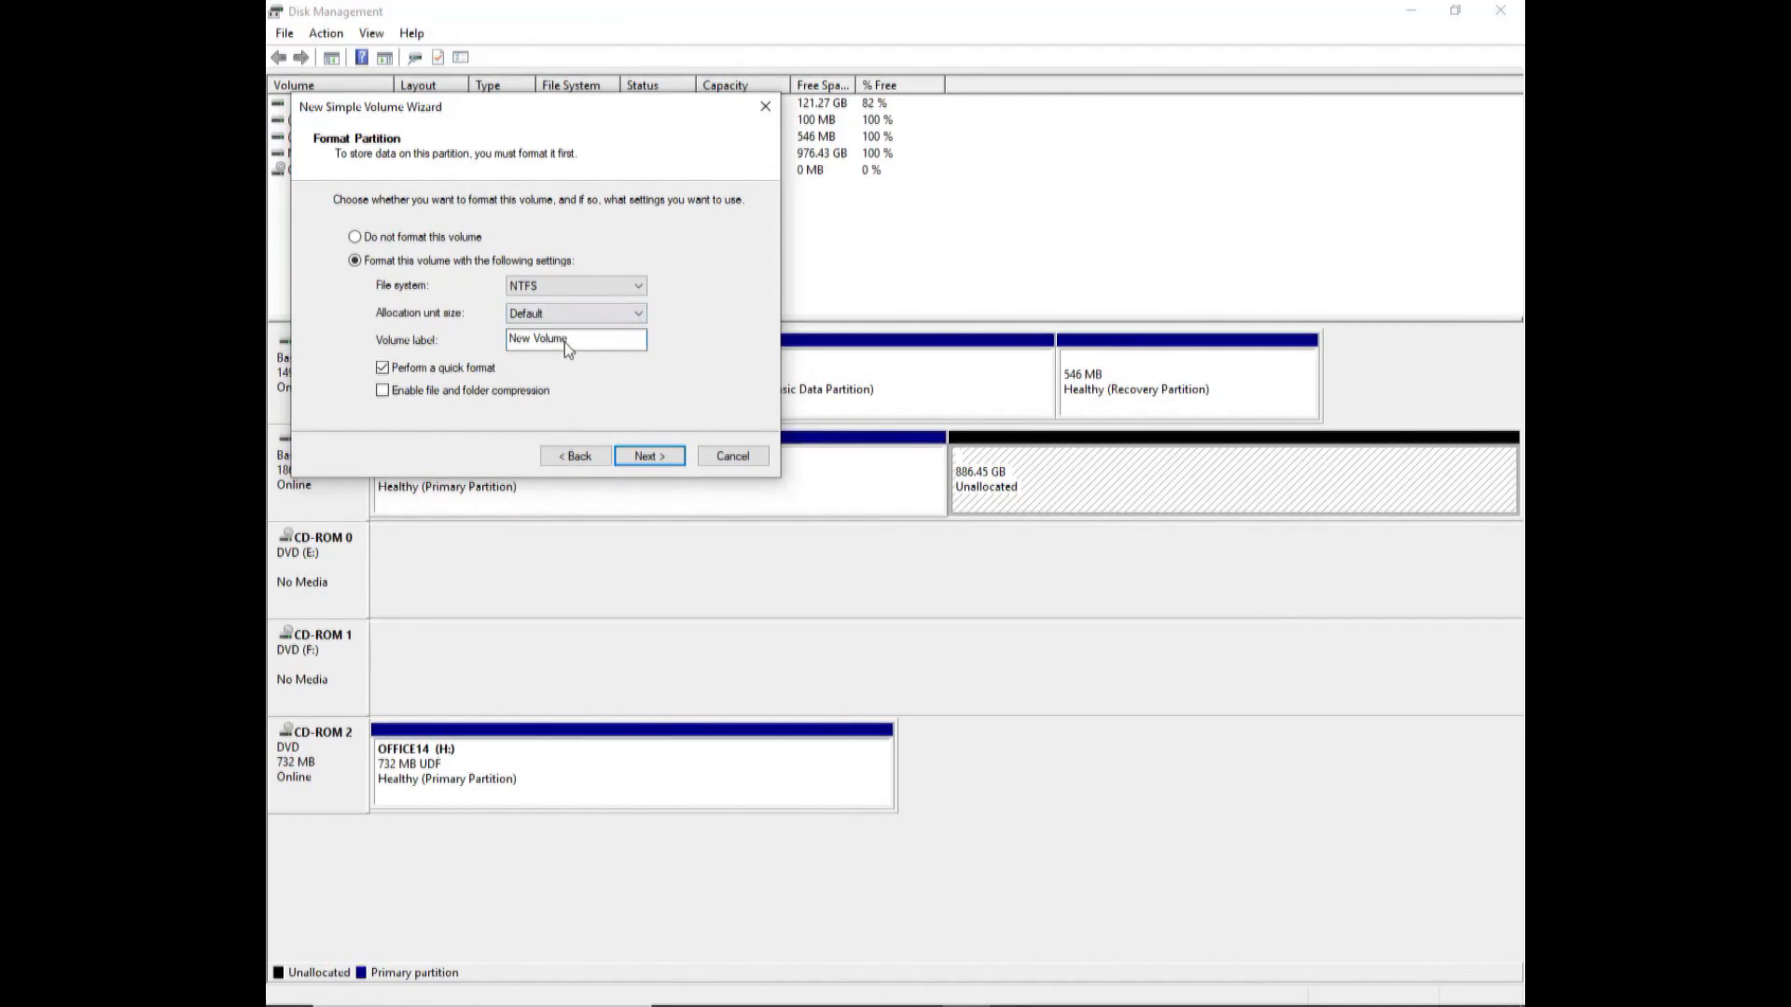
triple_click(575, 340)
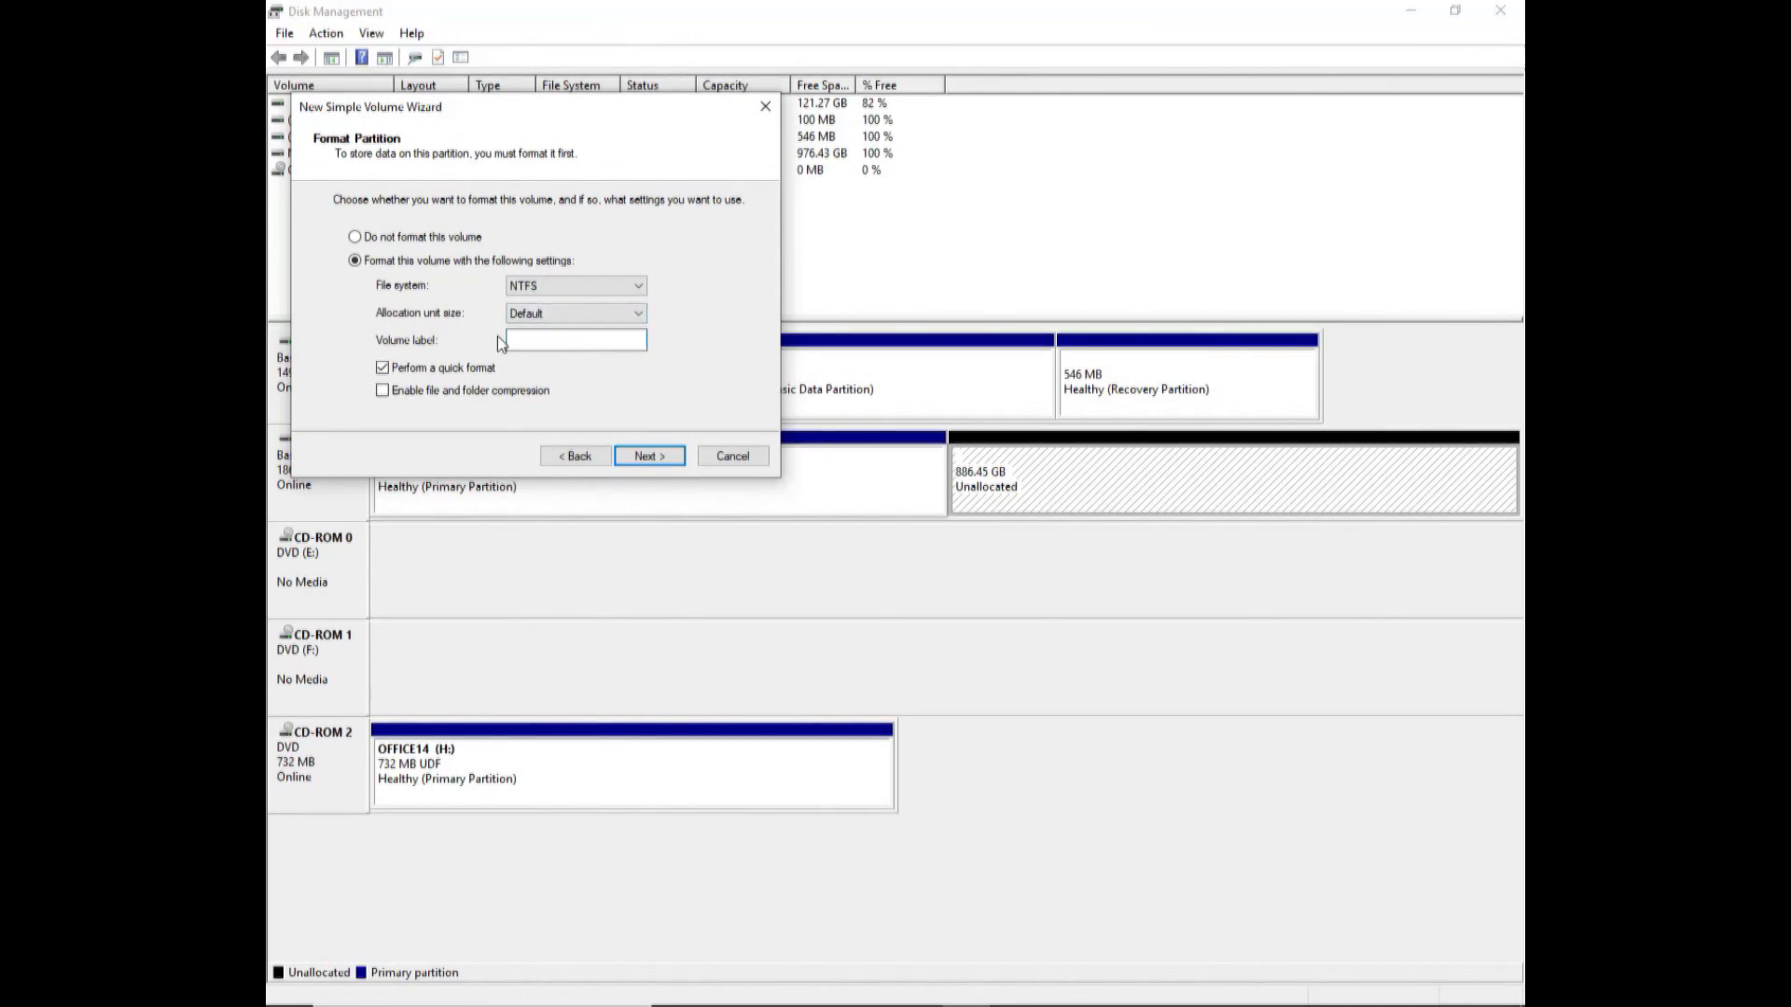
type("Extra")
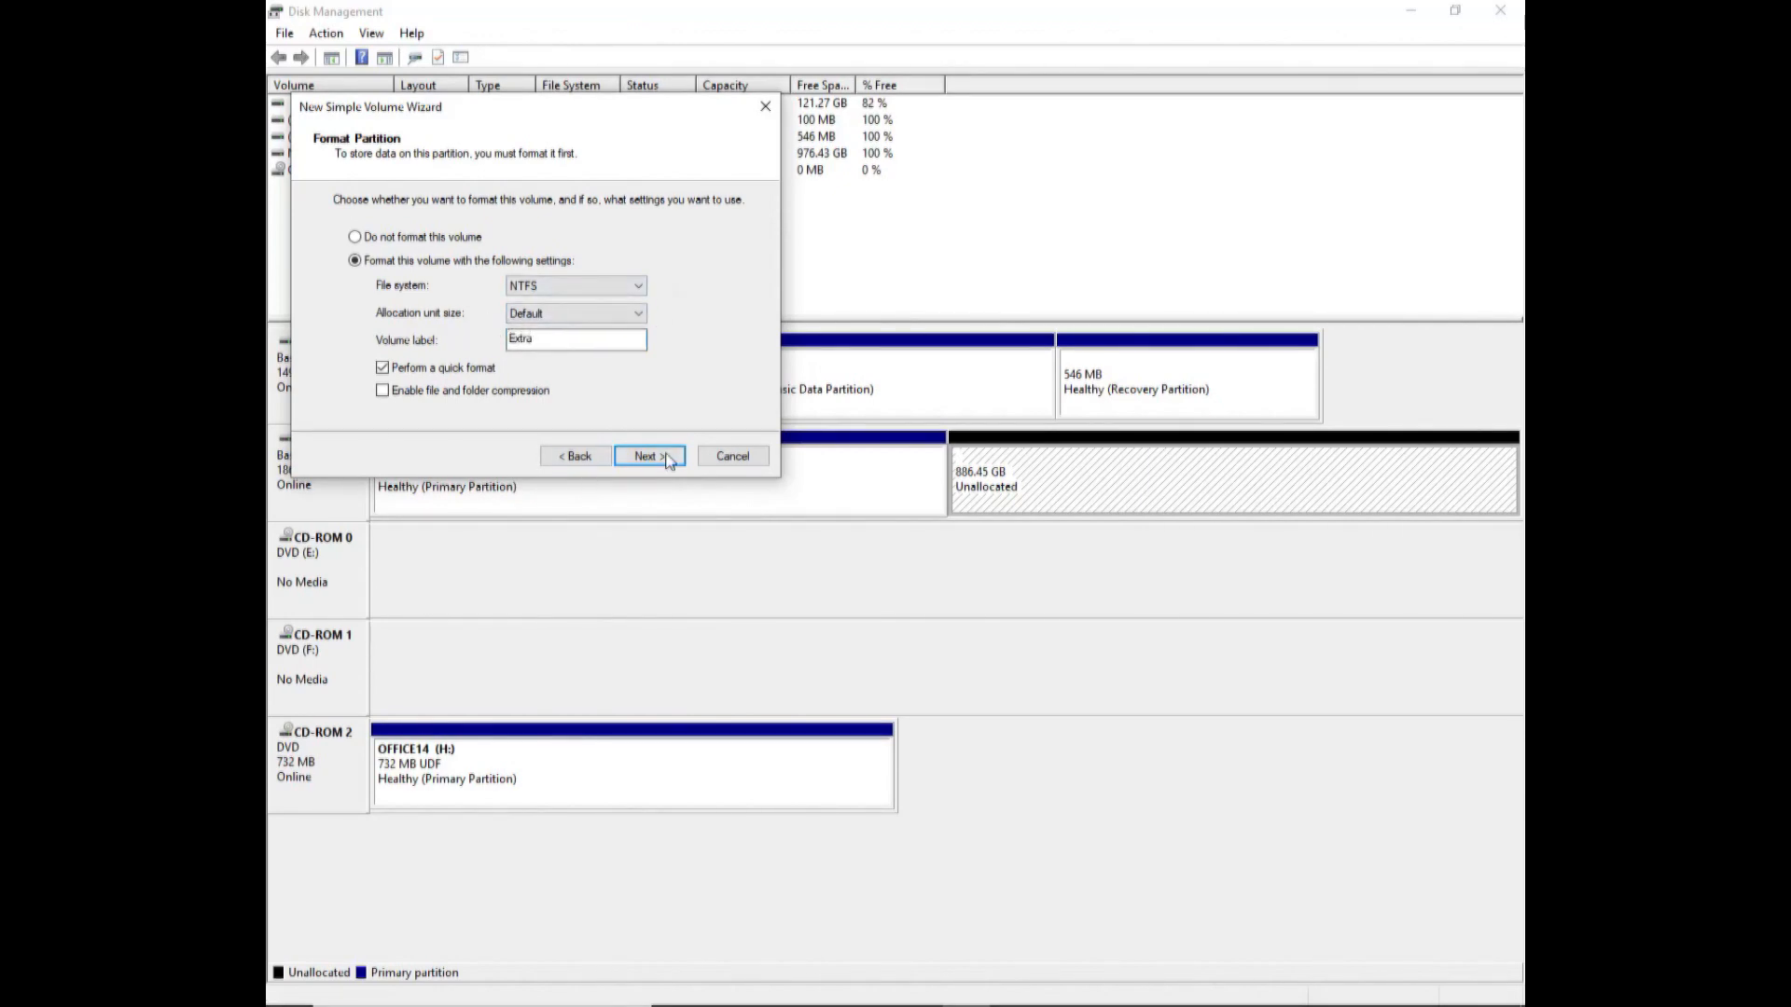
left_click(649, 456)
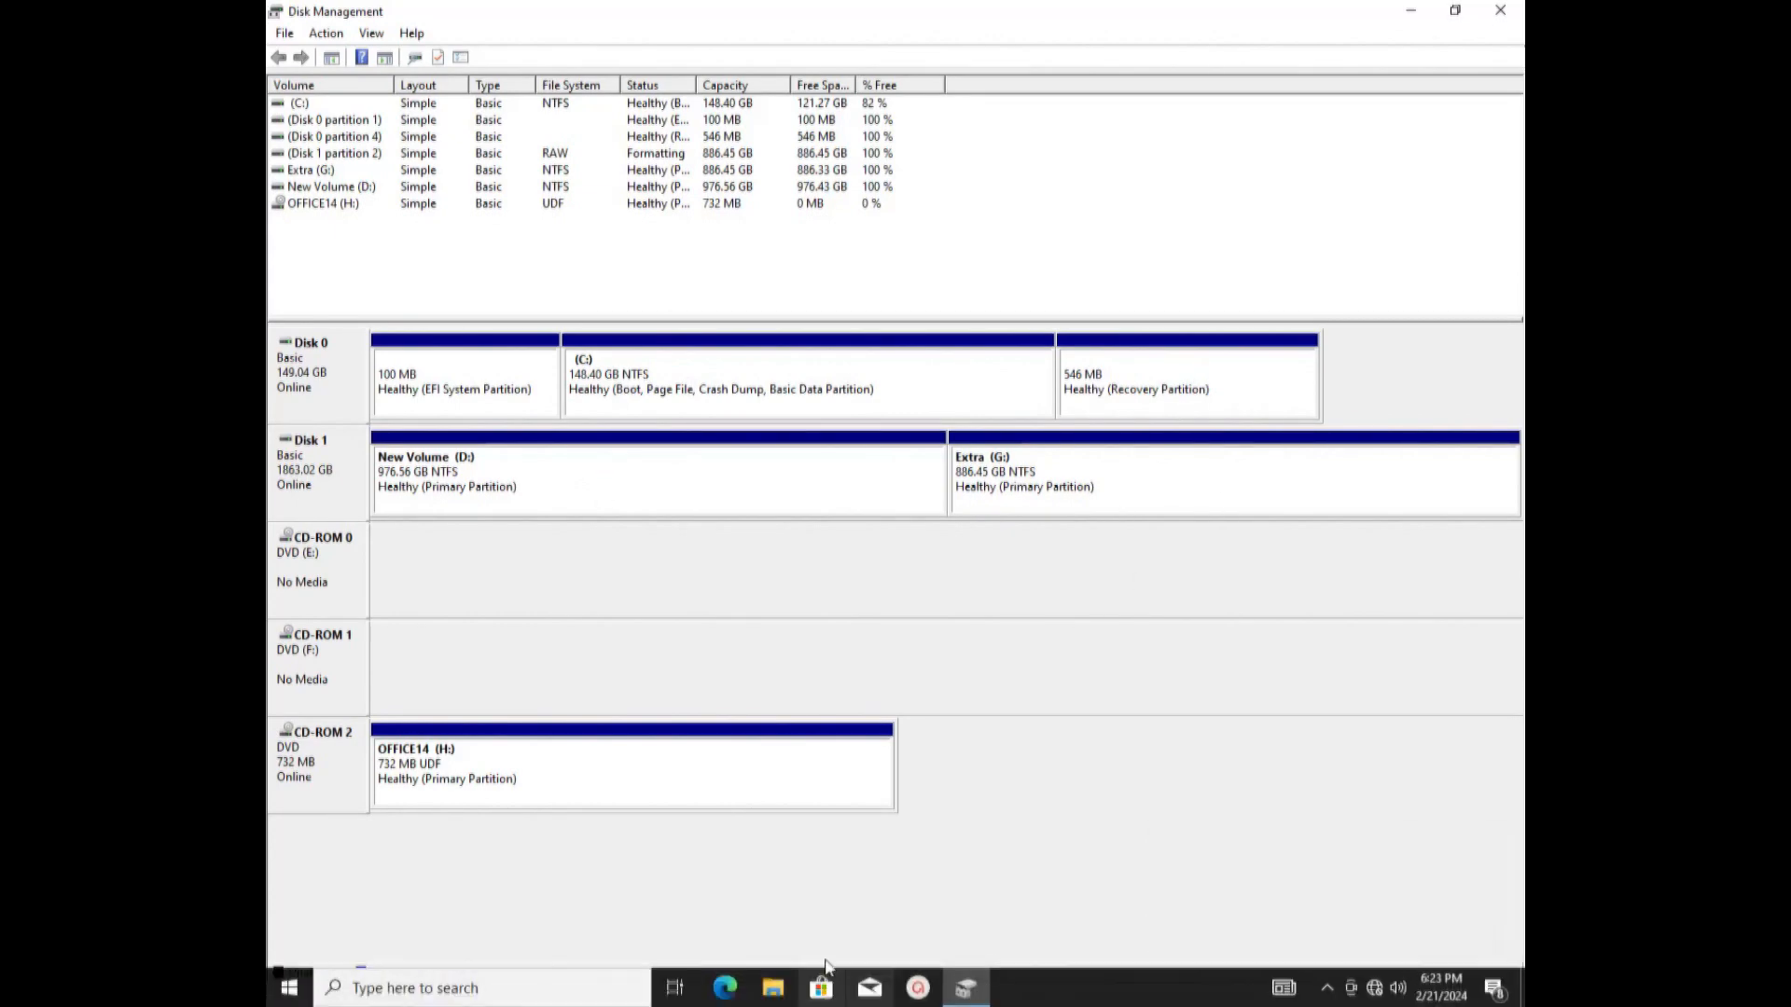
Show This PC in File Explorer listing New Volume (D:) and Extra (G:)
left_click(772, 989)
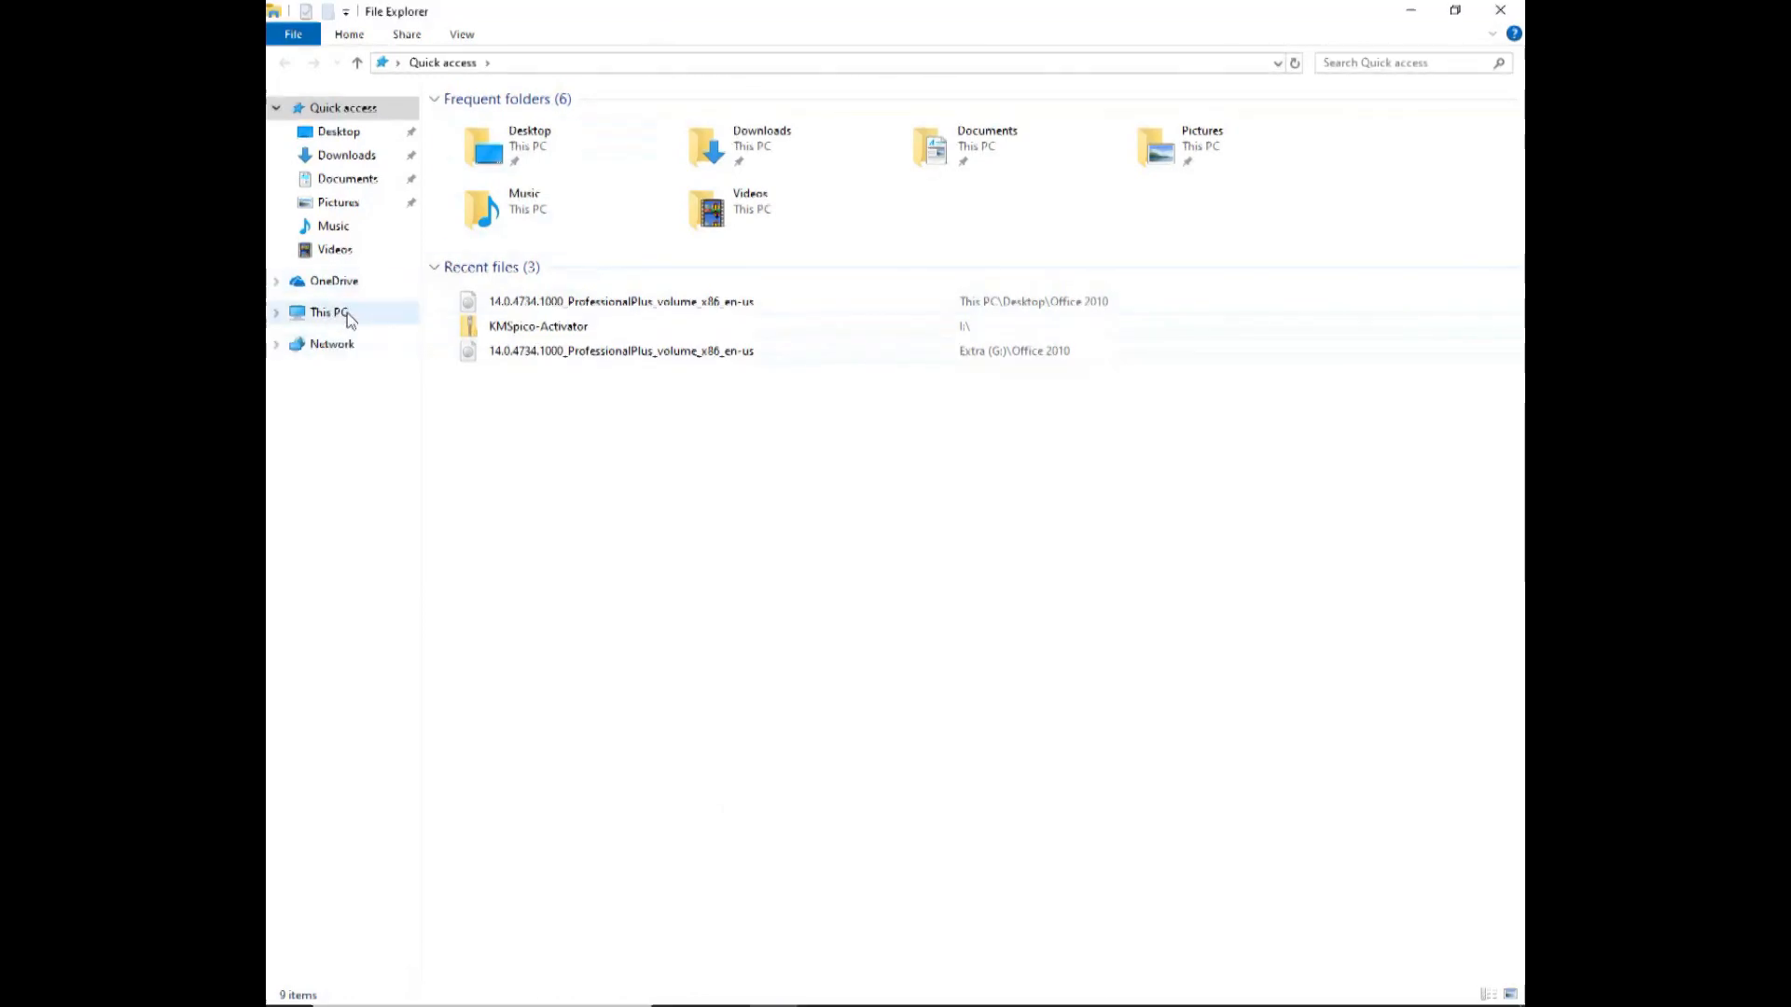
left_click(330, 311)
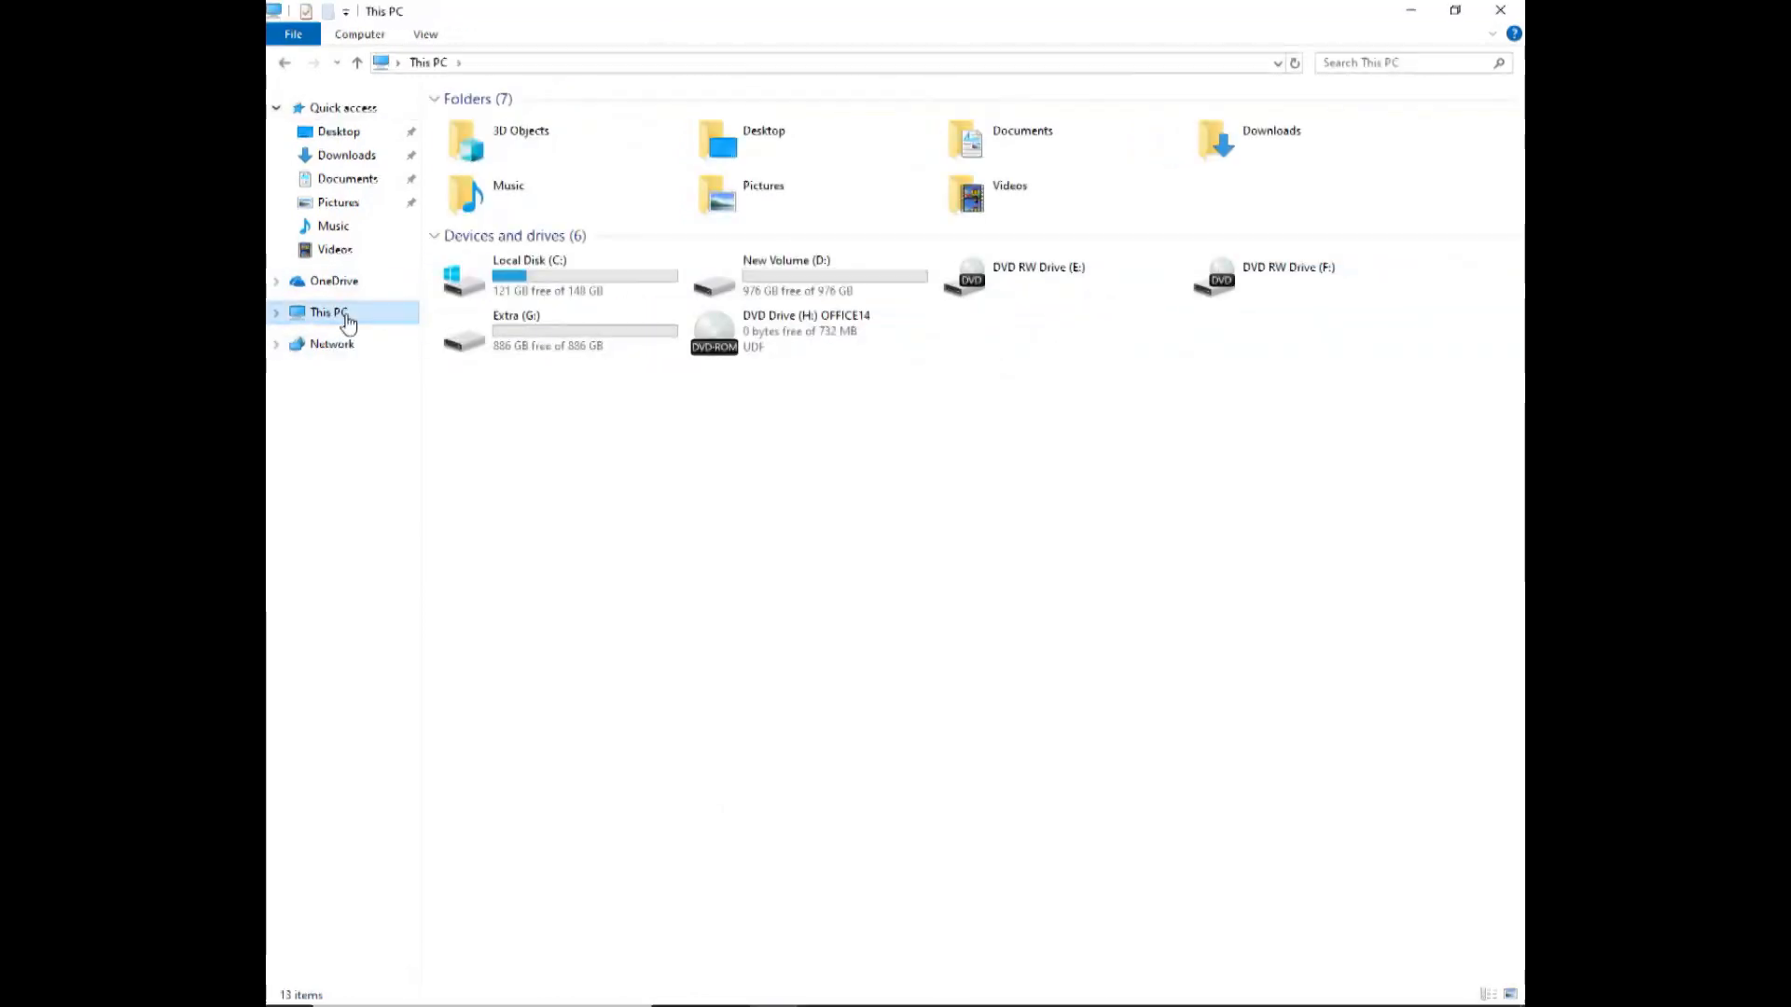
mouse_move(1500, 256)
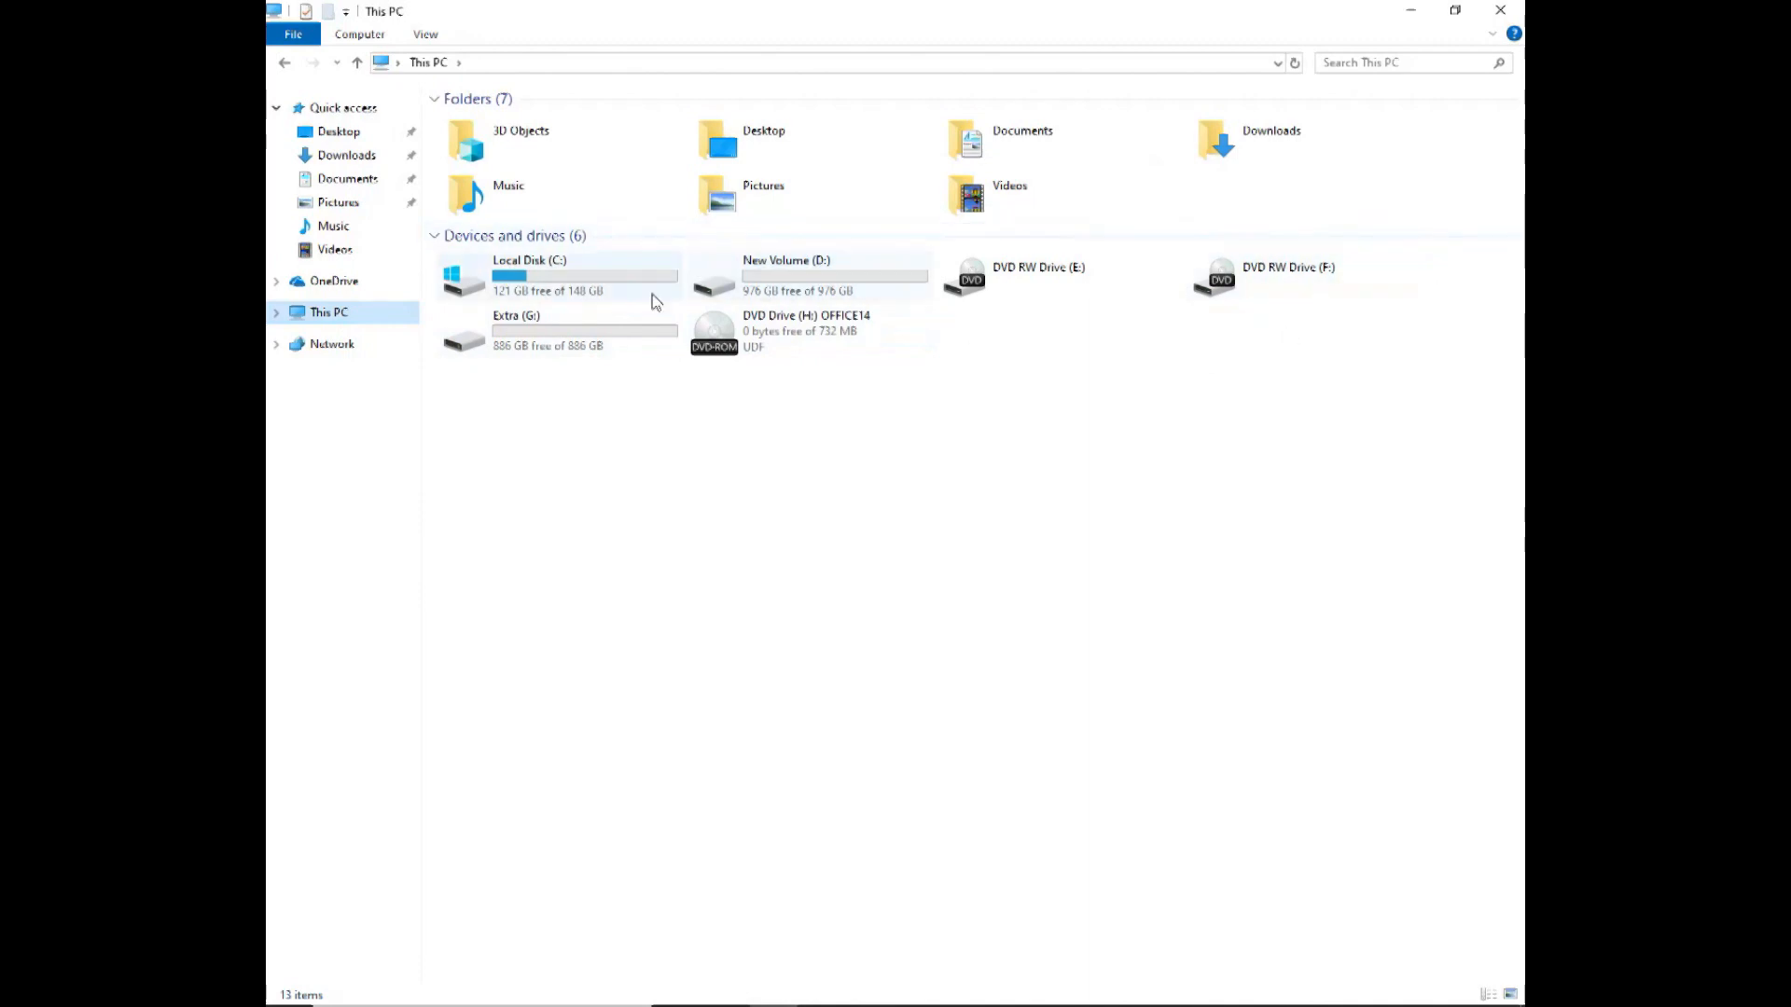
mouse_move(620, 291)
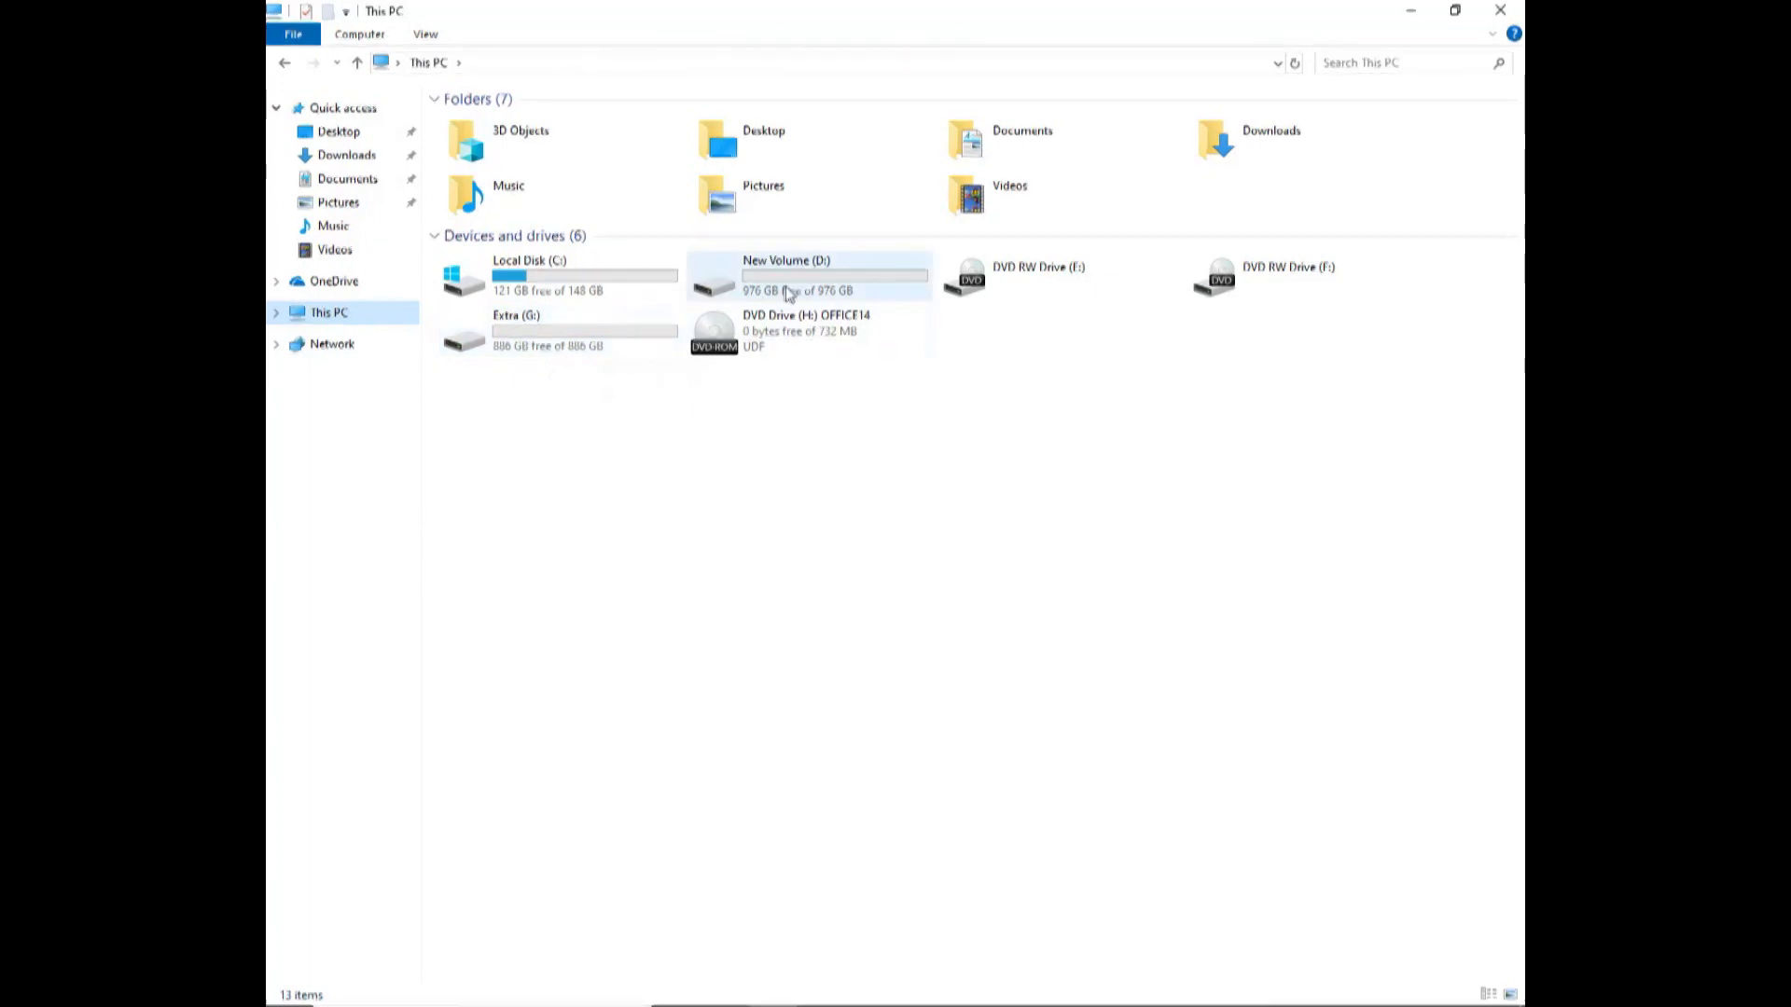
mouse_move(808, 294)
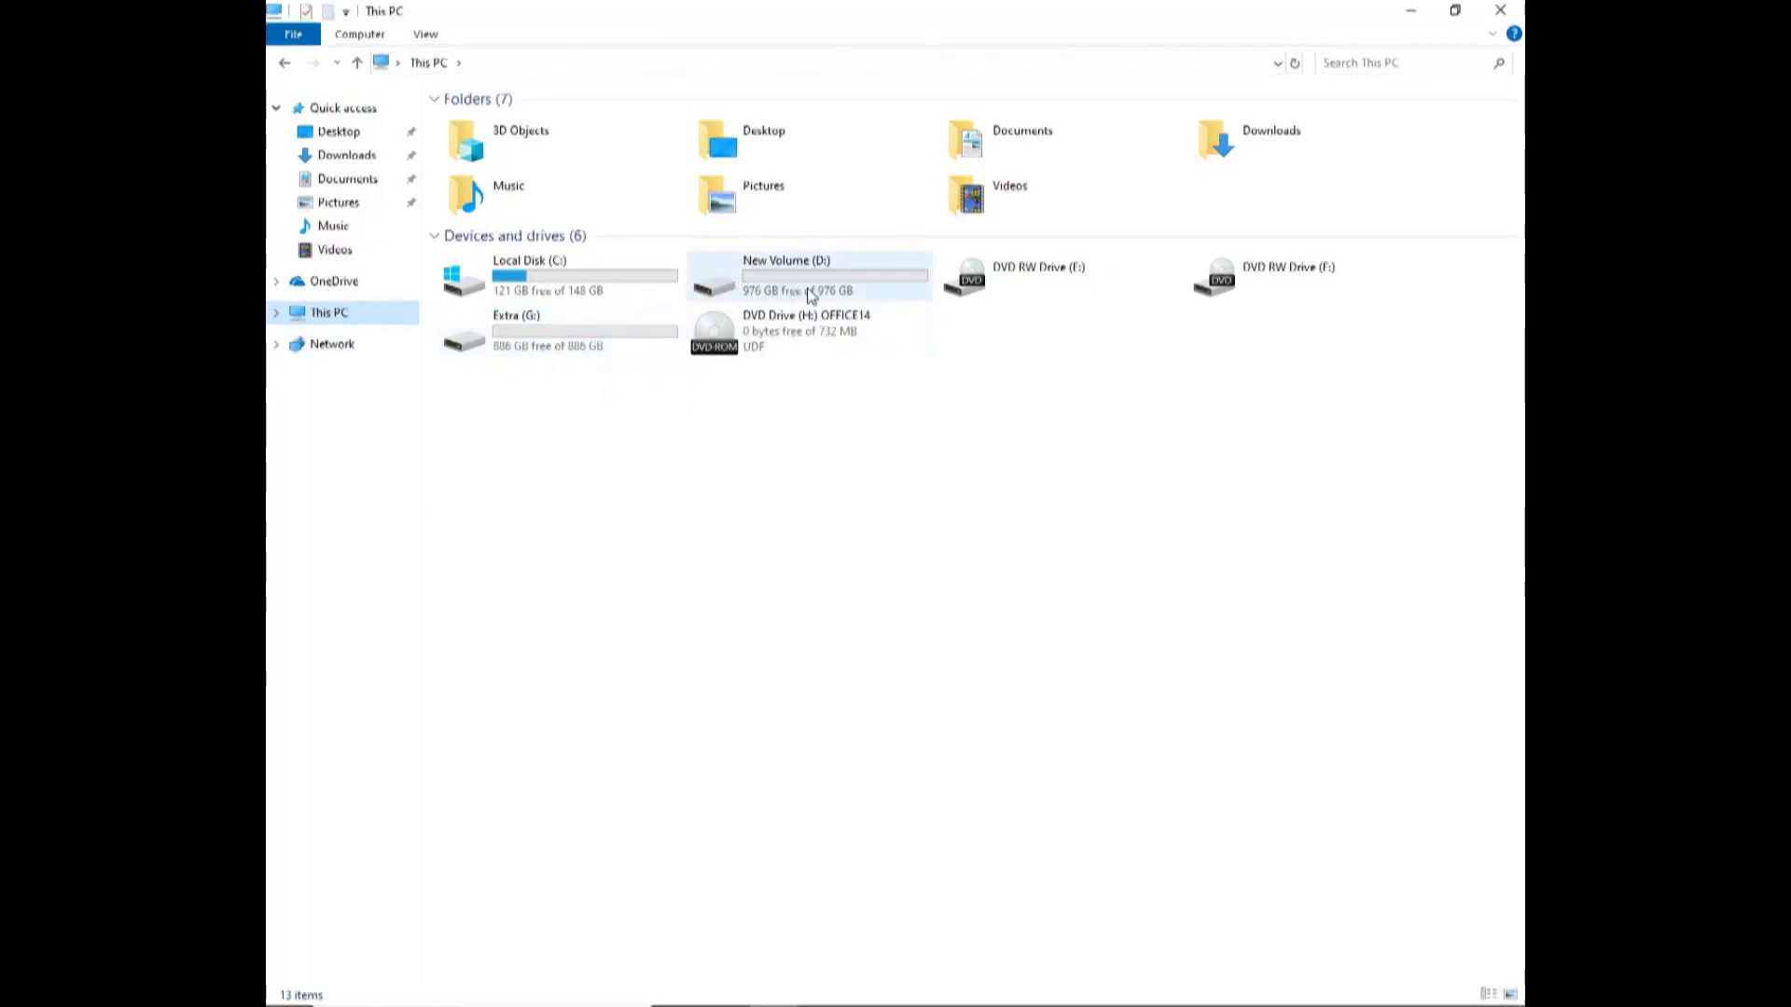
mouse_move(812, 291)
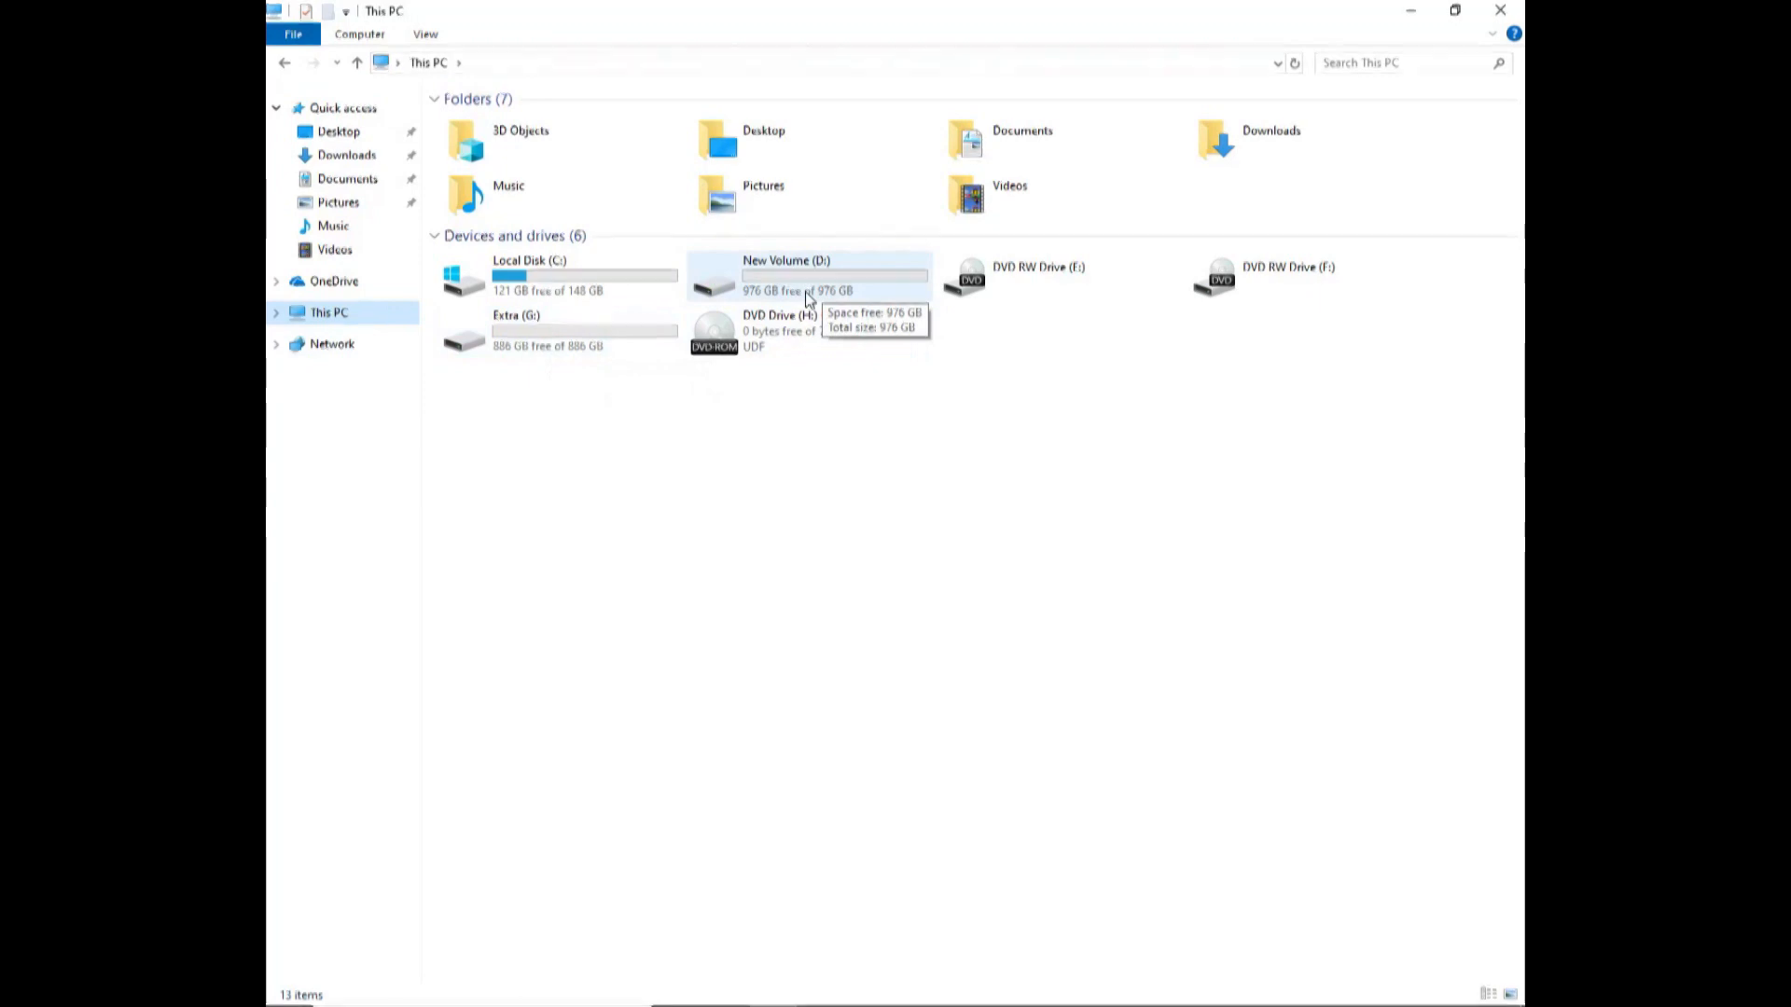
mouse_move(787, 311)
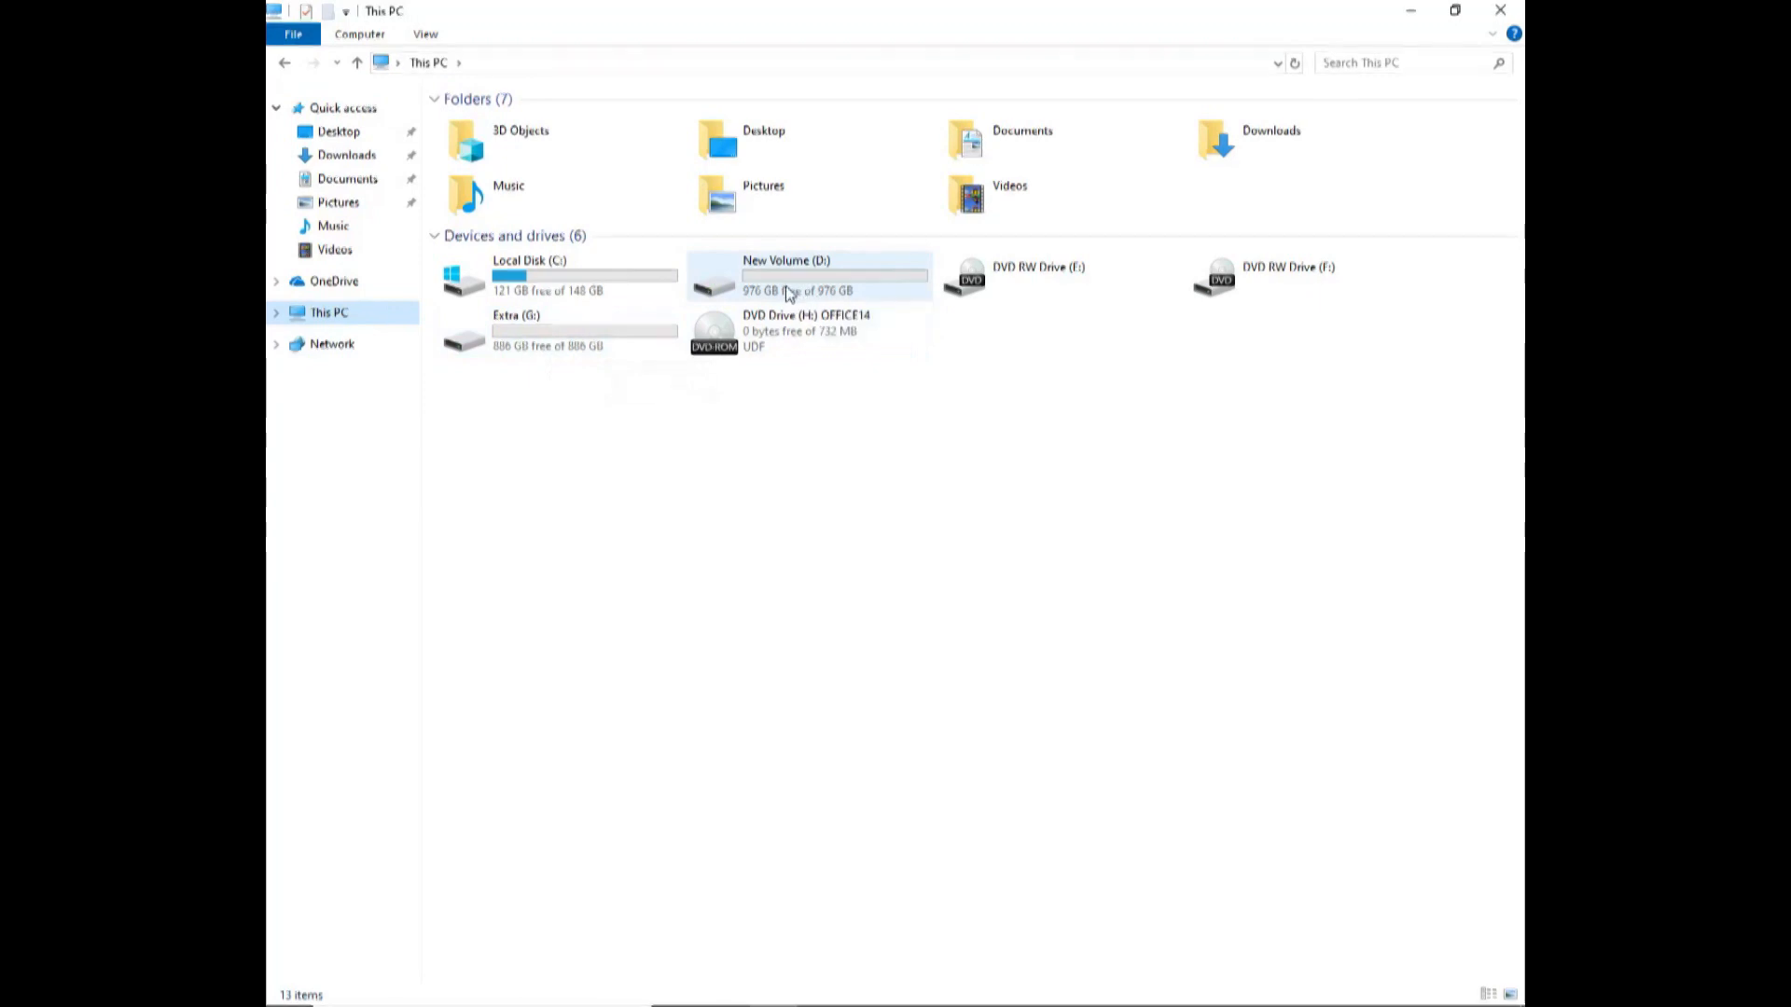
mouse_move(825, 289)
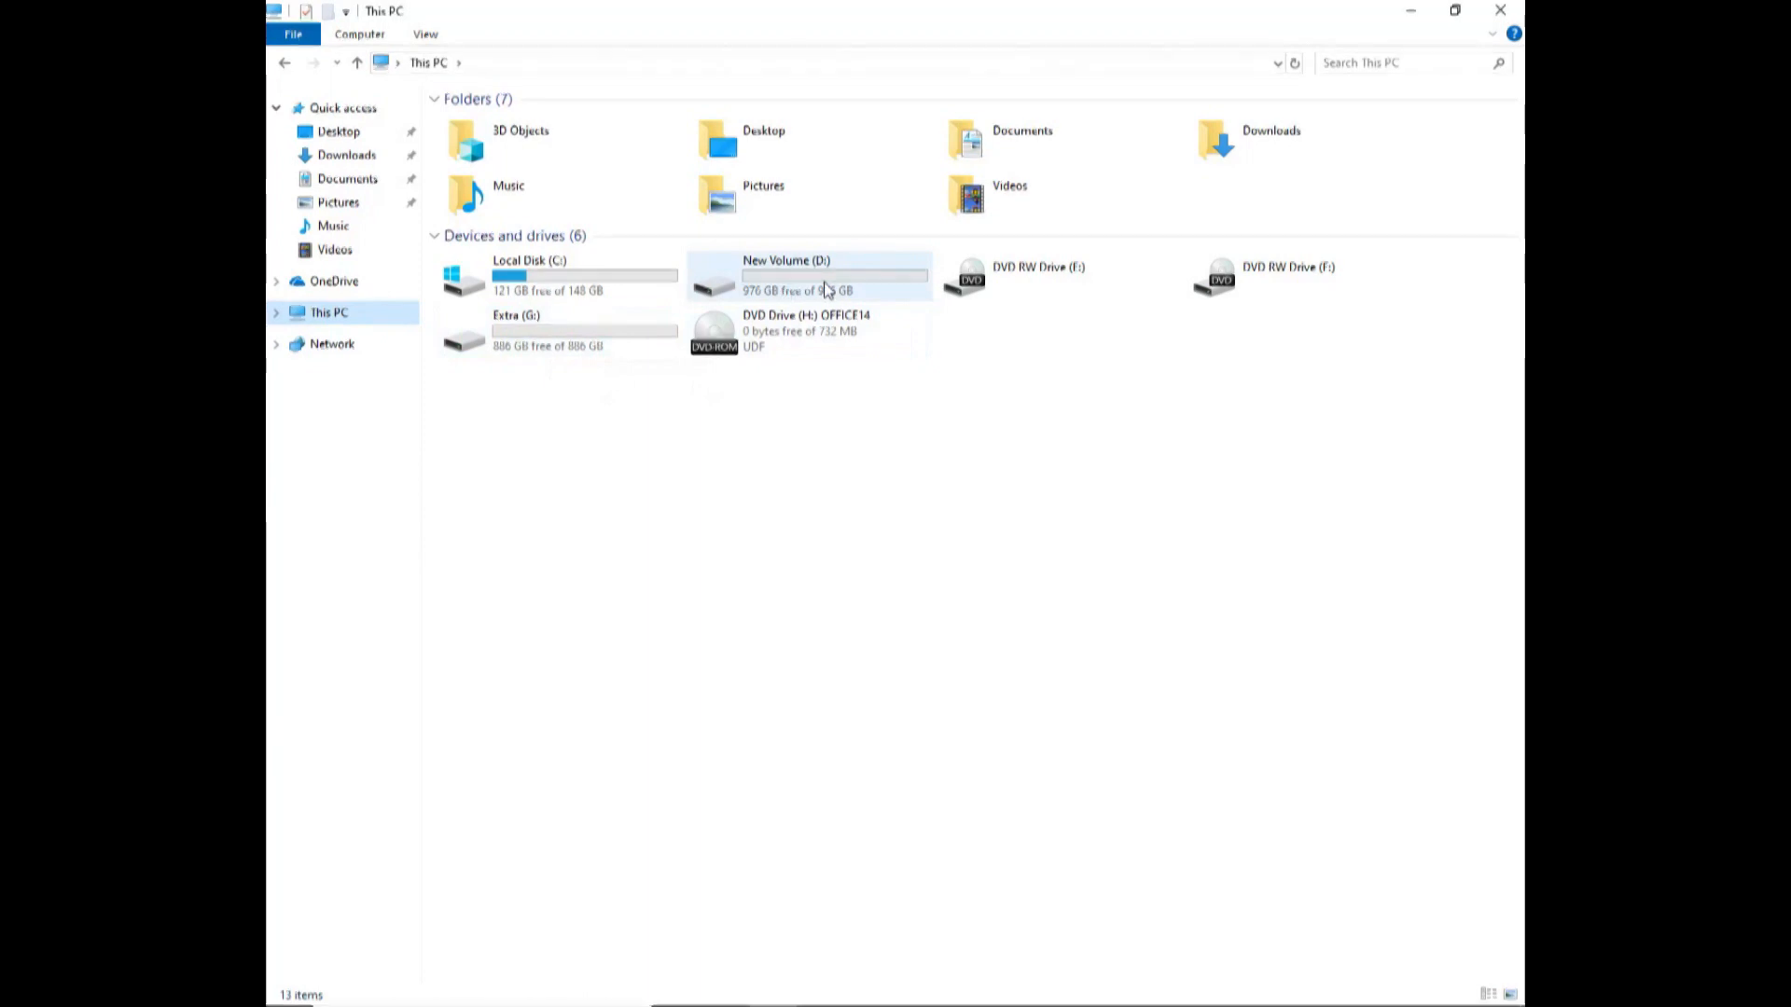
mouse_move(811, 295)
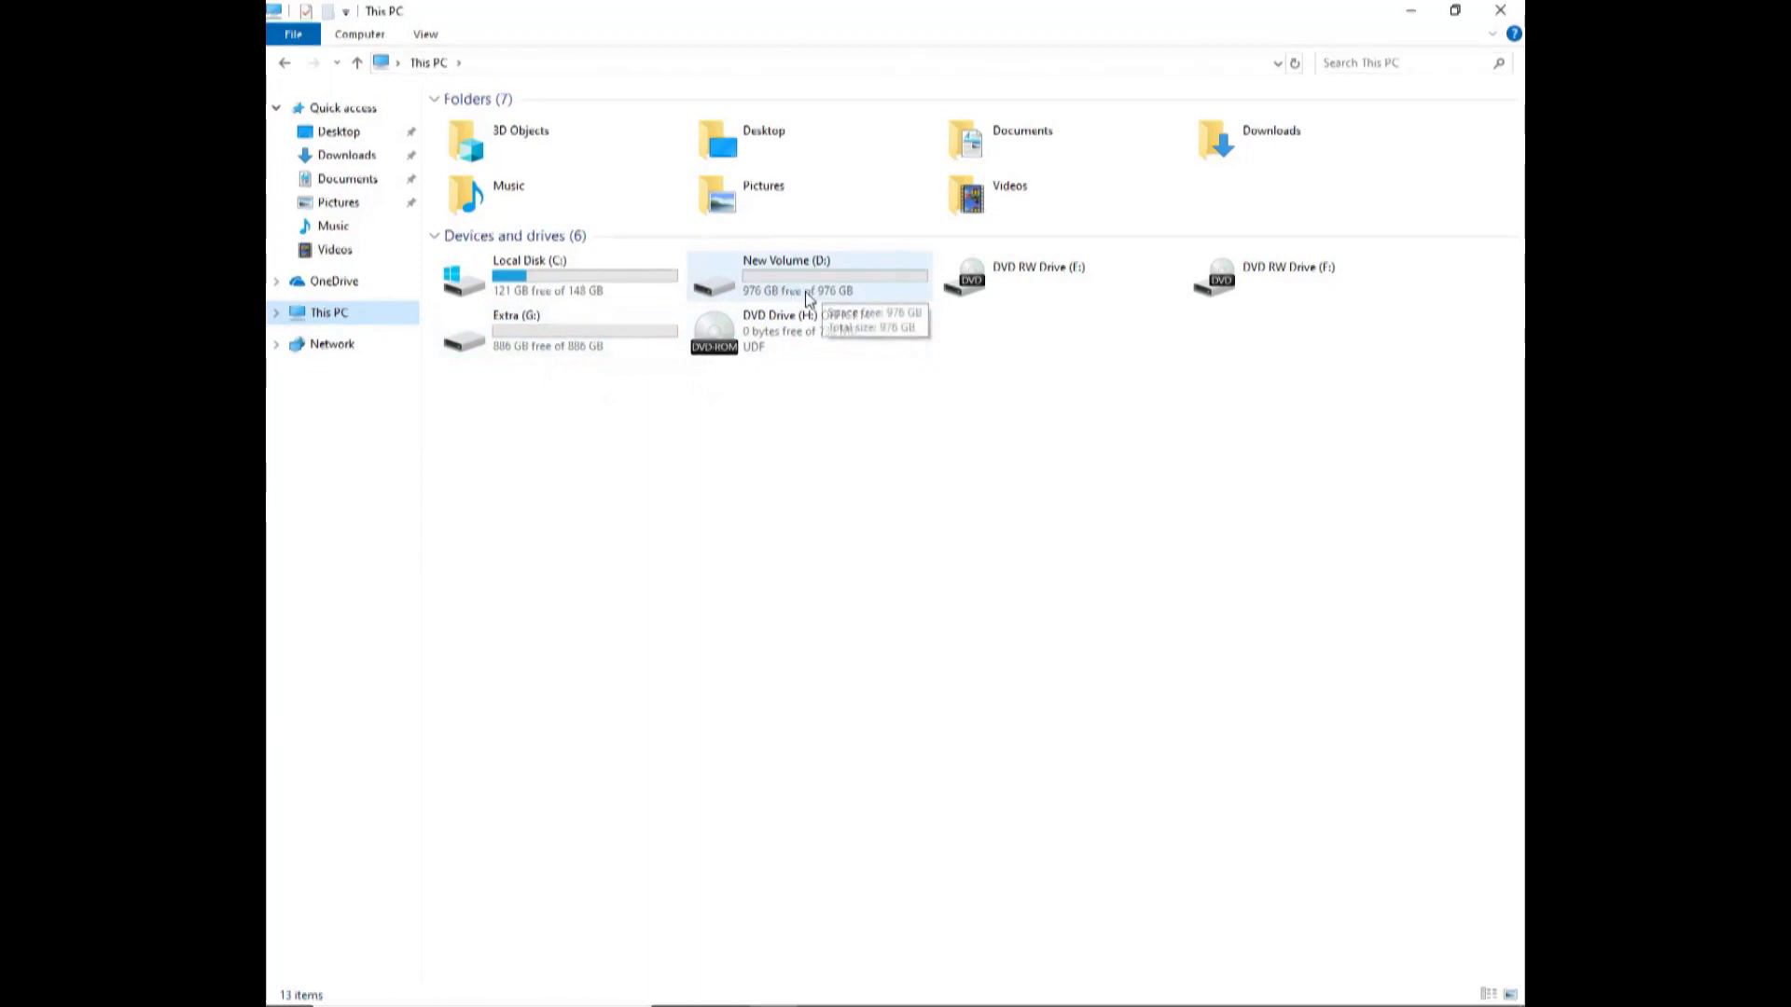